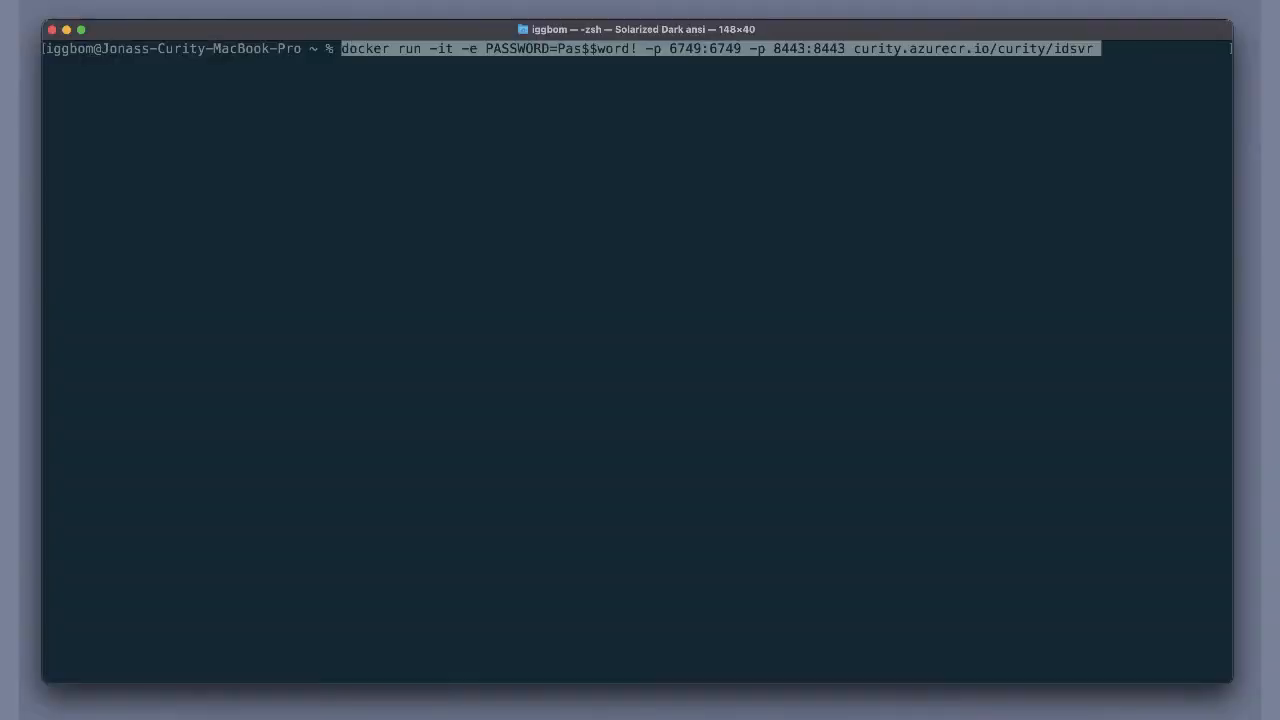
Run the curity/idsvr docker container publishing ports 6749 and 8443, and watch it start up.
key("Return")
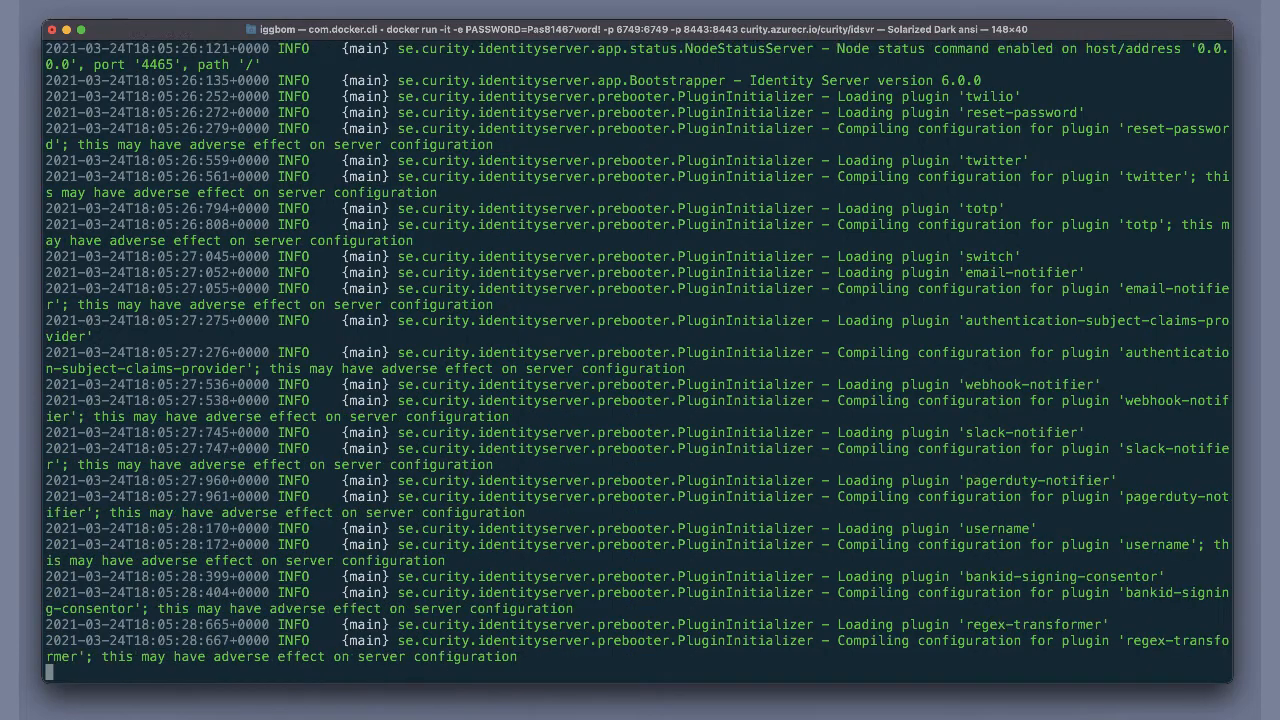
scroll("down", 3)
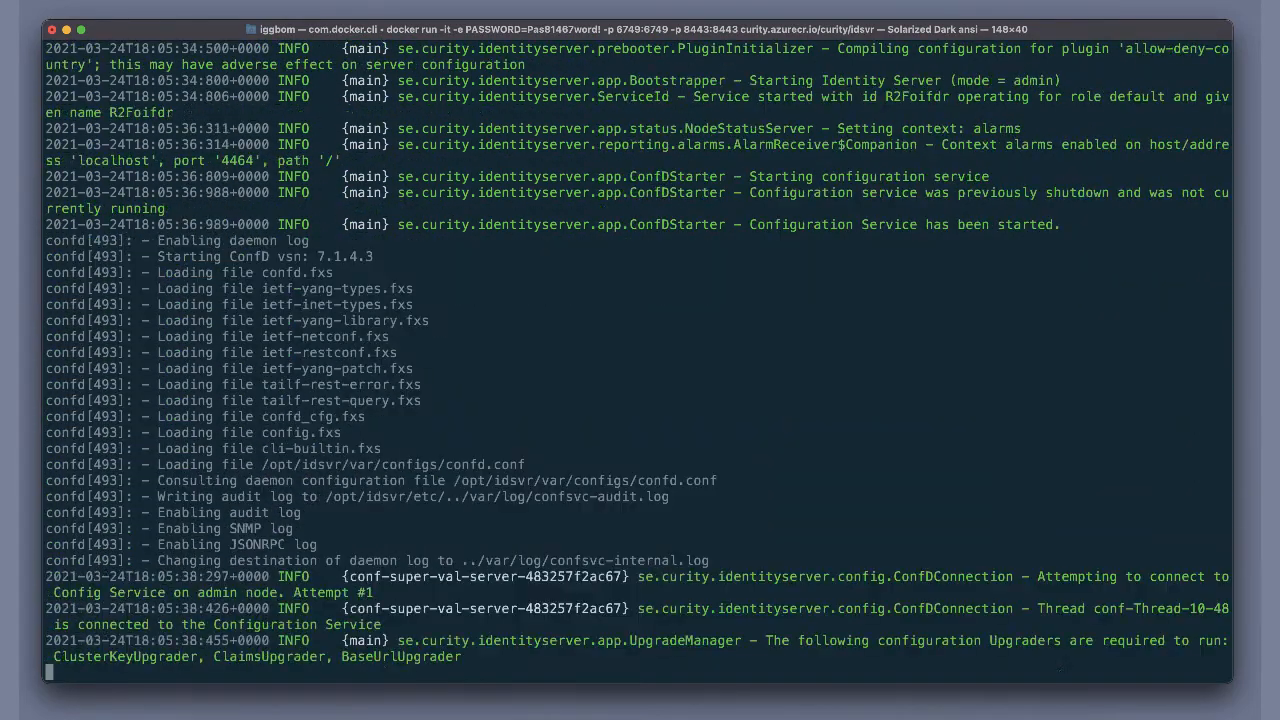
scroll("down", 3)
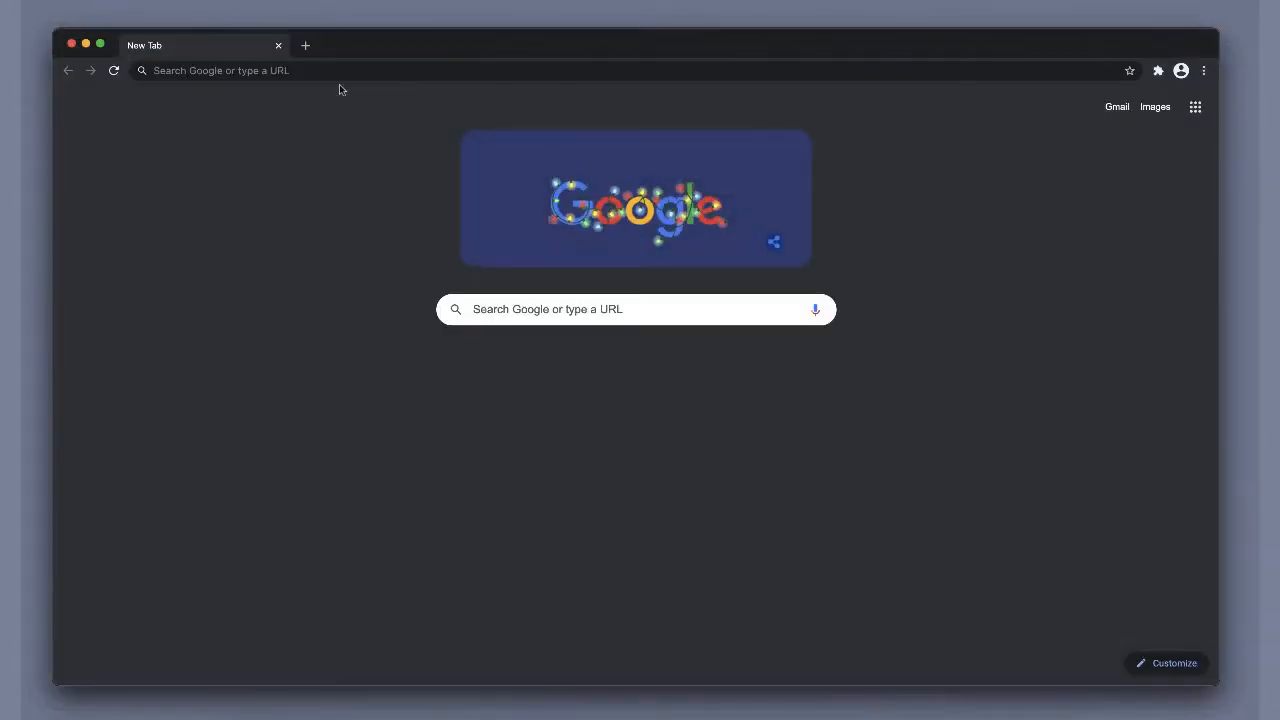
type("https://localhost:6749/admin")
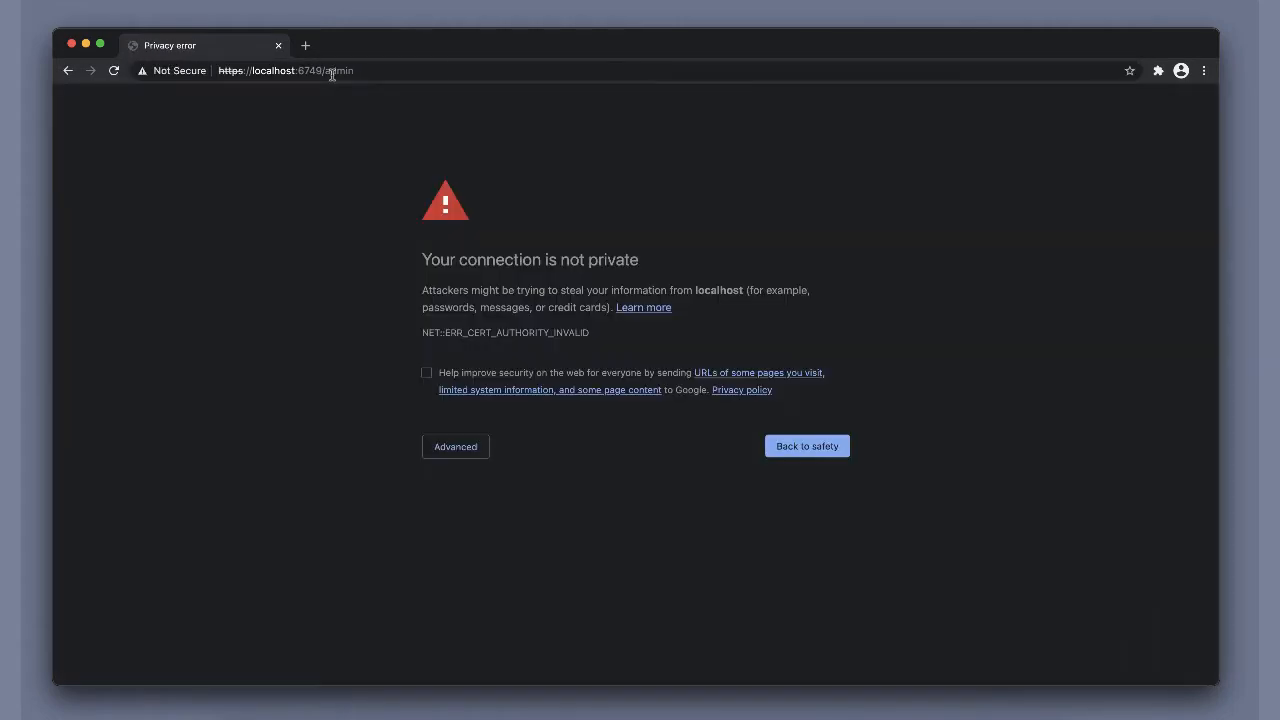
left_click(455, 446)
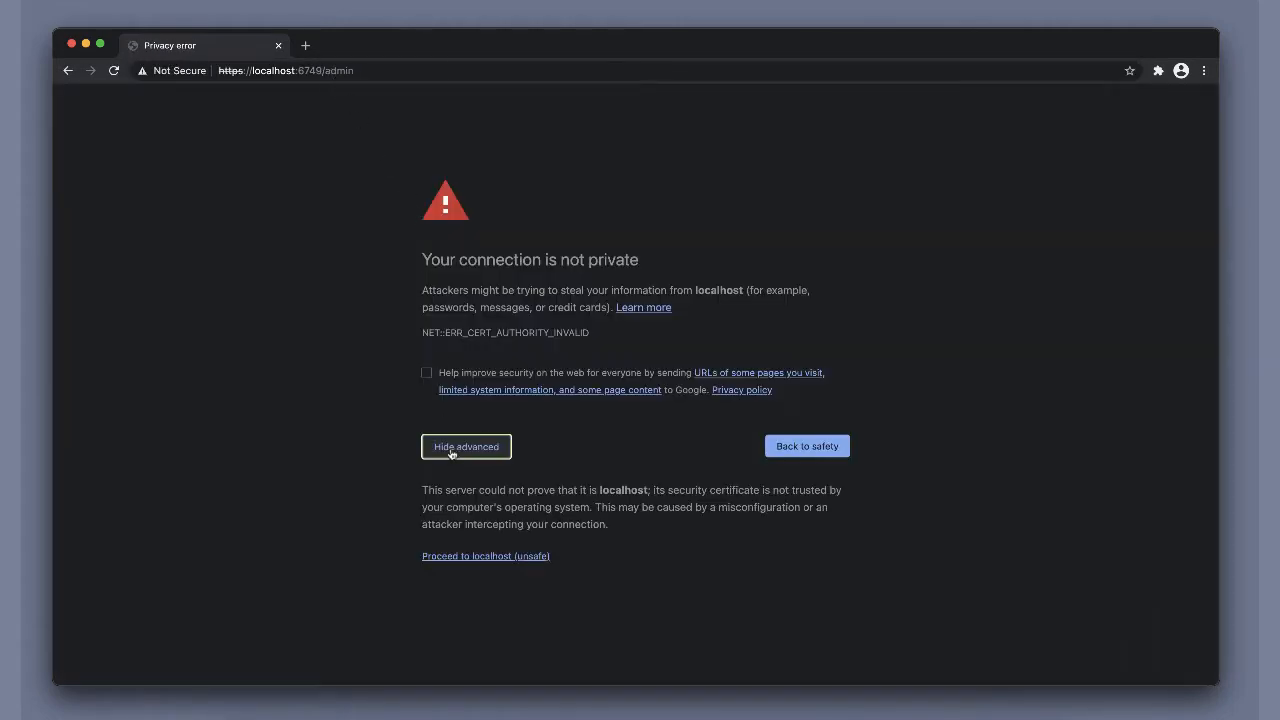
left_click(485, 556)
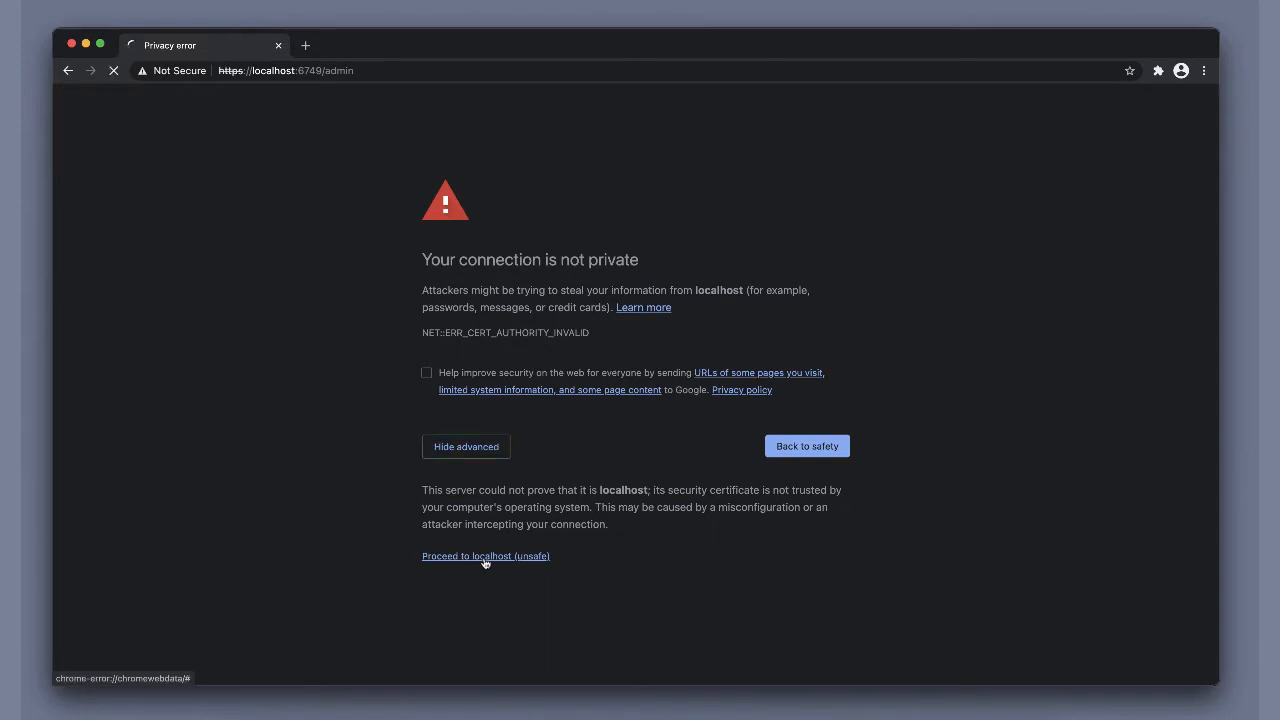
left_click(485, 556)
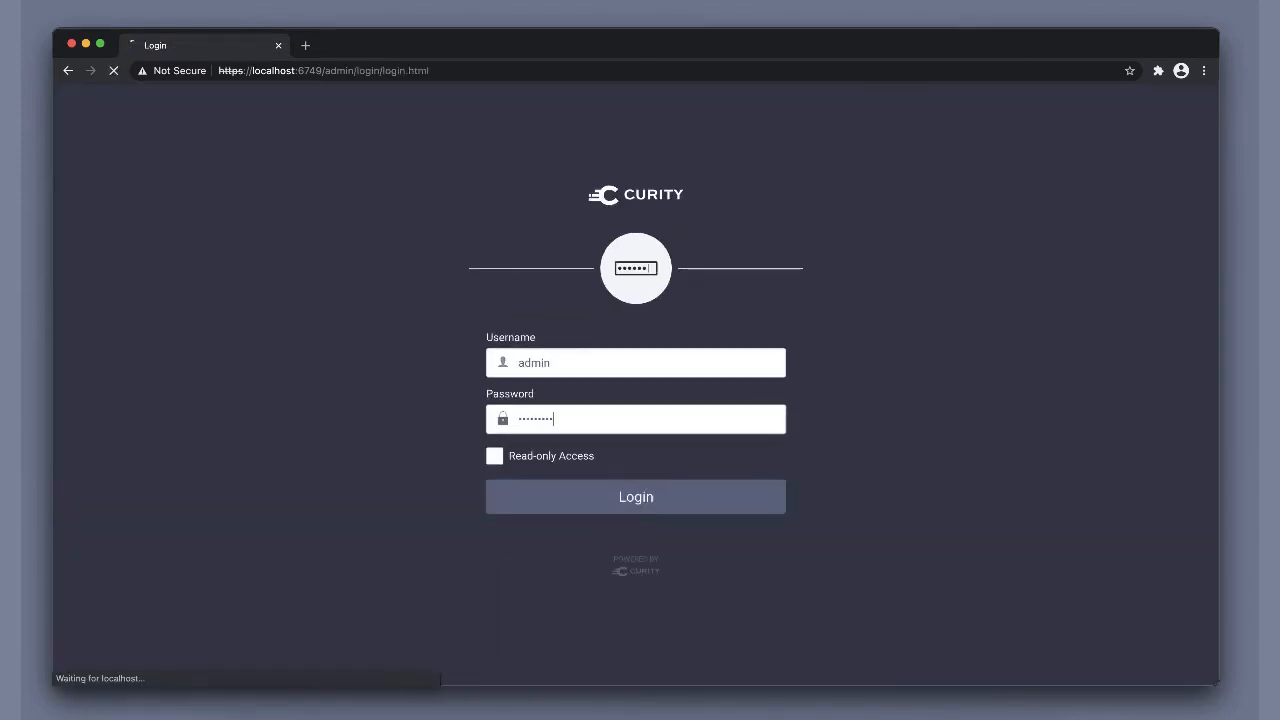
left_click(635, 496)
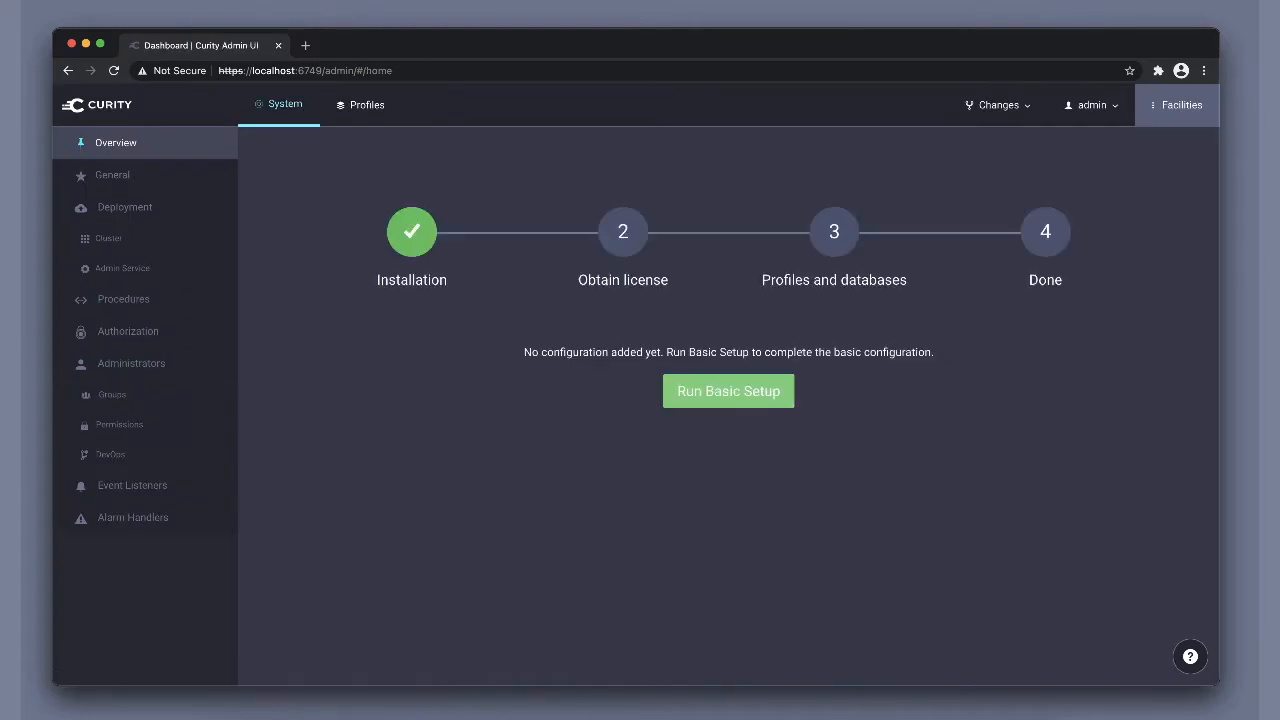
mouse_move(625, 485)
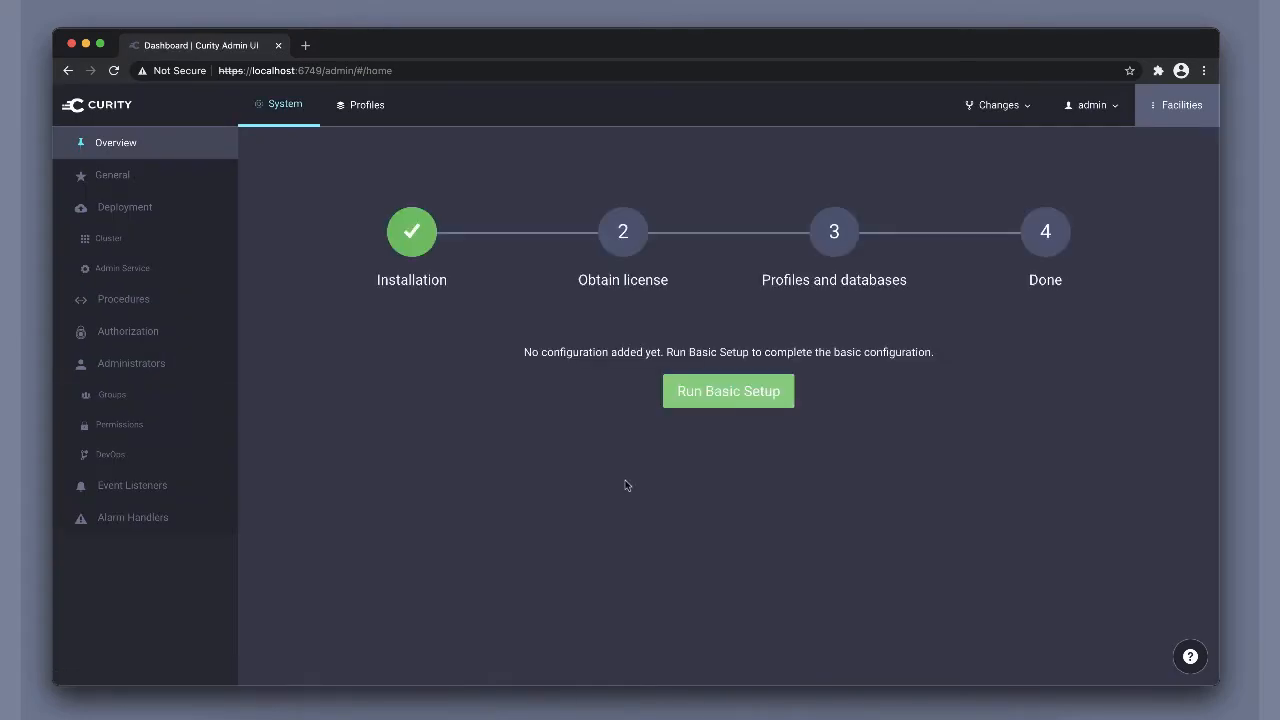
mouse_move(712, 421)
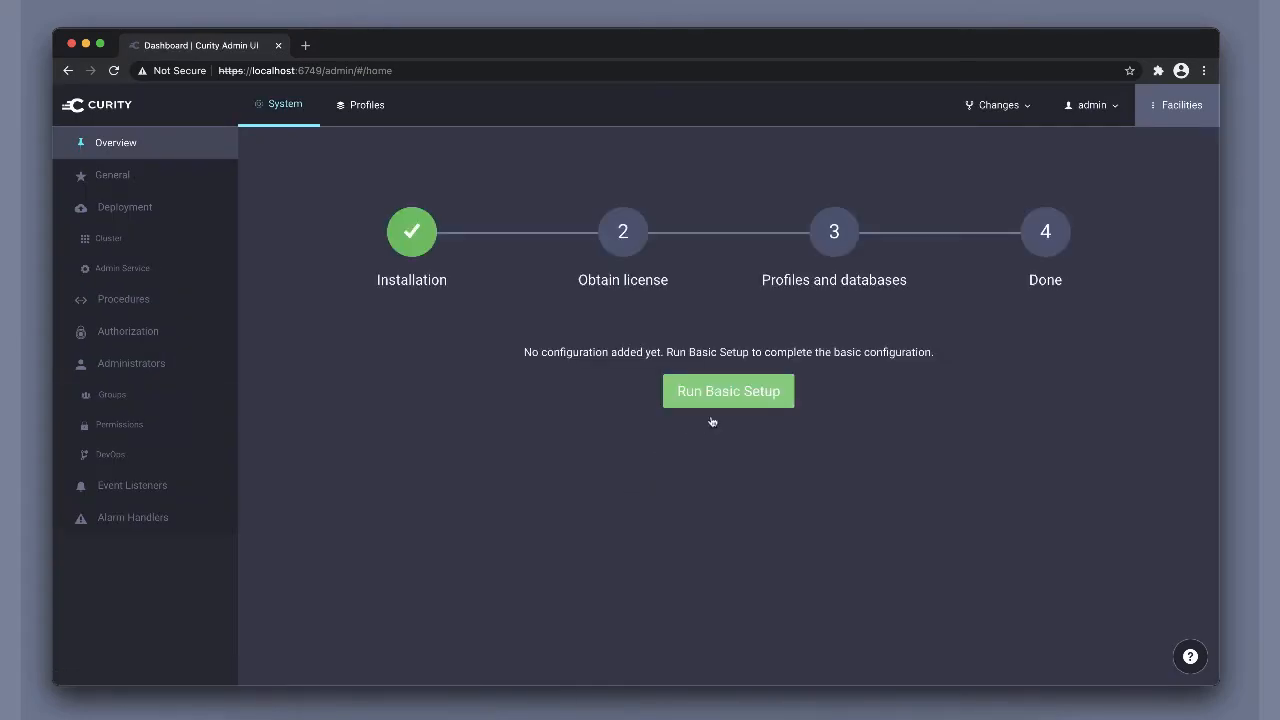
Start Basic Setup and choose to import a license from the Developer Portal.
left_click(728, 390)
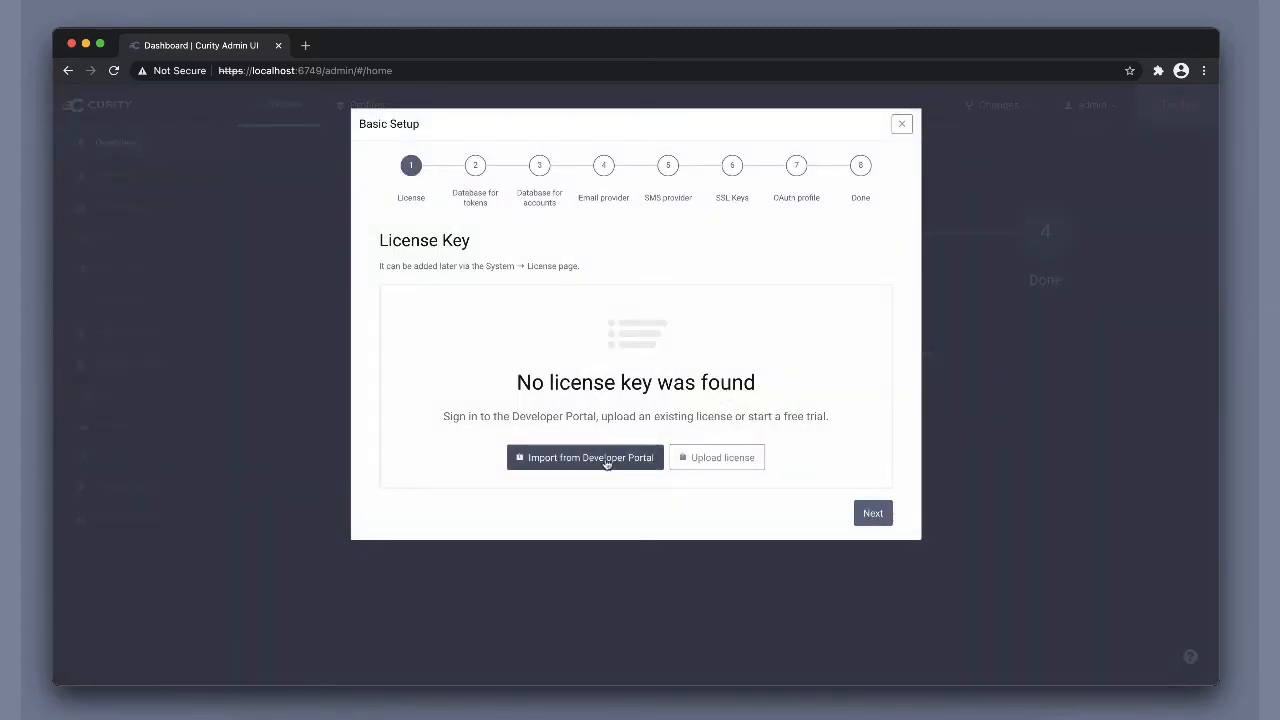
left_click(585, 457)
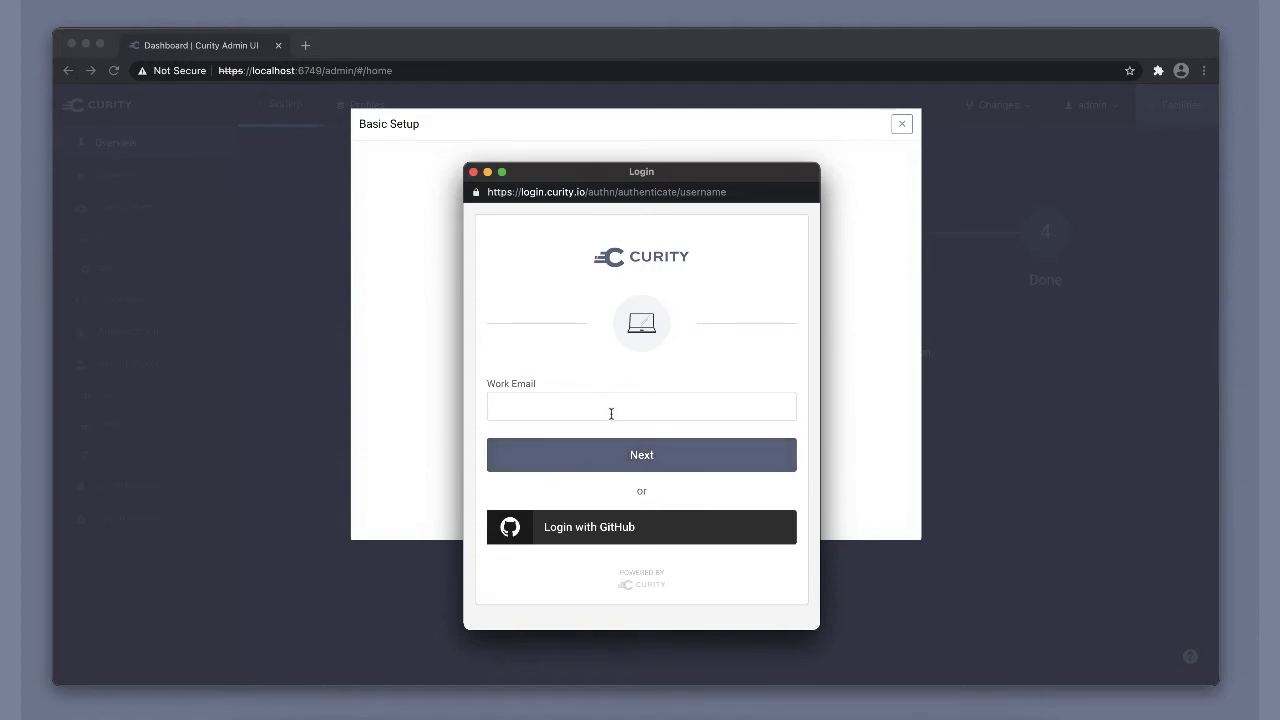
Log in to the Developer Portal with work email and password, then submit consent.
left_click(641, 455)
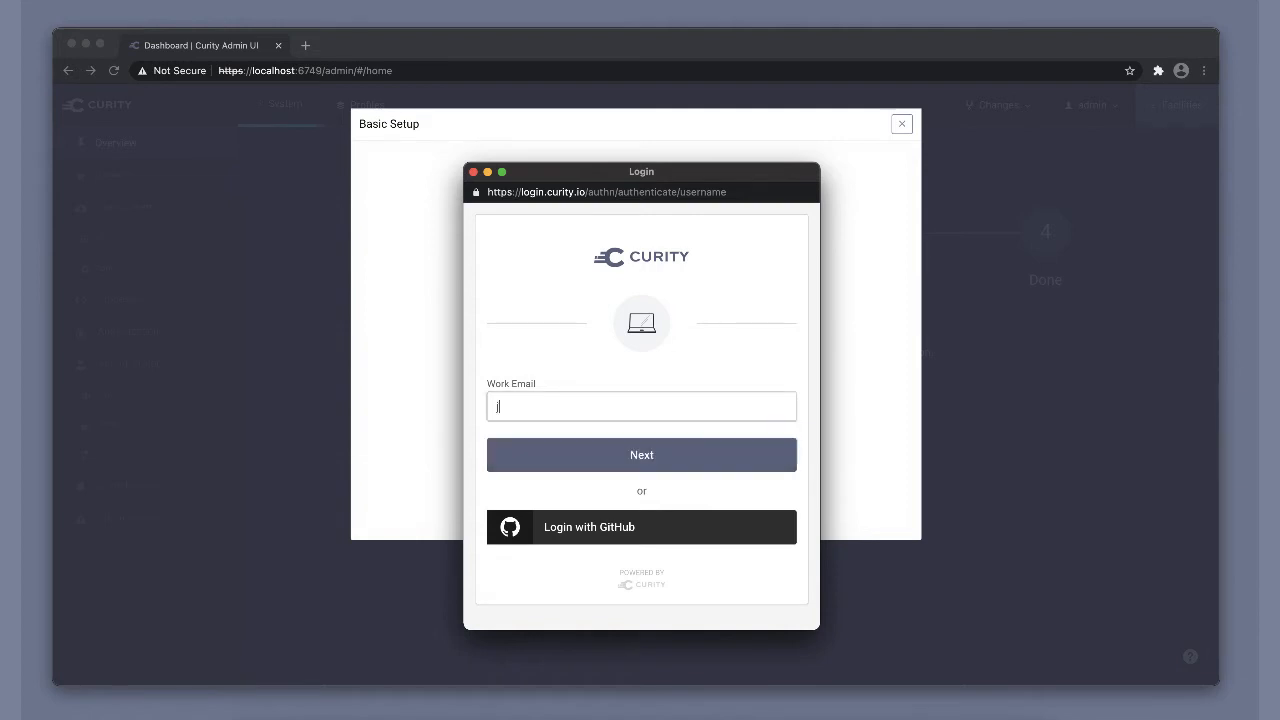
type("jona")
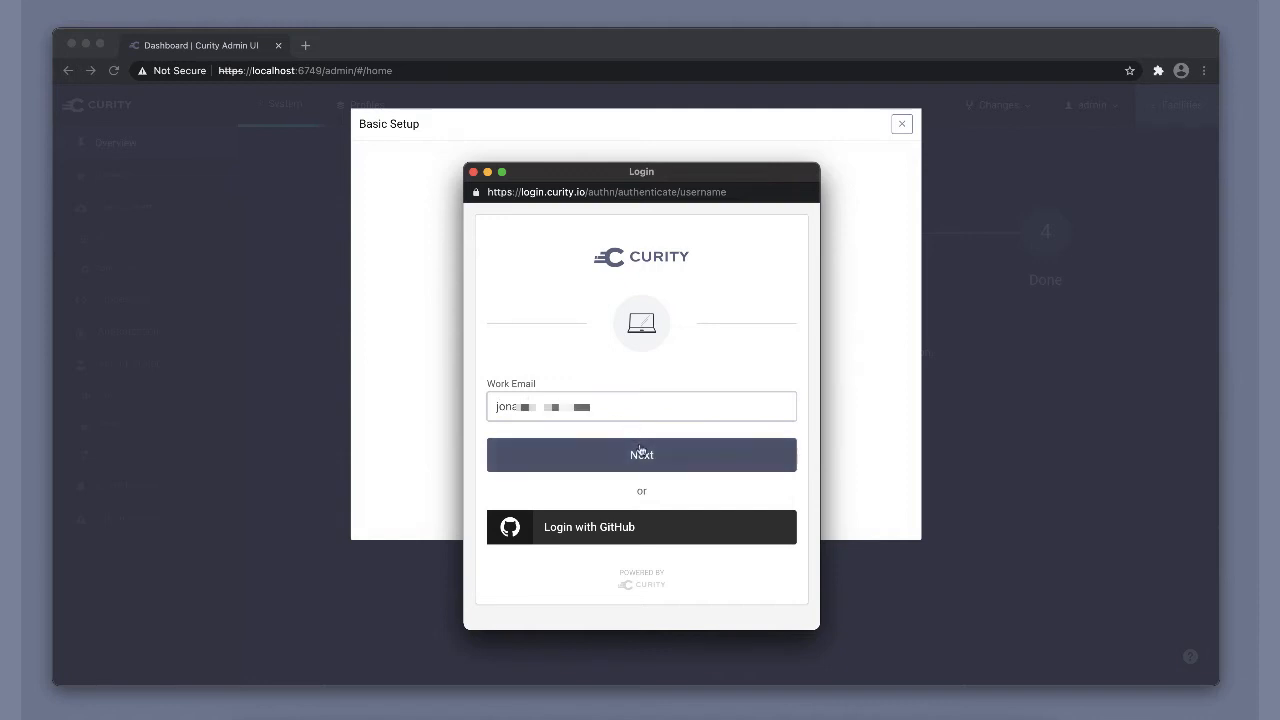
left_click(641, 454)
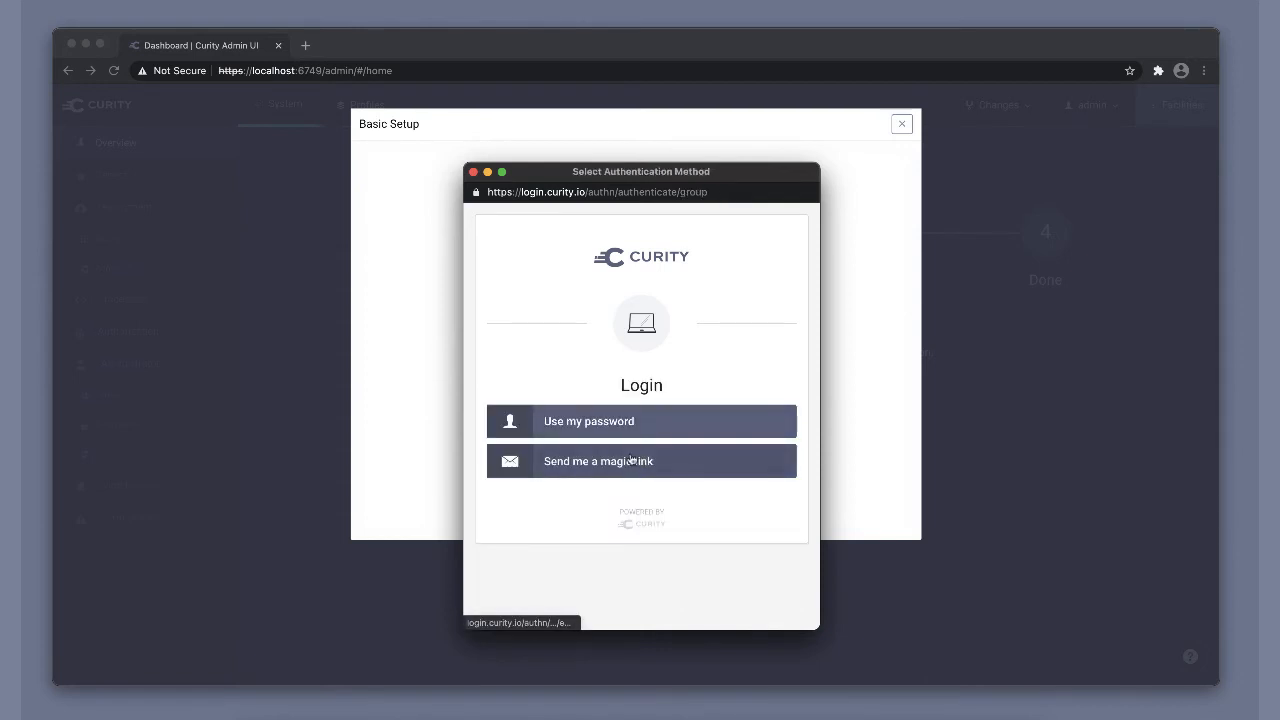
mouse_move(630, 461)
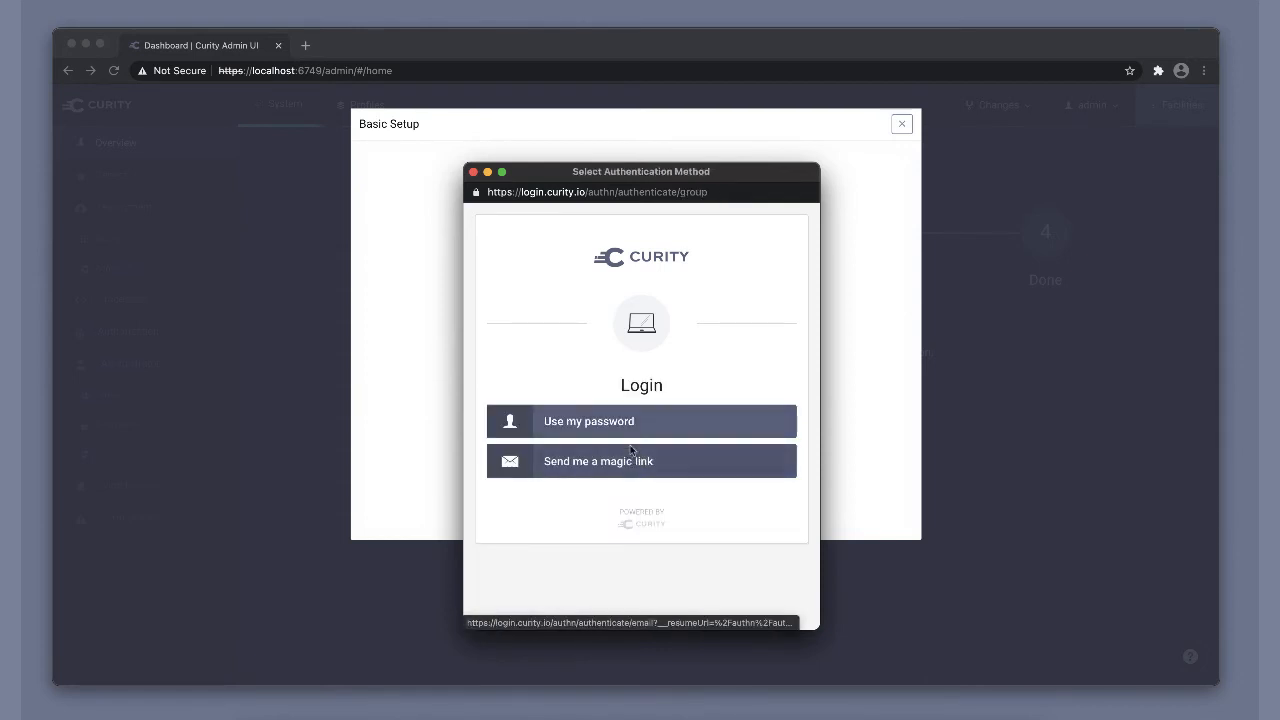
left_click(641, 421)
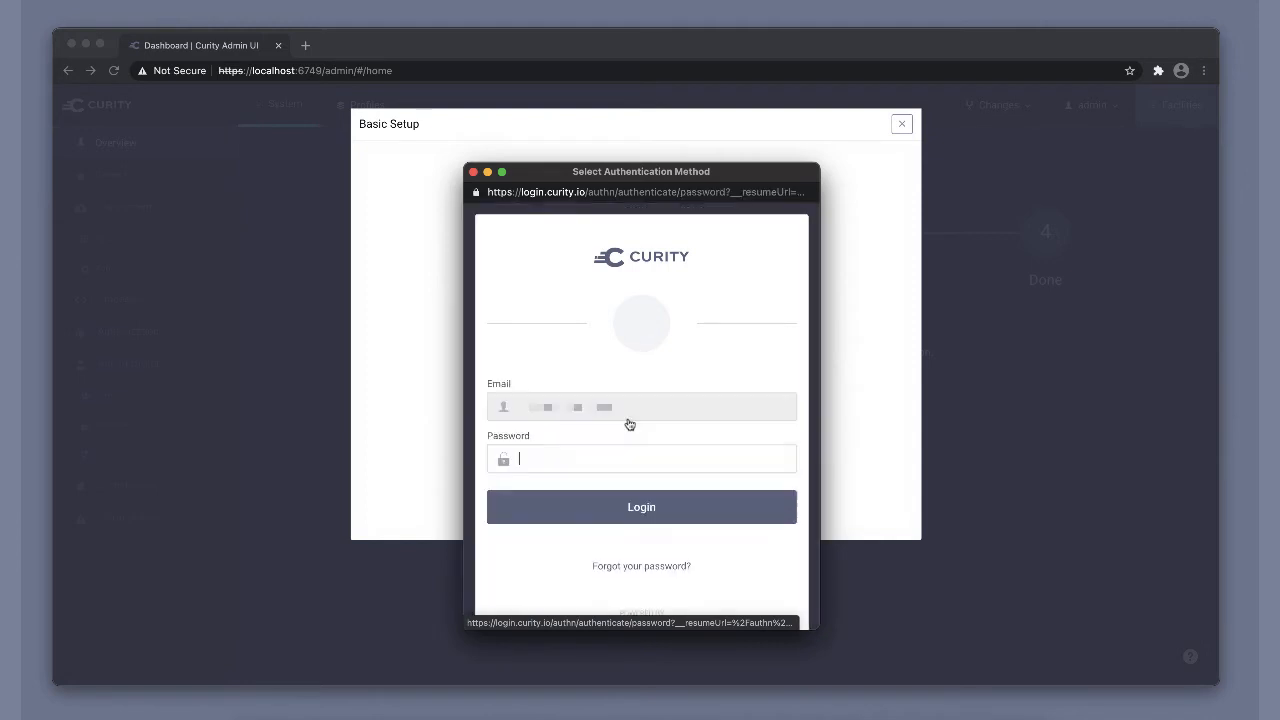
type("password")
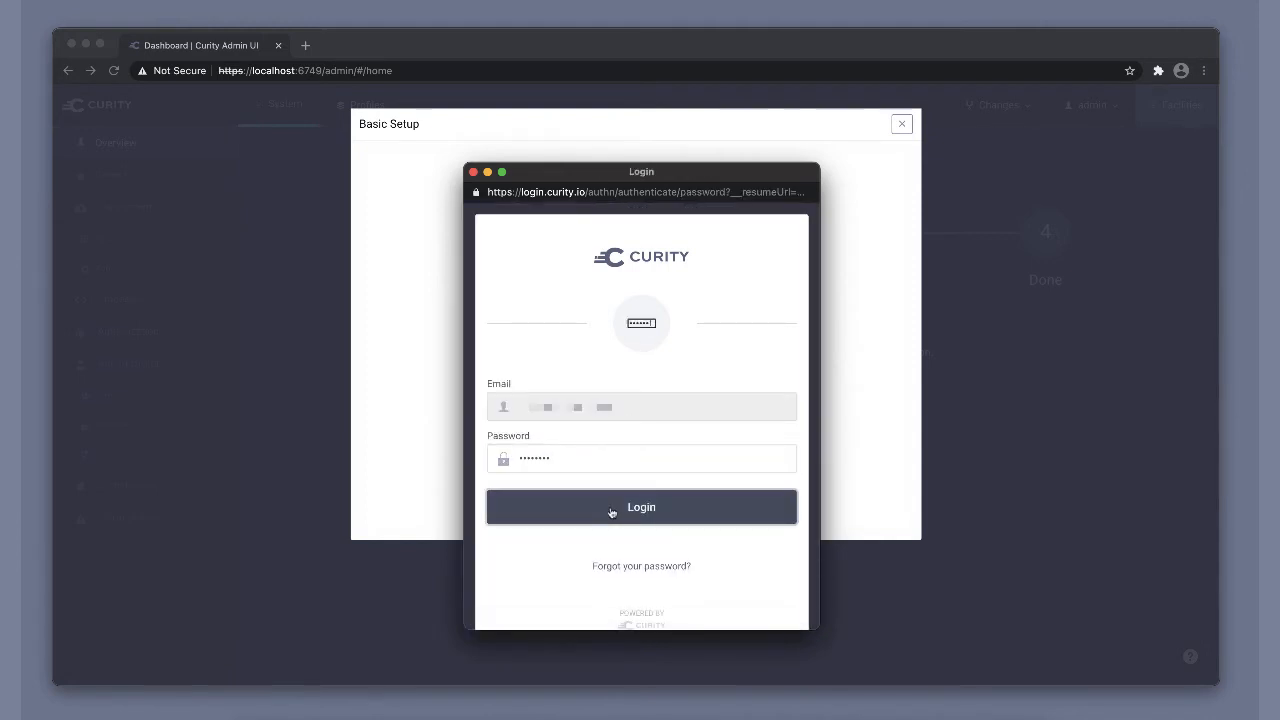
left_click(641, 507)
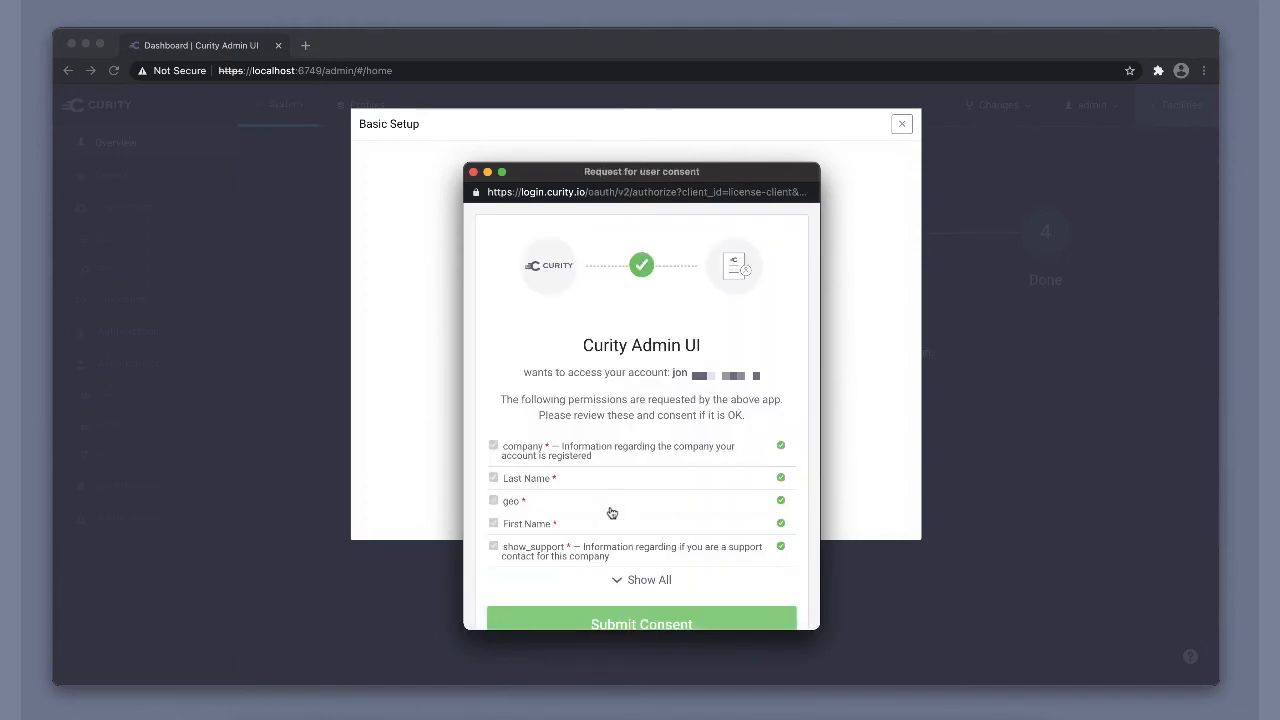
scroll("down", 3)
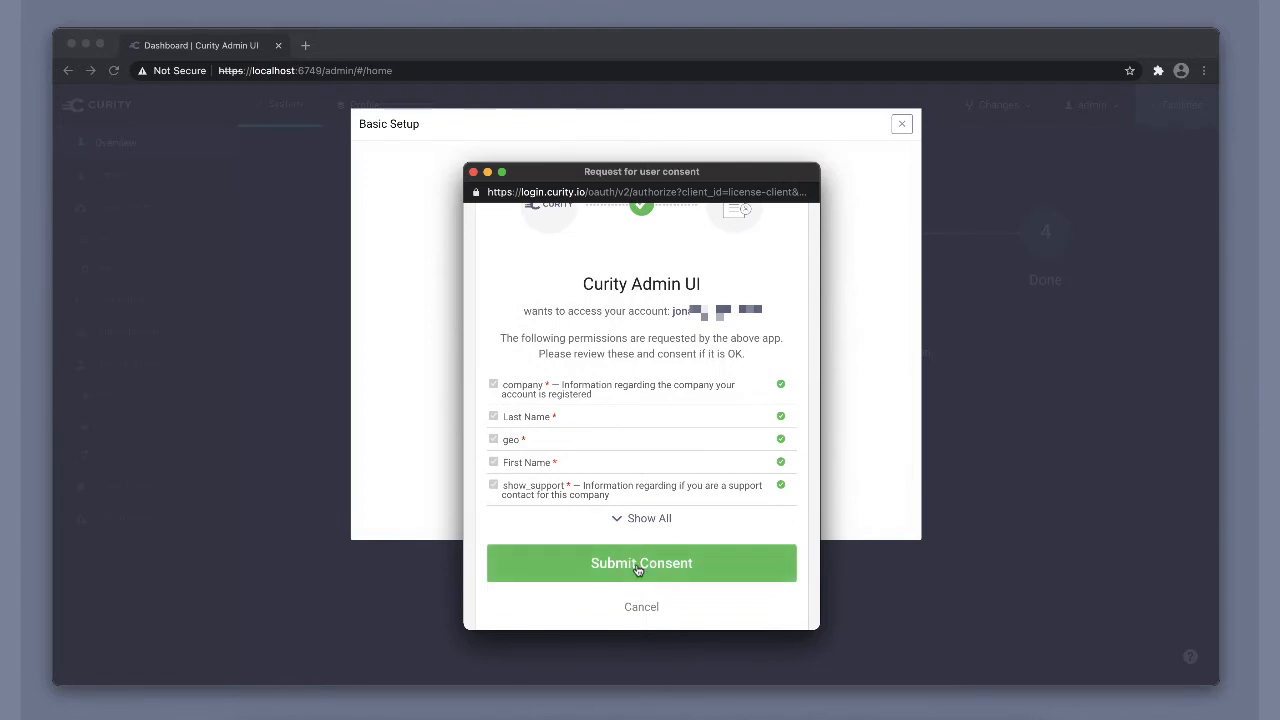
left_click(641, 562)
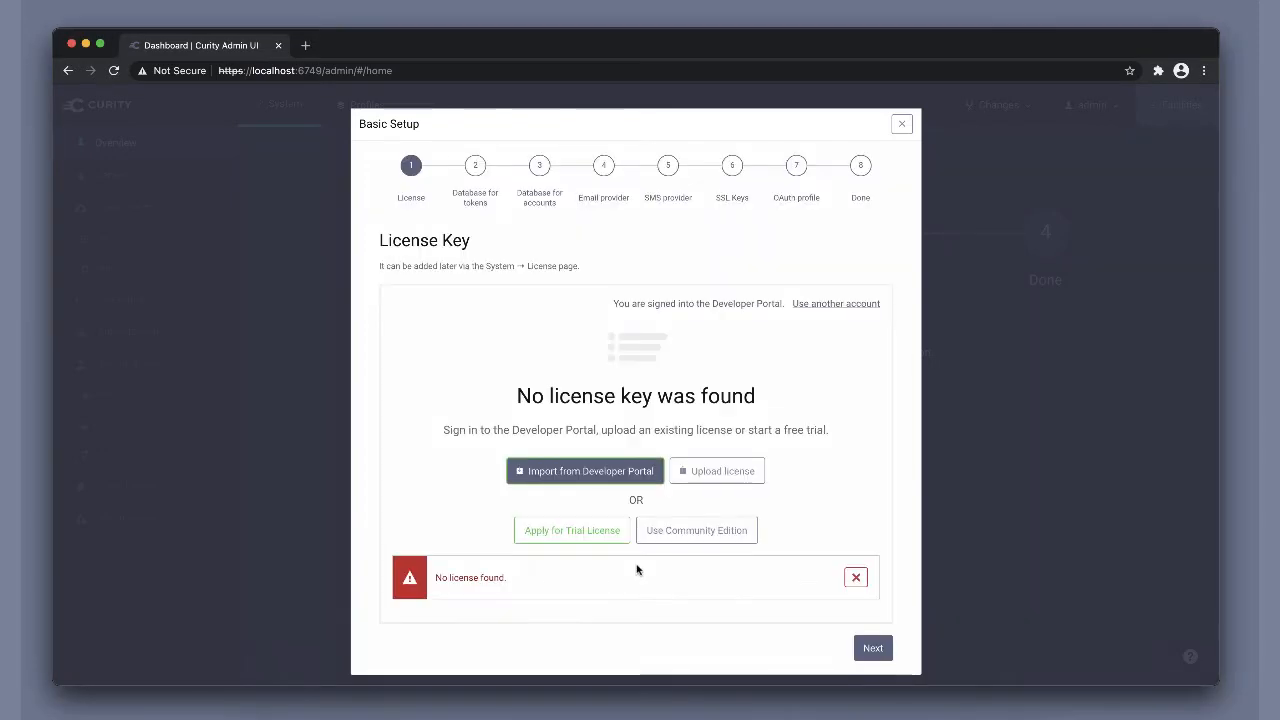
mouse_move(481, 583)
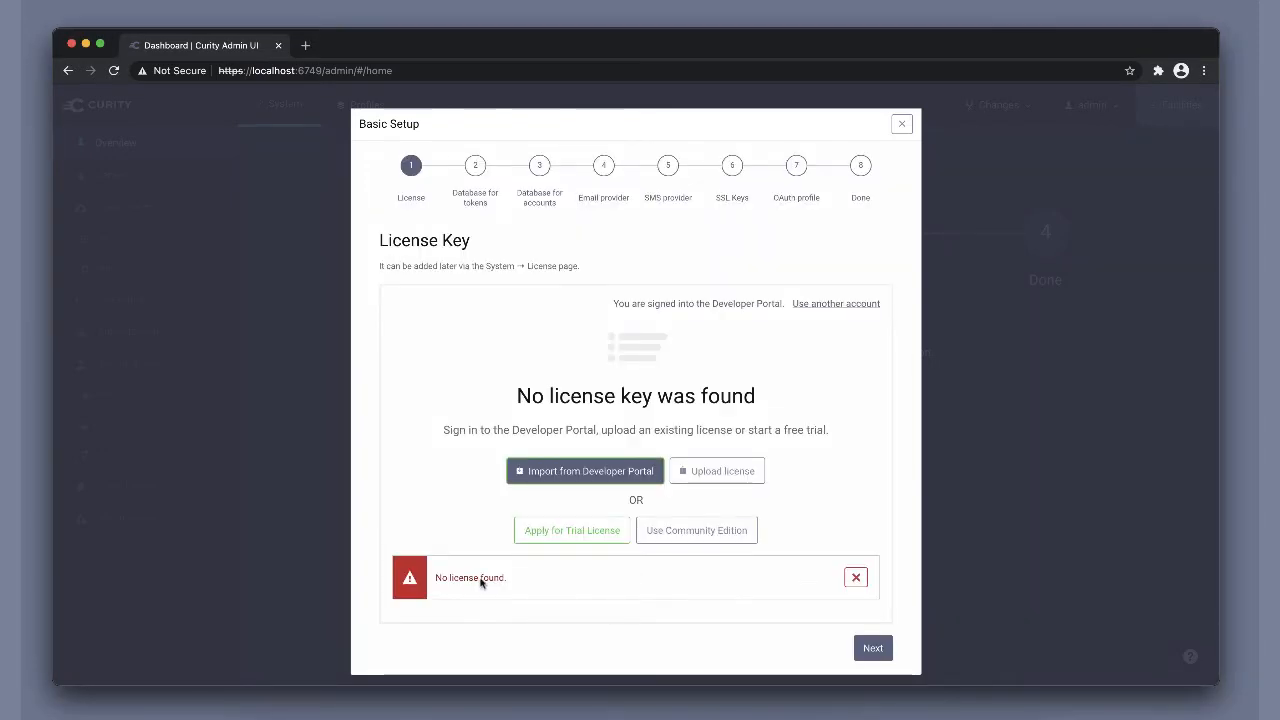
Request a Community Edition license for company 'Curity demo' with a phone number.
left_click(696, 530)
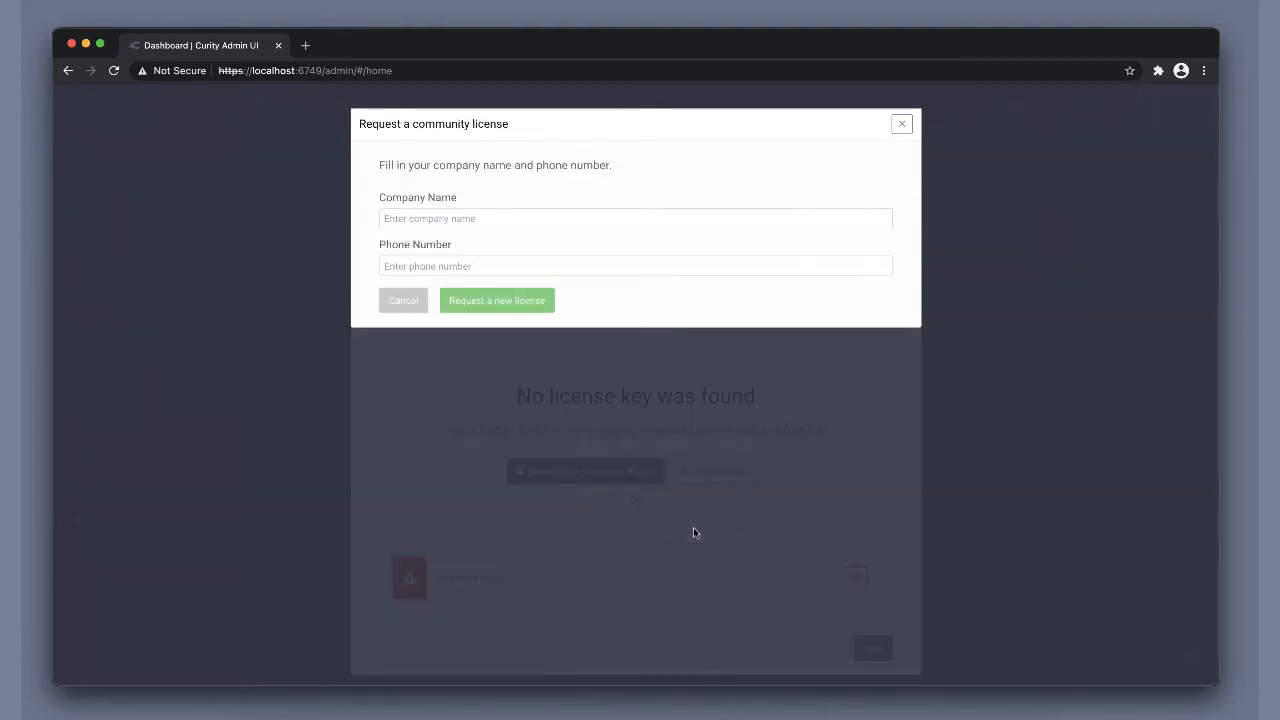
type("Cu")
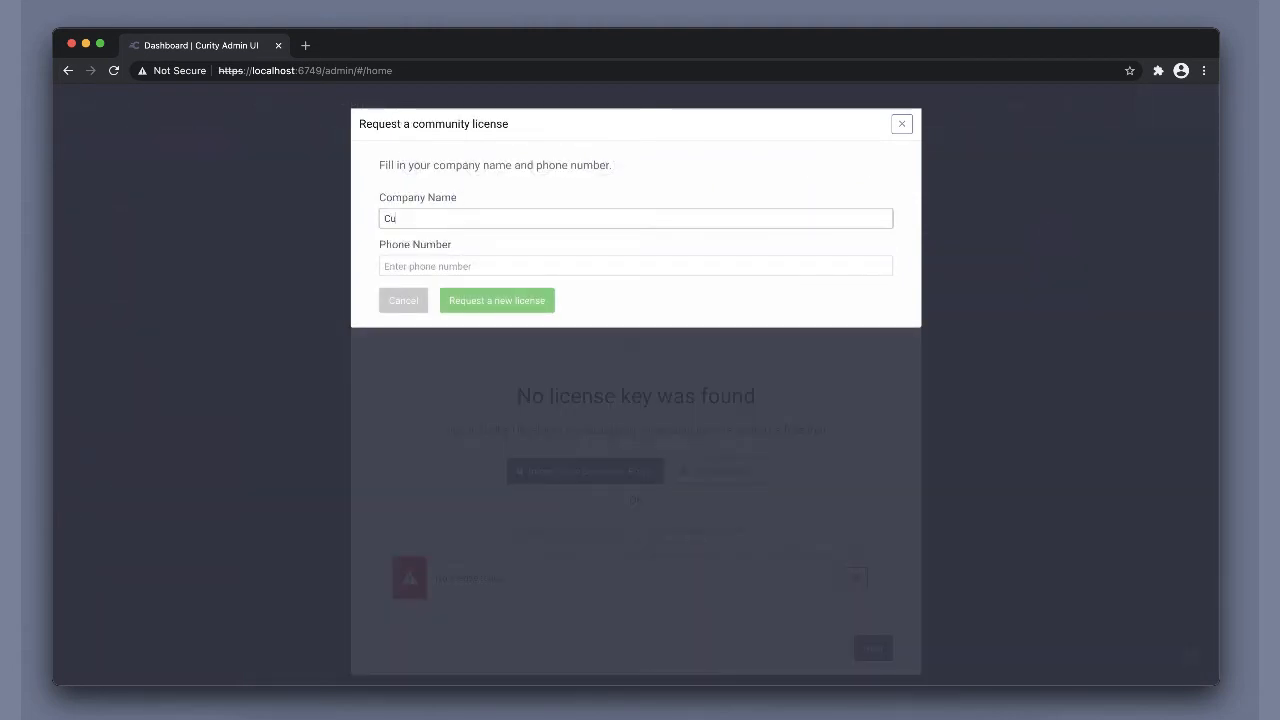
type("Curity demo")
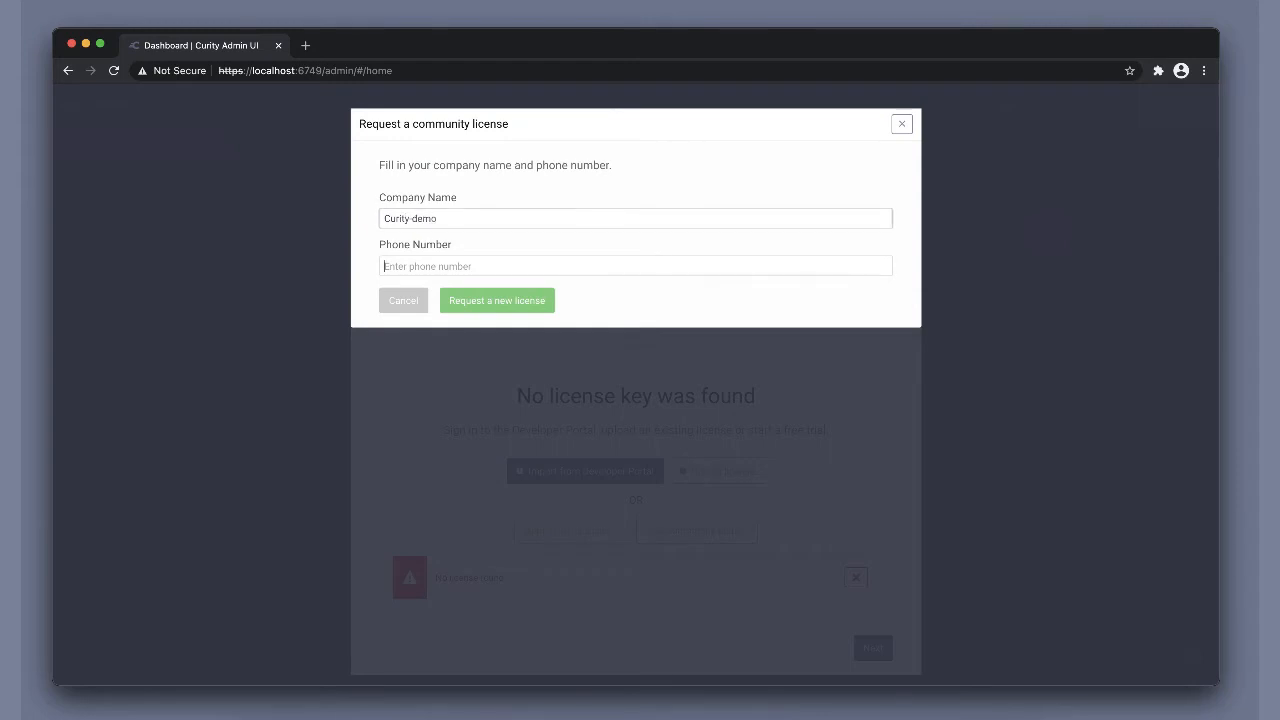
type("70")
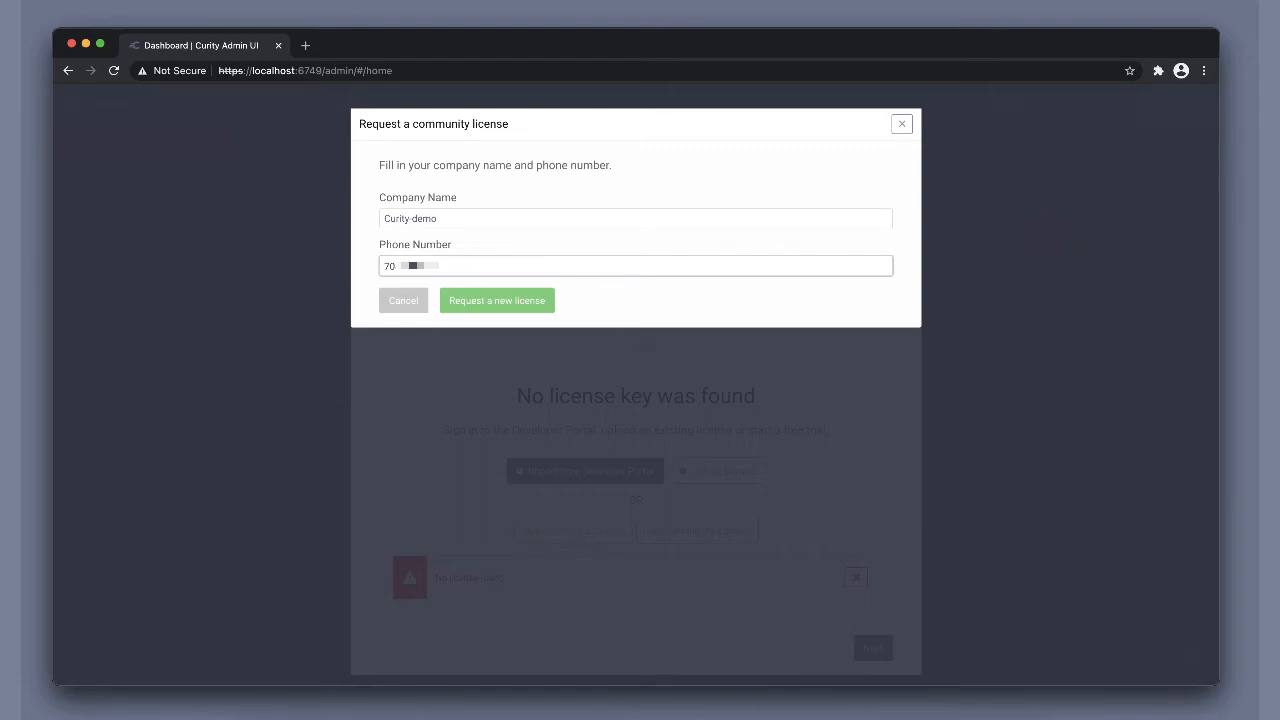
mouse_move(512, 322)
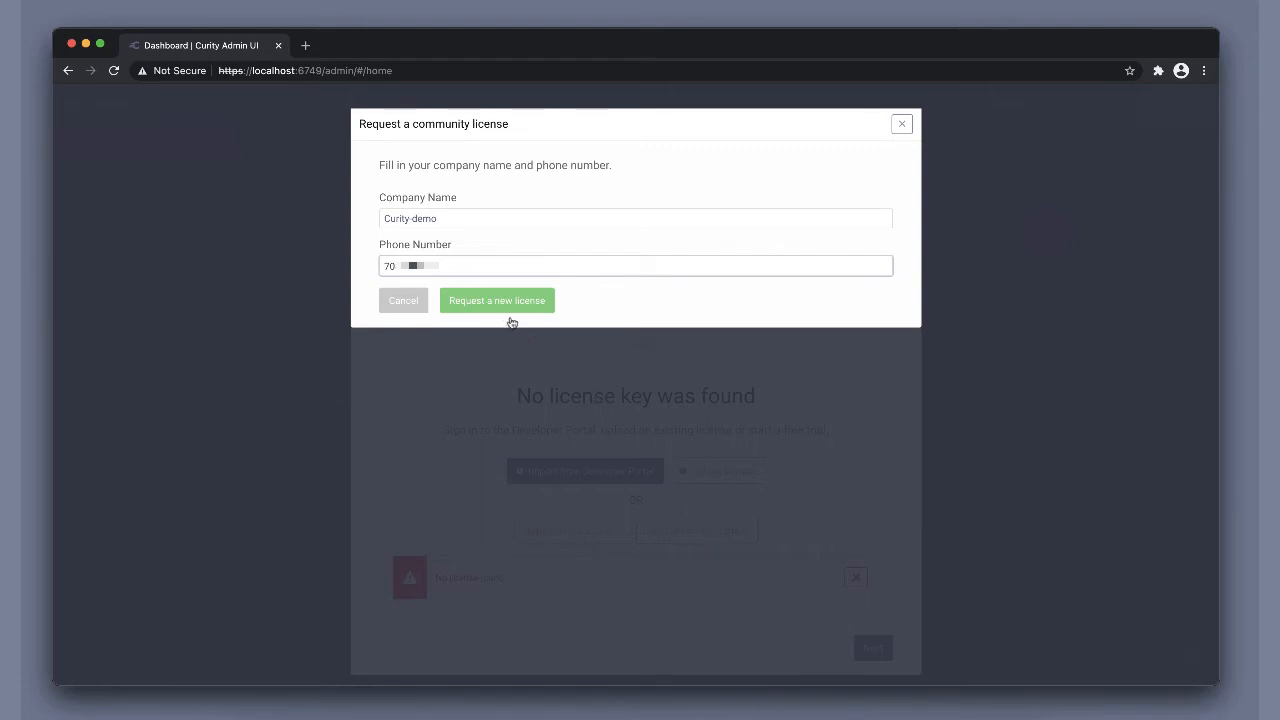
left_click(496, 300)
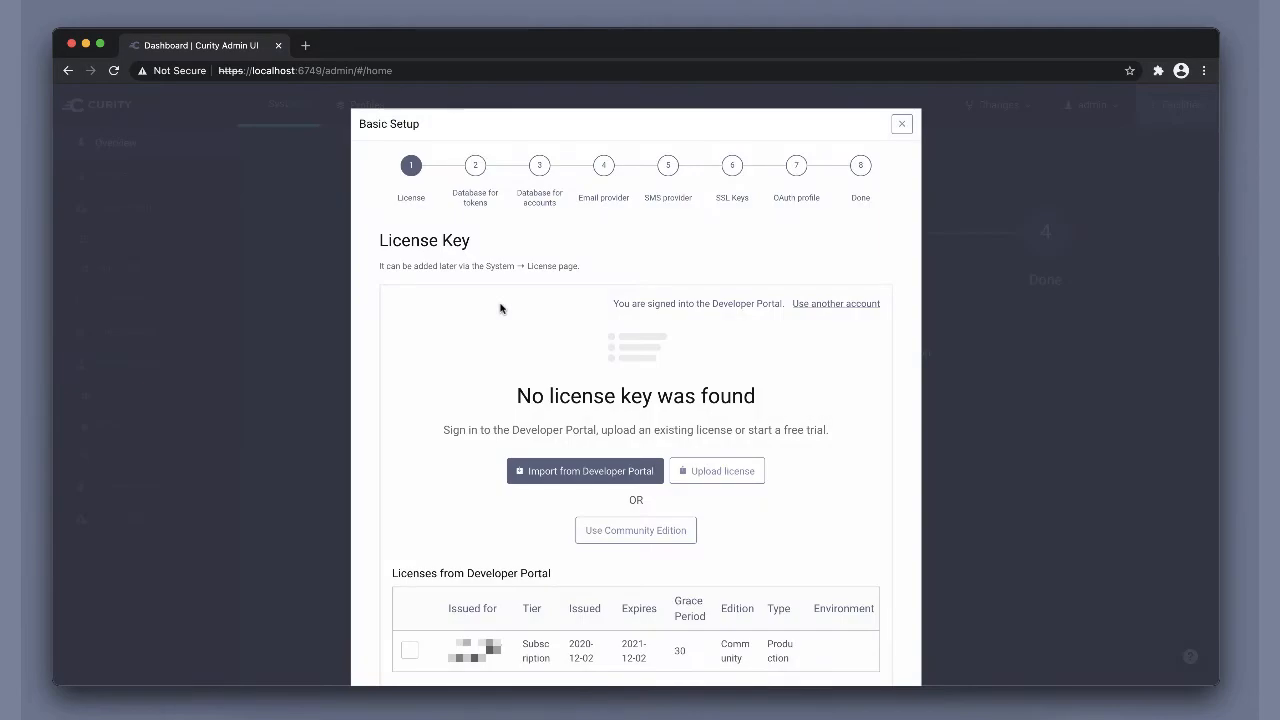
mouse_move(504, 548)
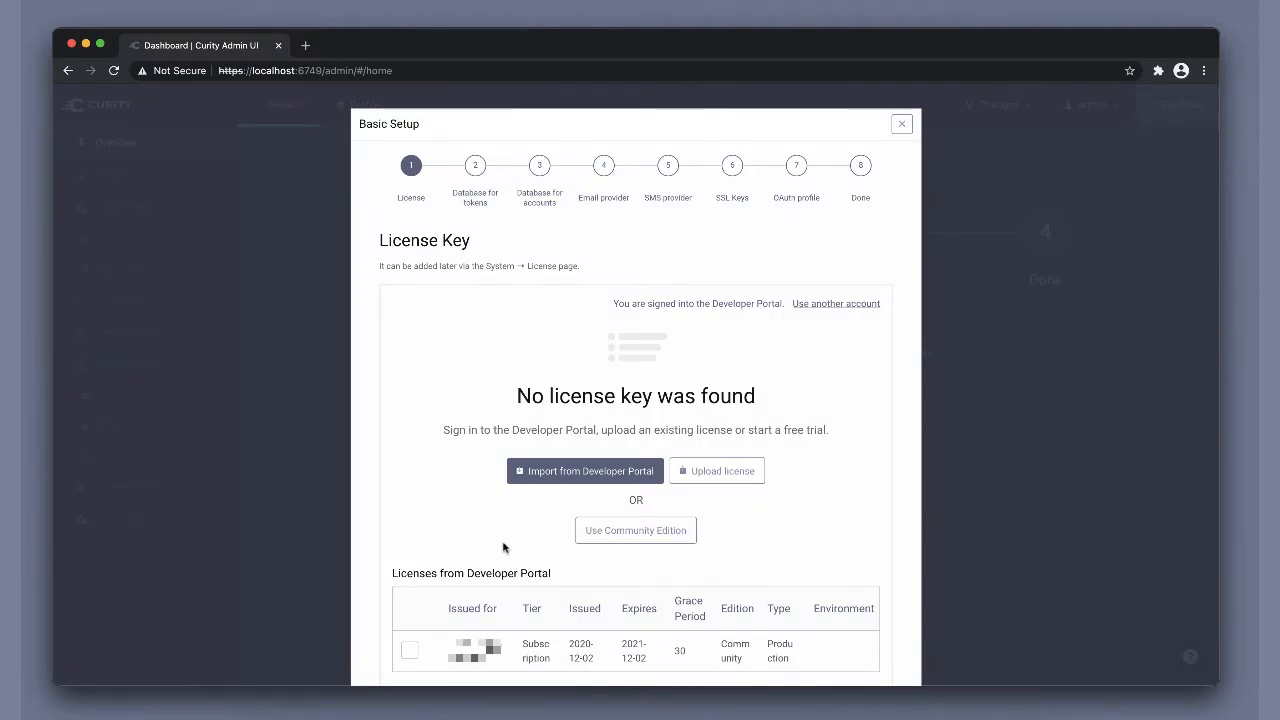
mouse_move(578, 657)
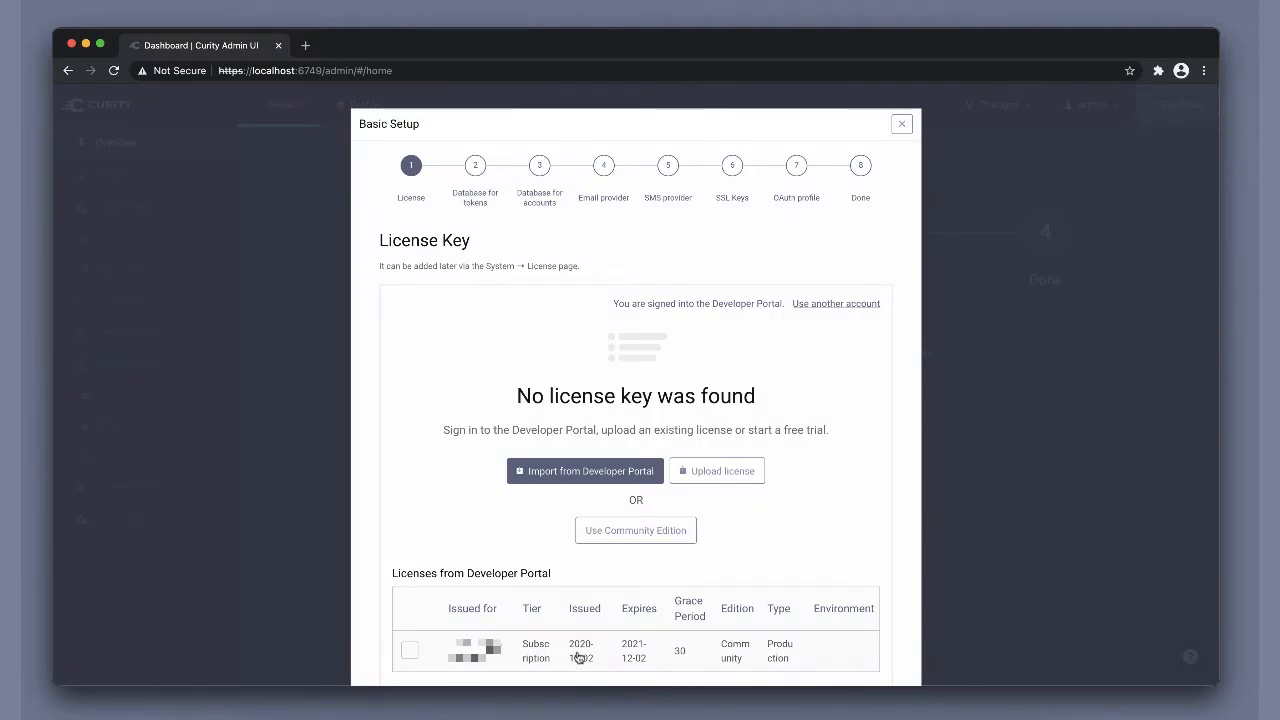
mouse_move(635, 662)
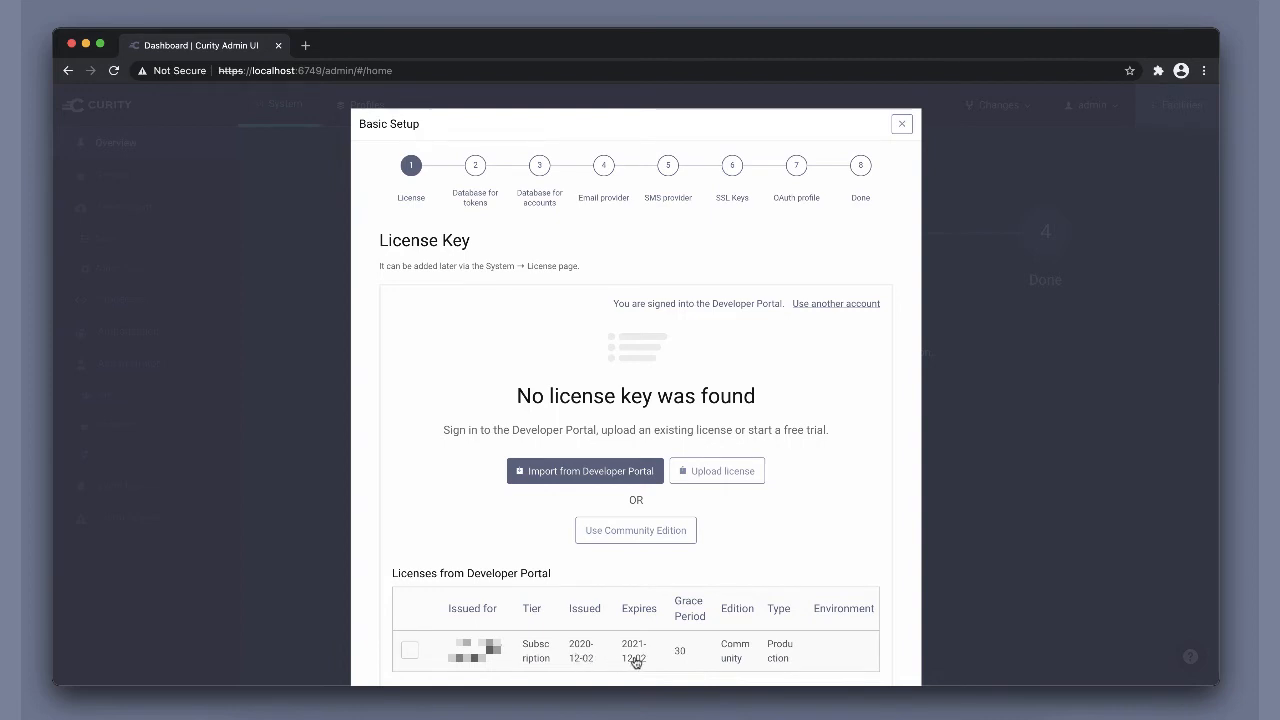
mouse_move(687, 651)
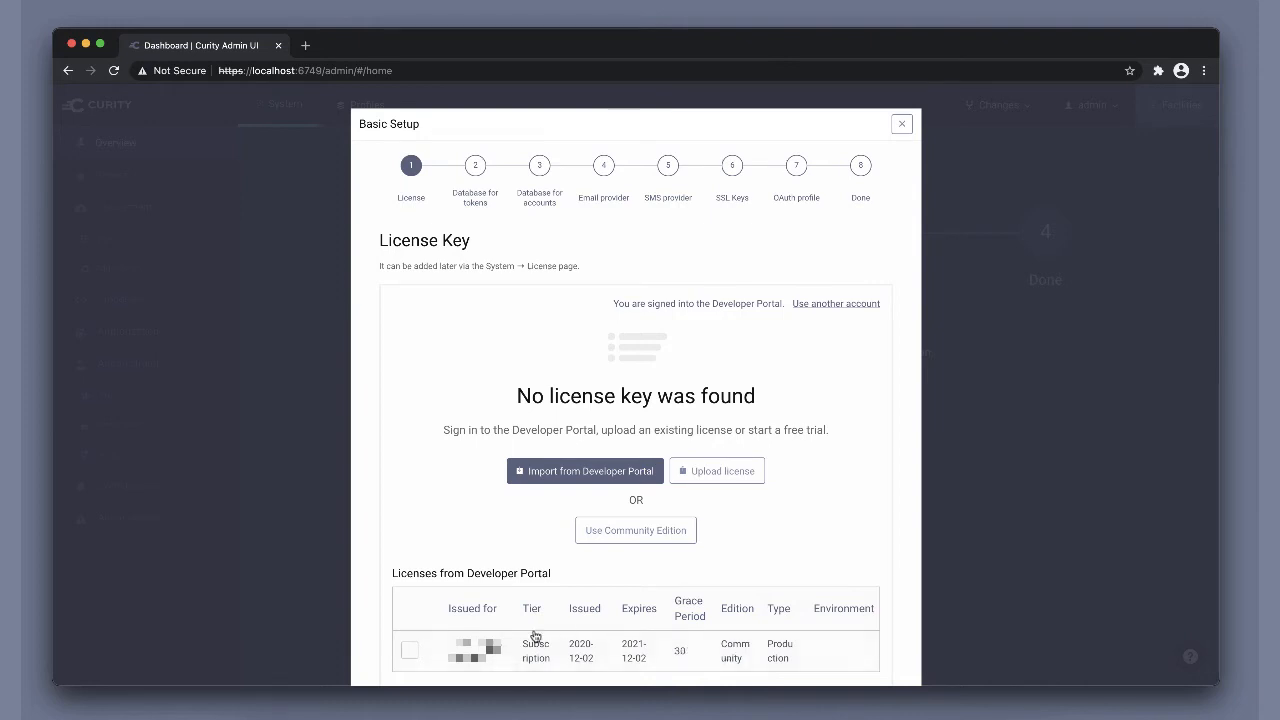
Select the community license from the Developer Portal list and continue to the database step.
left_click(410, 650)
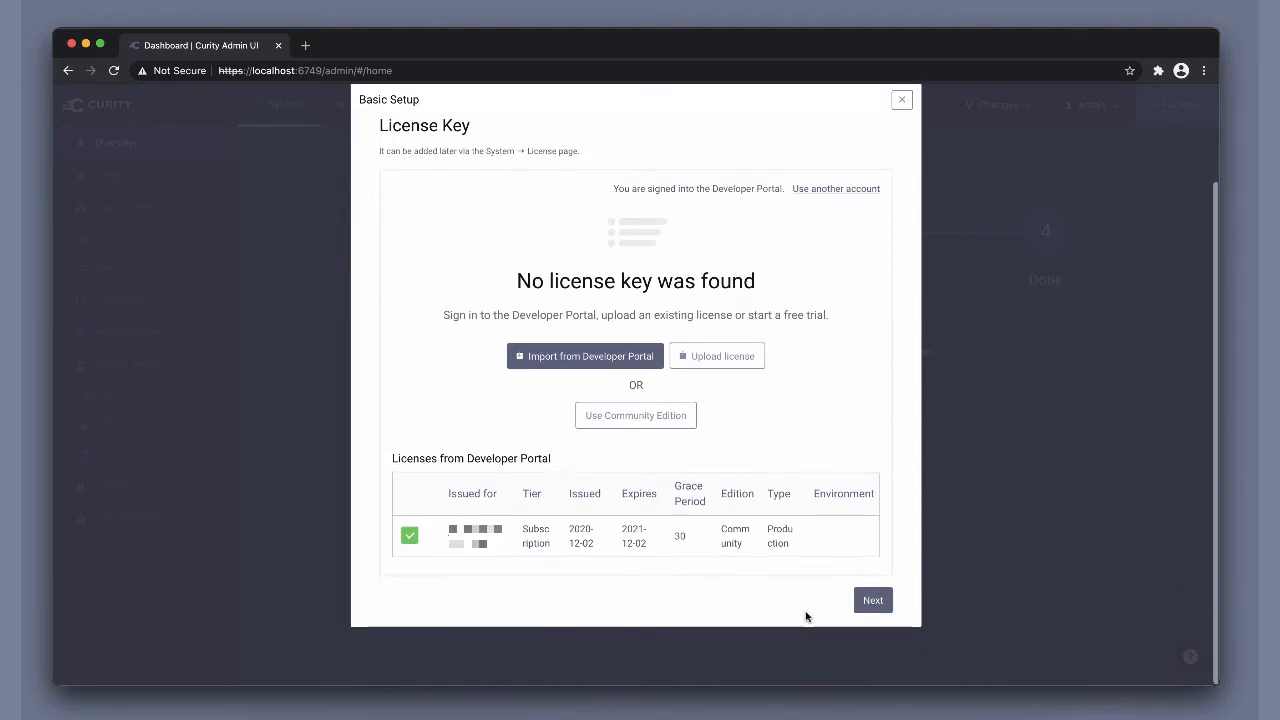
left_click(872, 600)
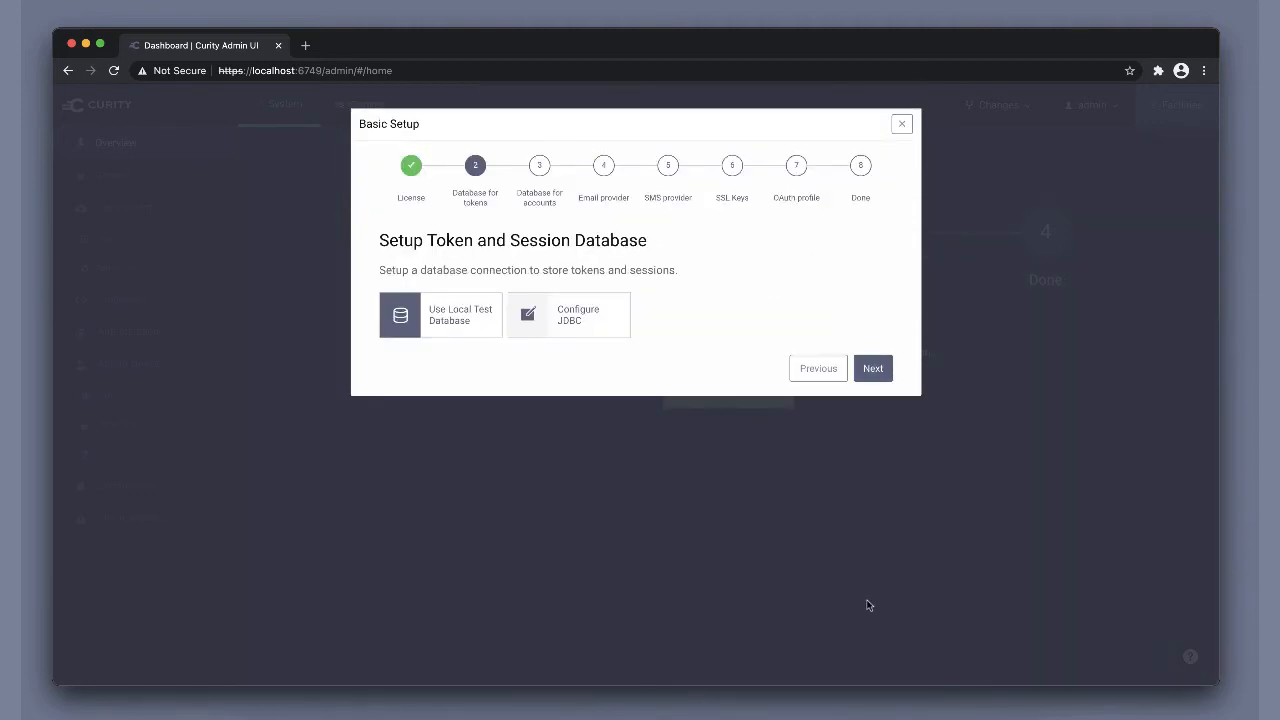
mouse_move(884, 406)
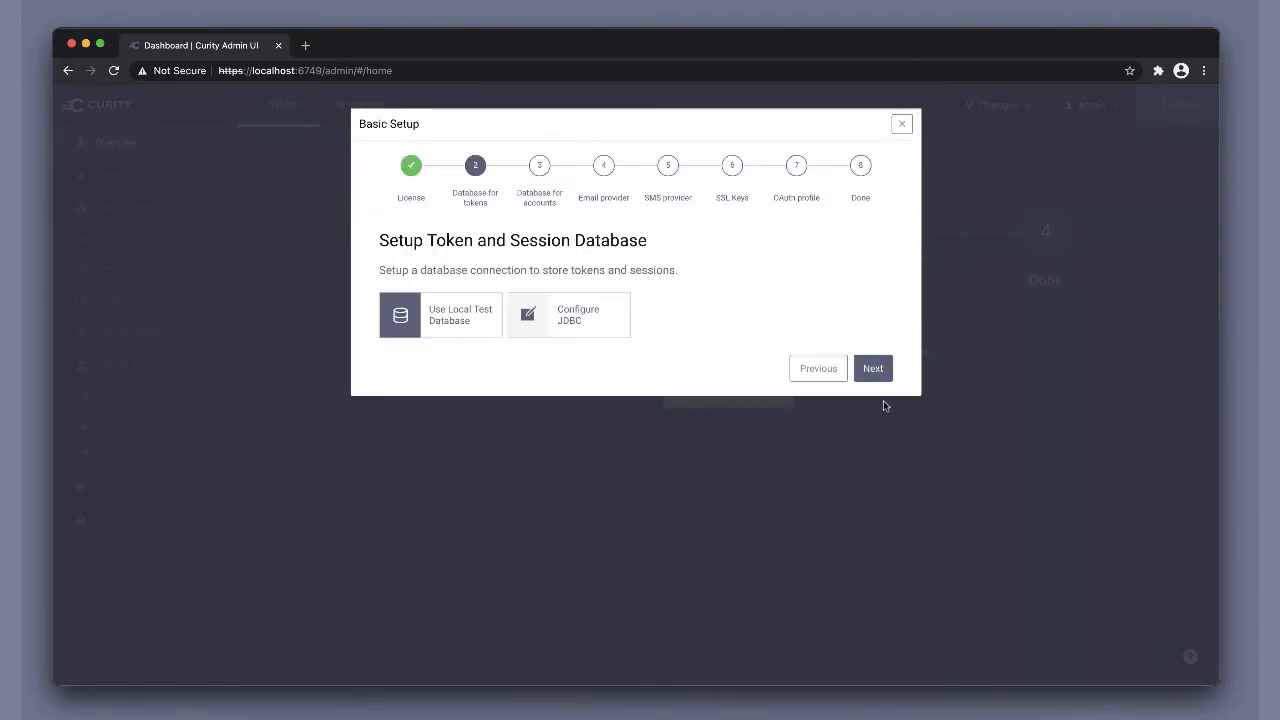
Keep the local test database for tokens and accounts, and skip the email provider.
left_click(872, 368)
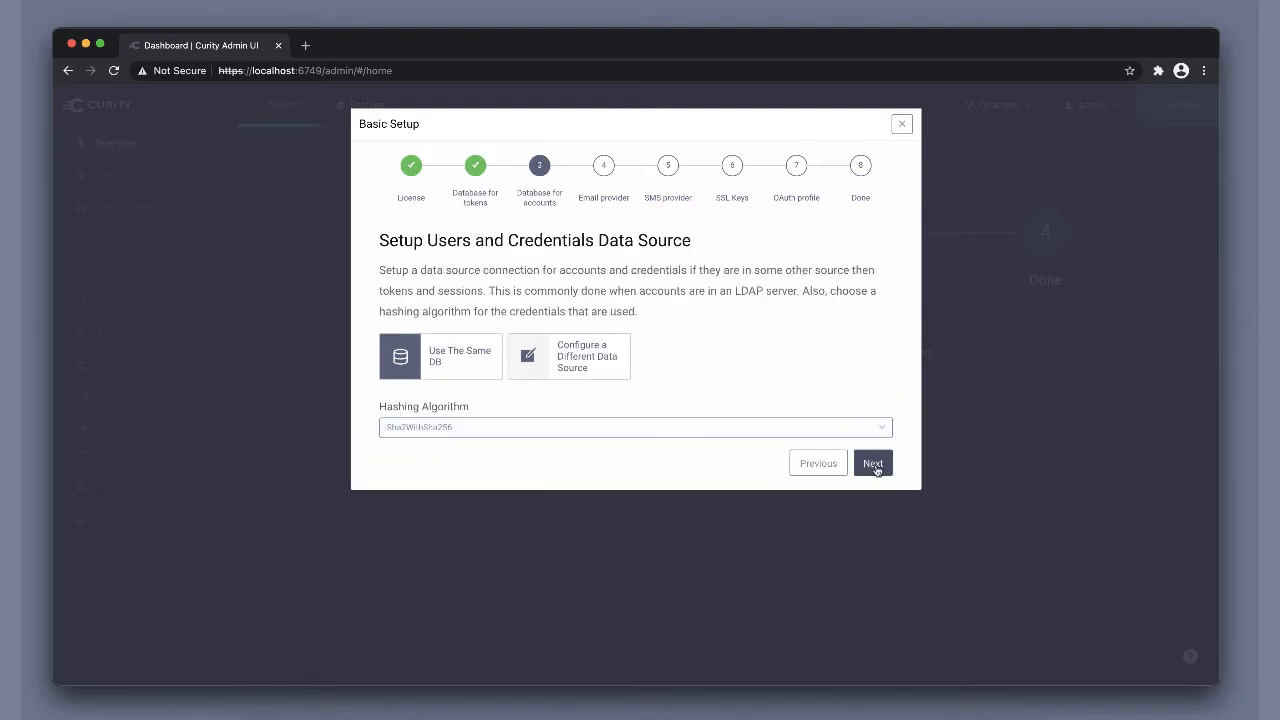
left_click(872, 463)
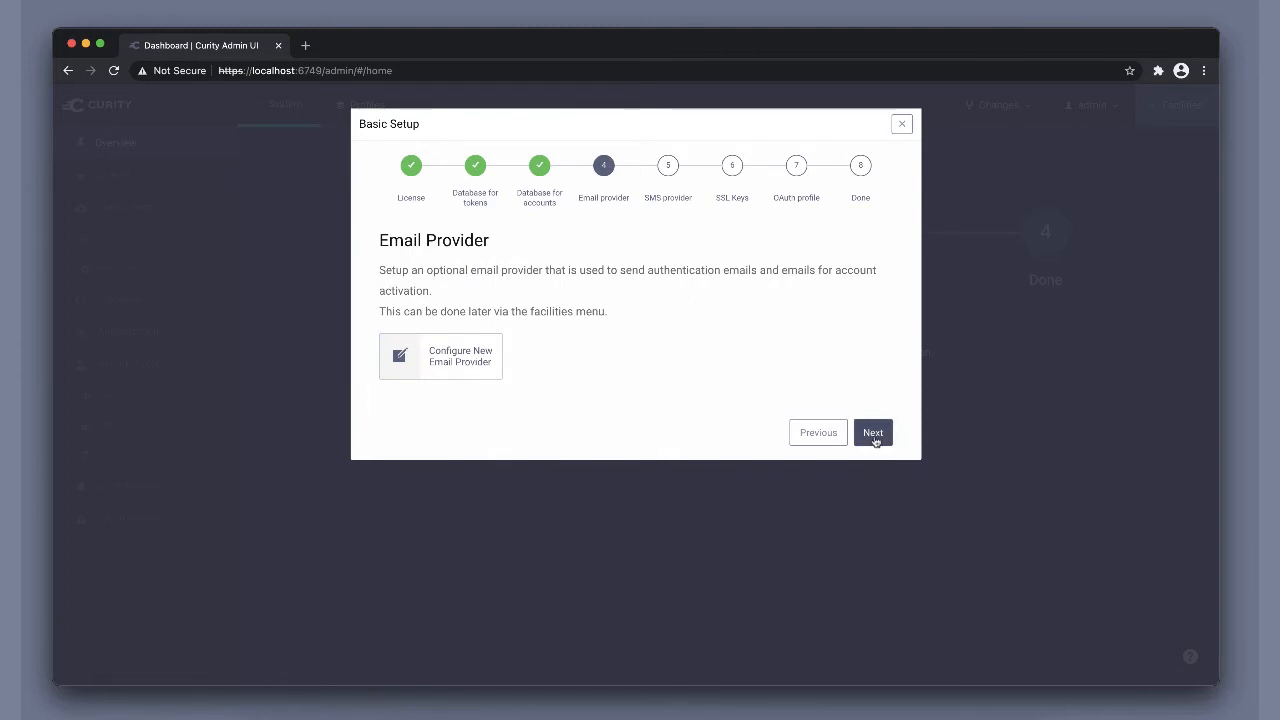
left_click(872, 432)
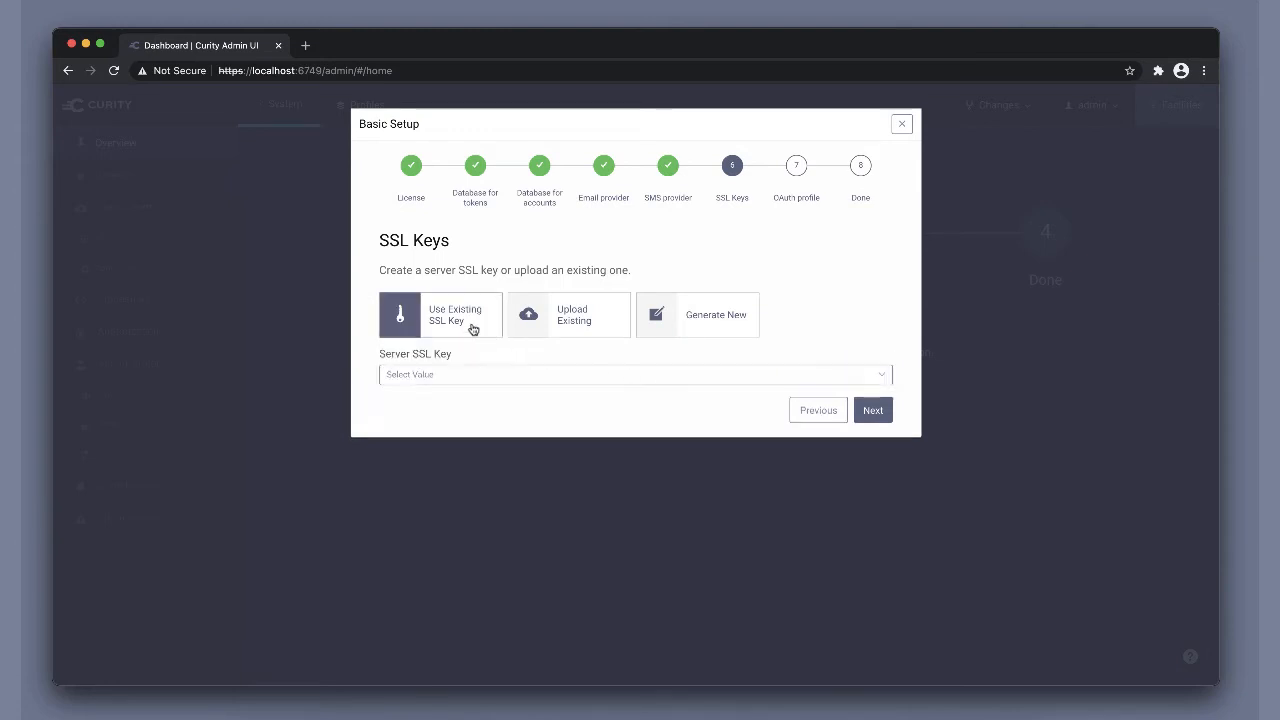
Use default-admin-ssl-key as the server SSL key, accept default flows, and commit.
left_click(635, 373)
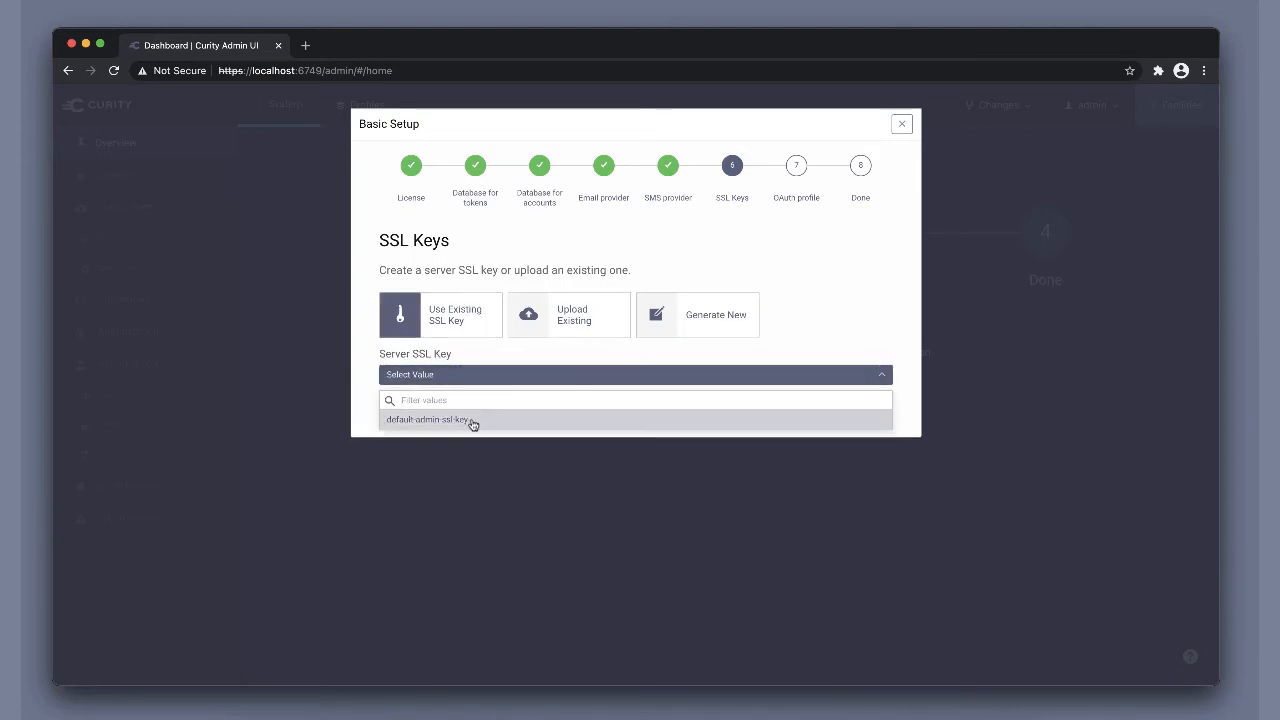
left_click(425, 419)
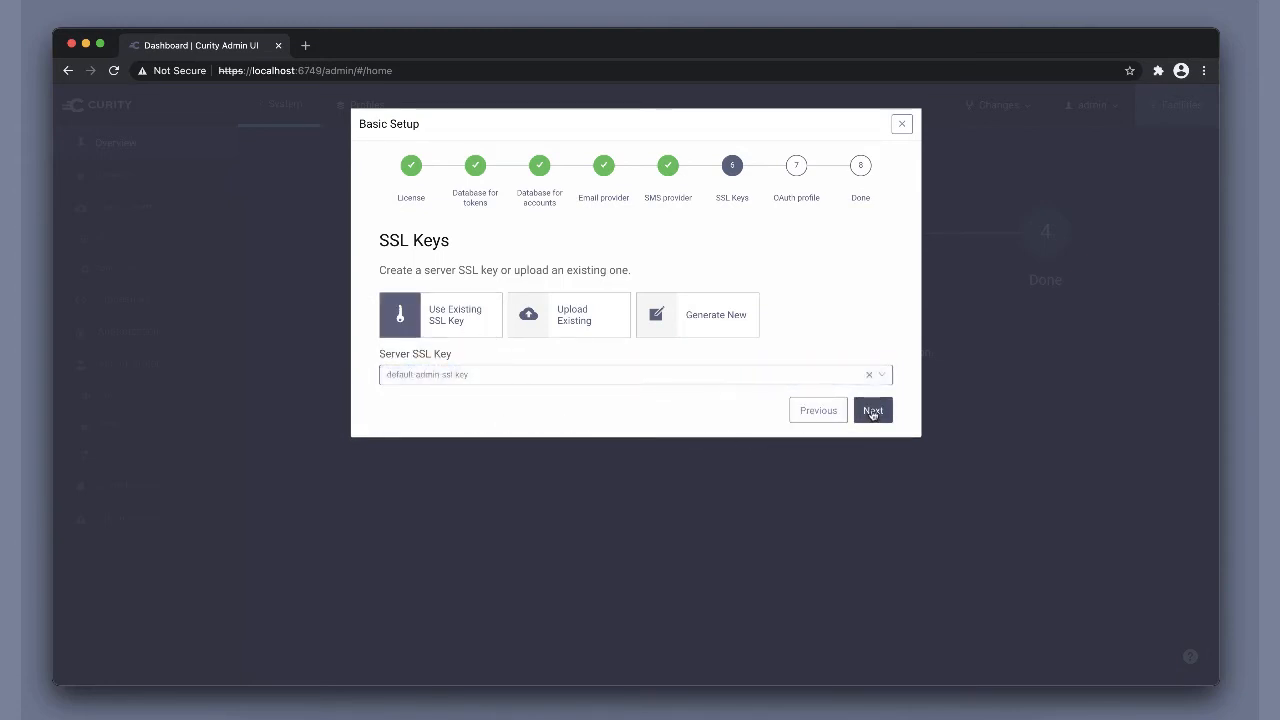
left_click(872, 410)
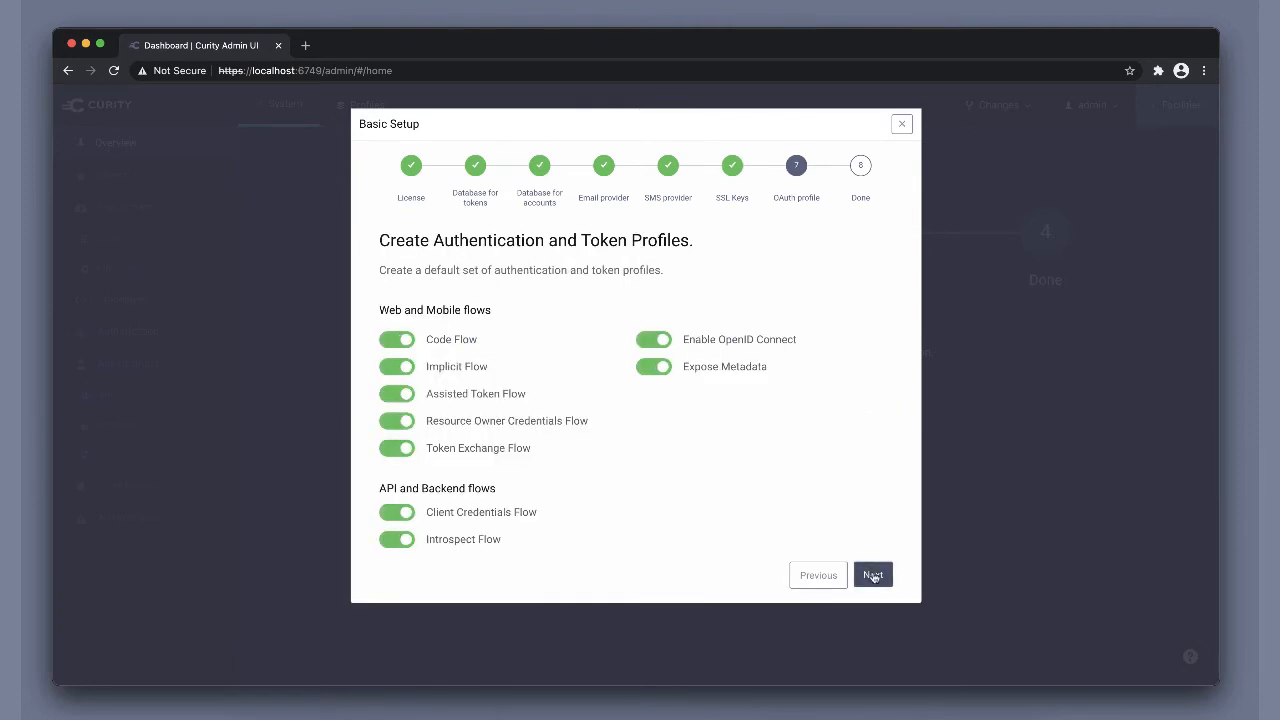
left_click(872, 574)
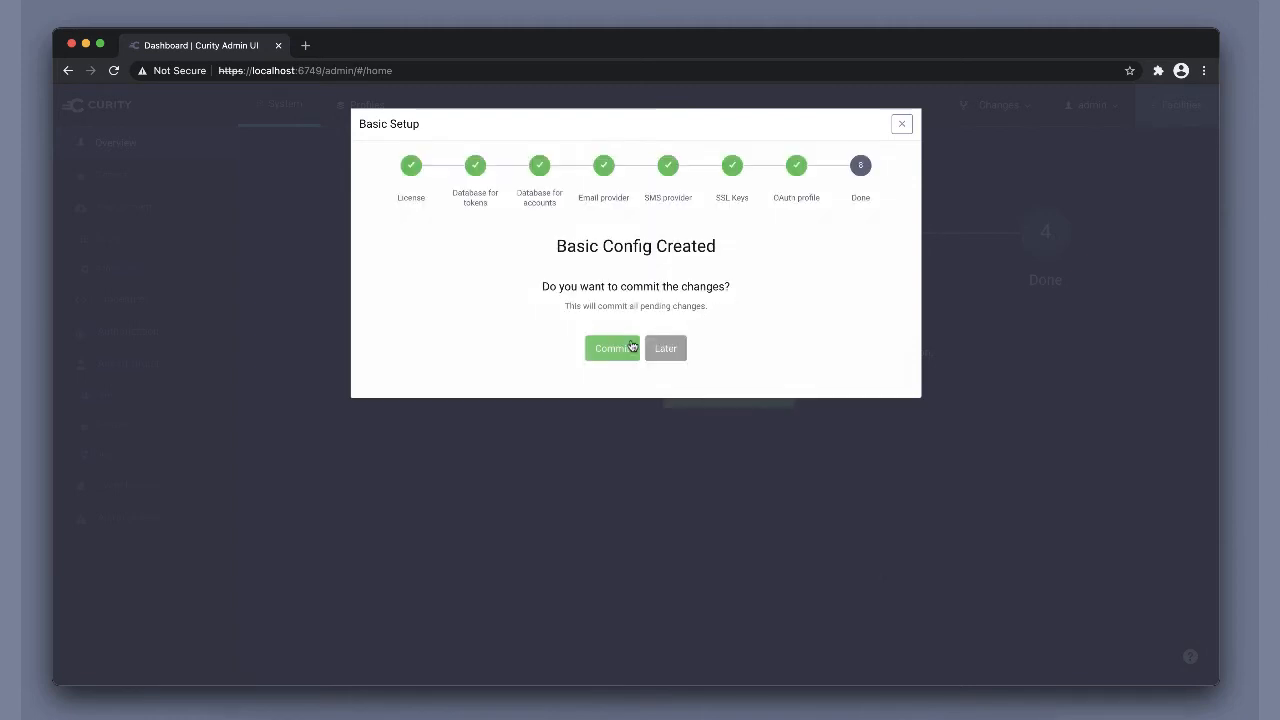
left_click(611, 348)
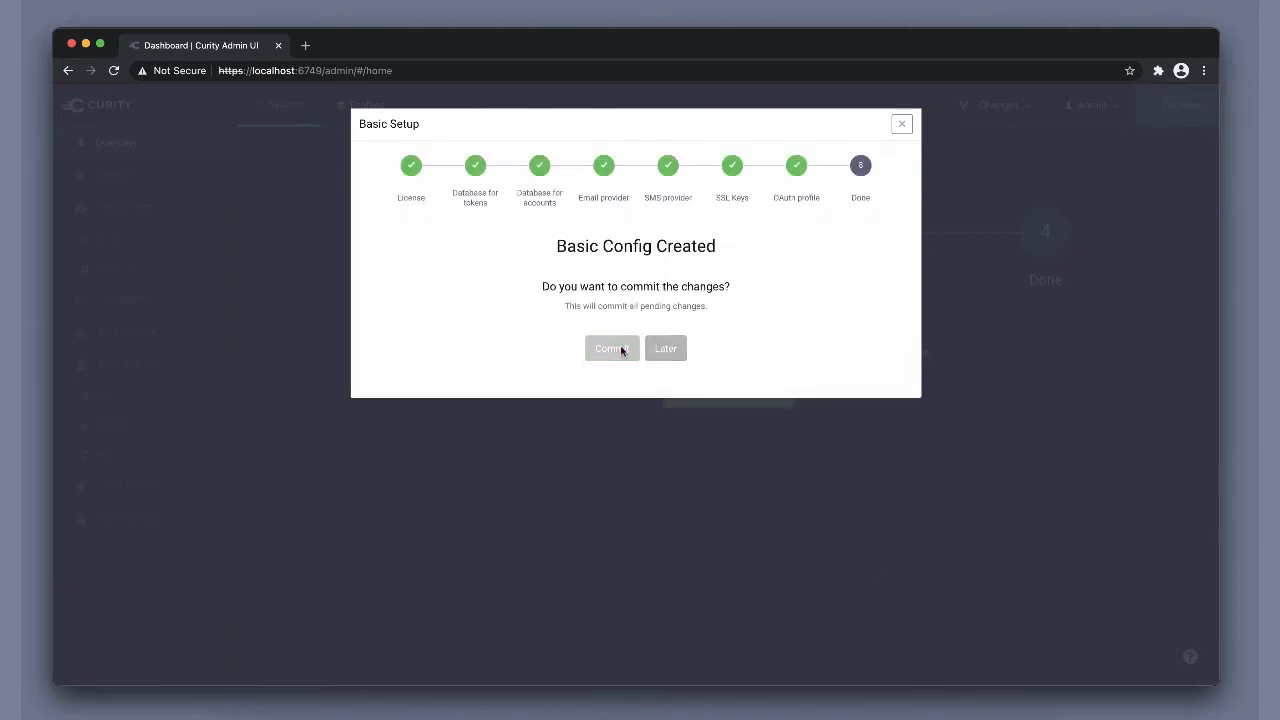
left_click(611, 348)
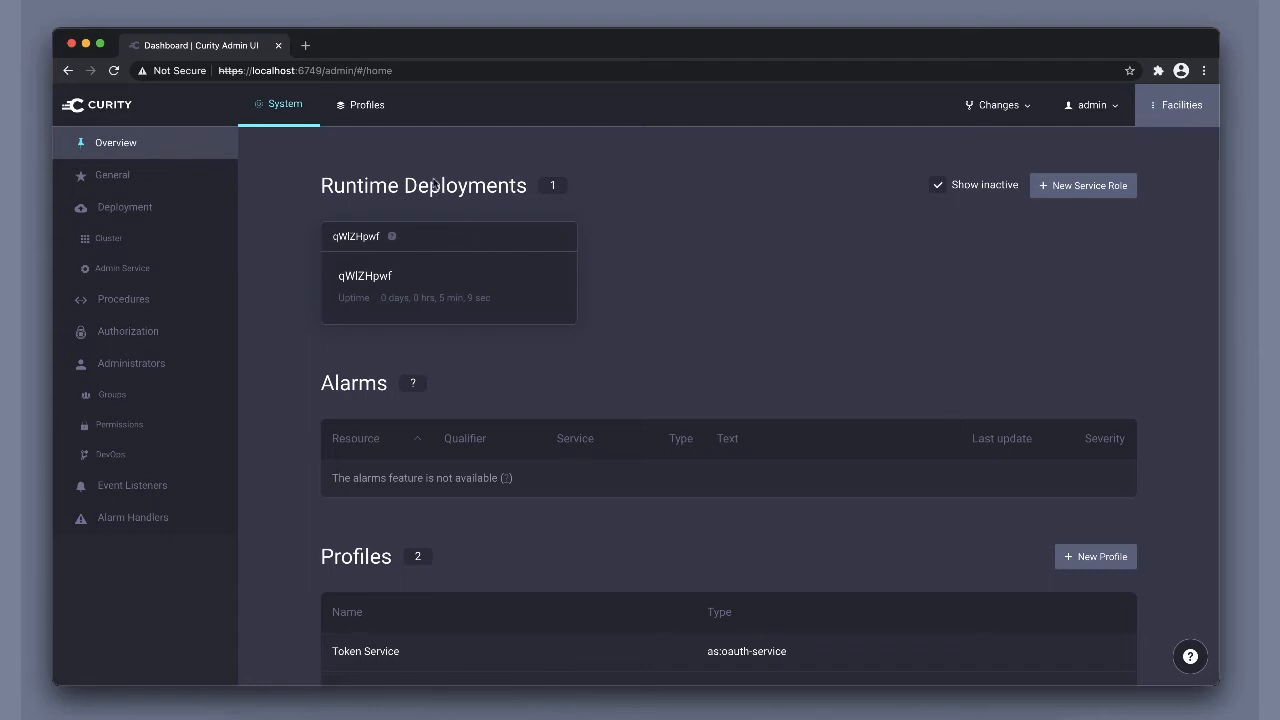
mouse_move(112, 175)
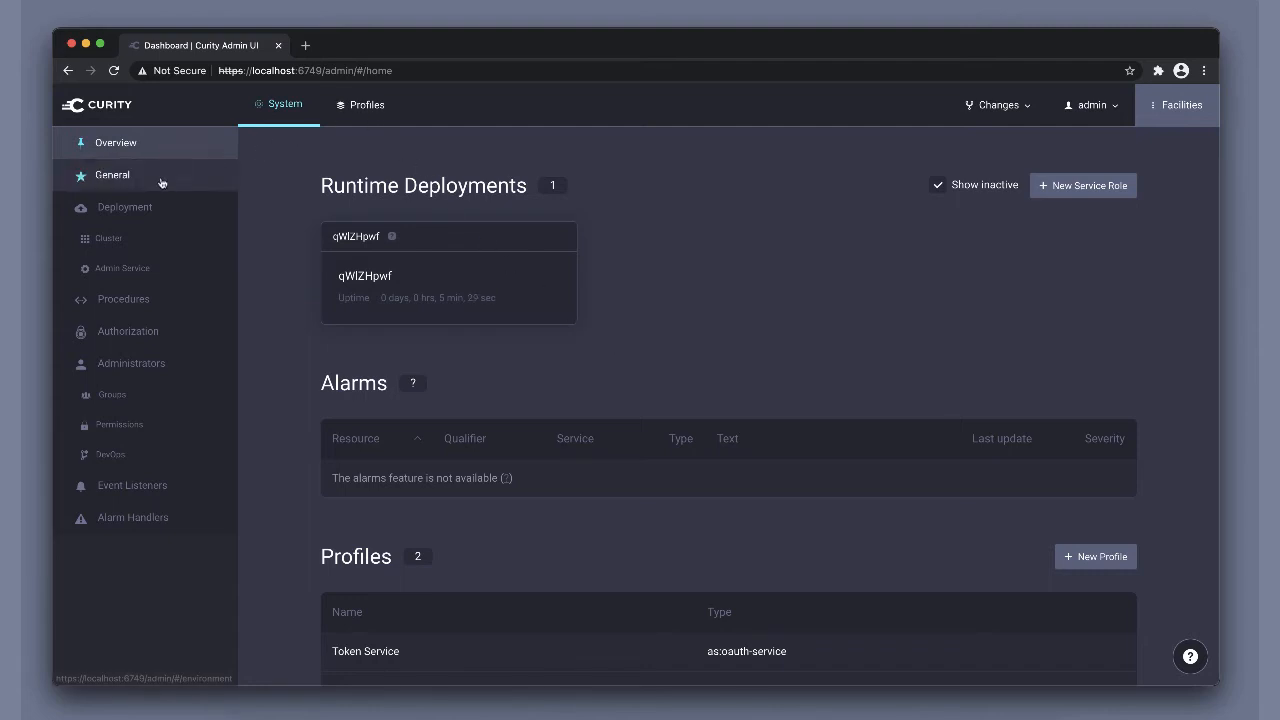
left_click(112, 175)
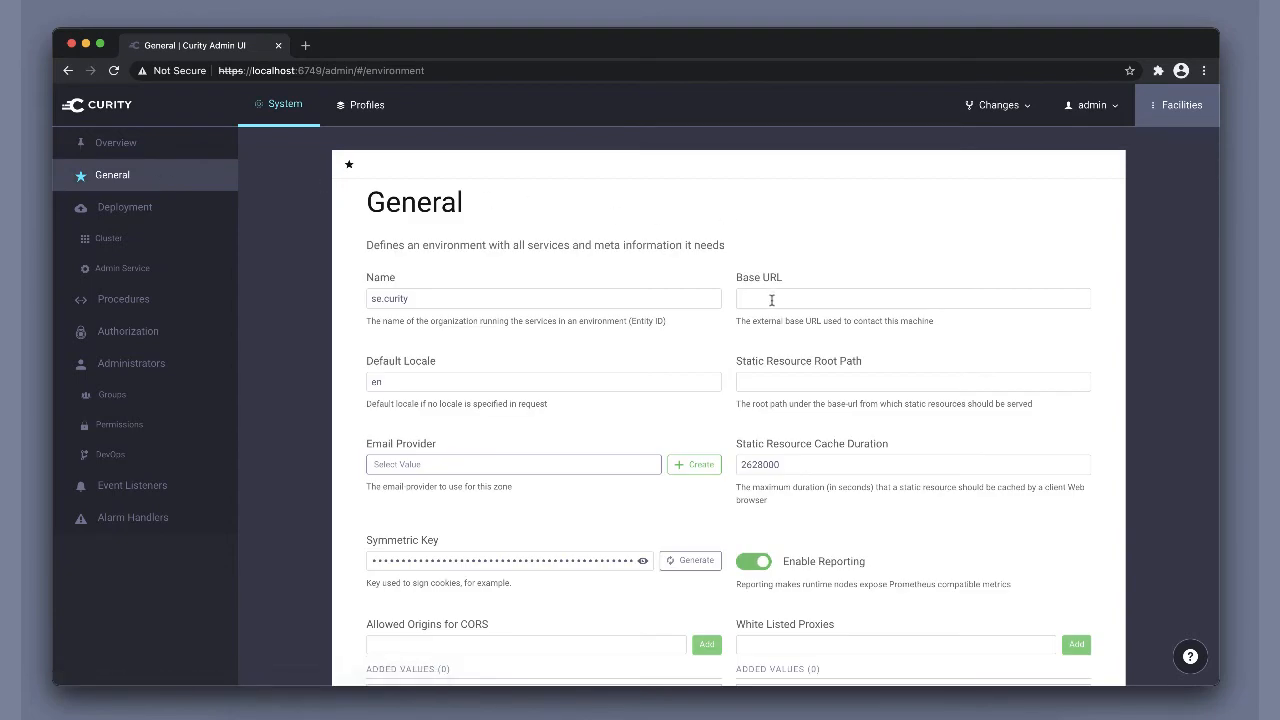
type("https://localhost:8443")
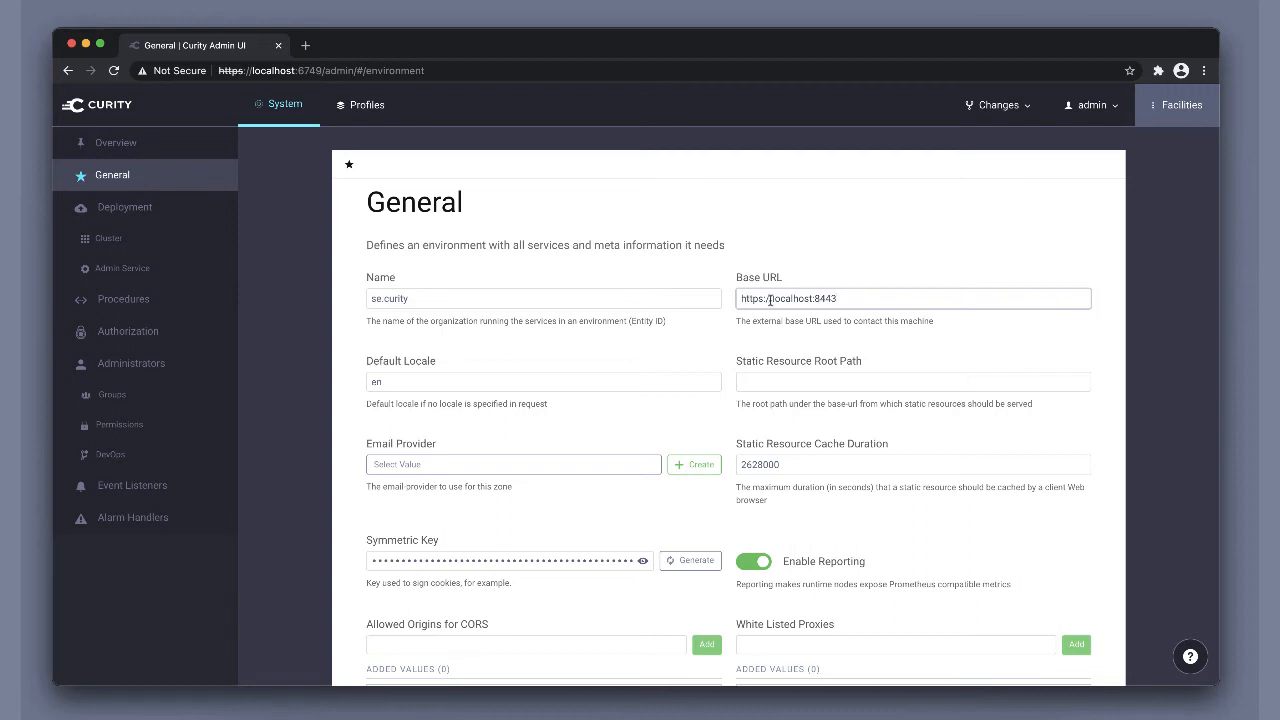
mouse_move(124, 207)
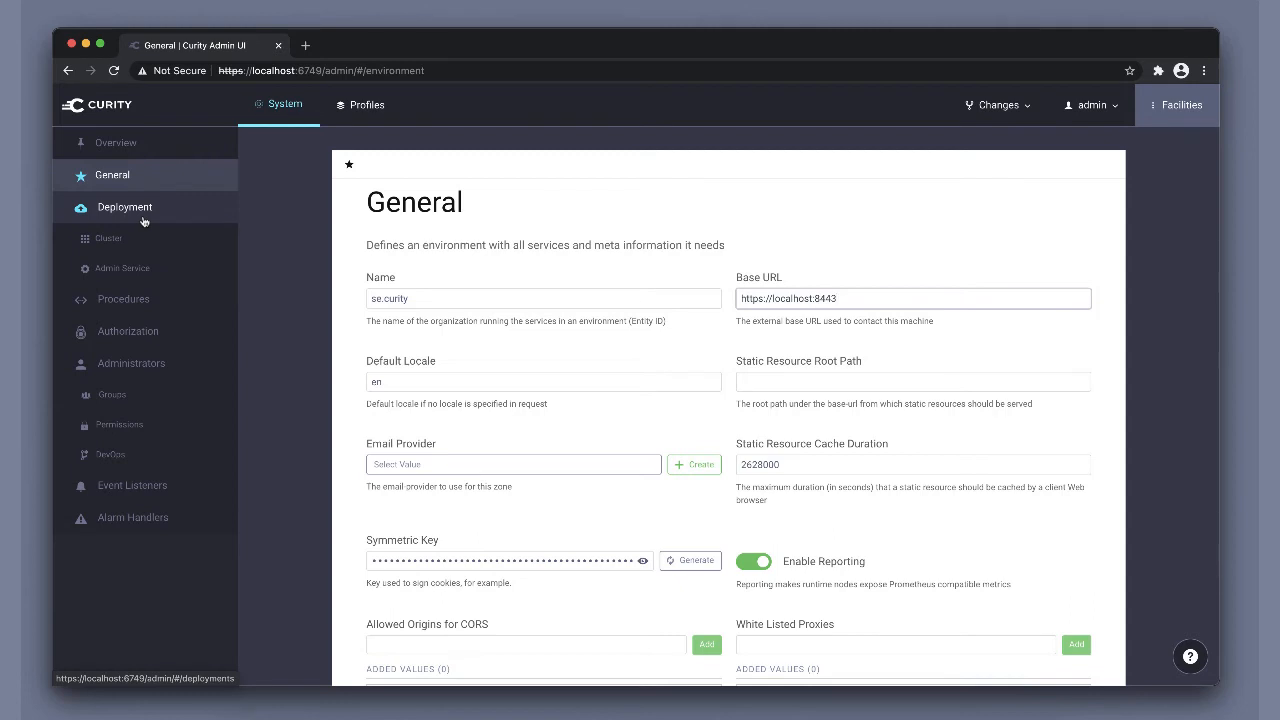
Go to Profiles > Authentication Service > Authenticators, currently empty.
left_click(368, 105)
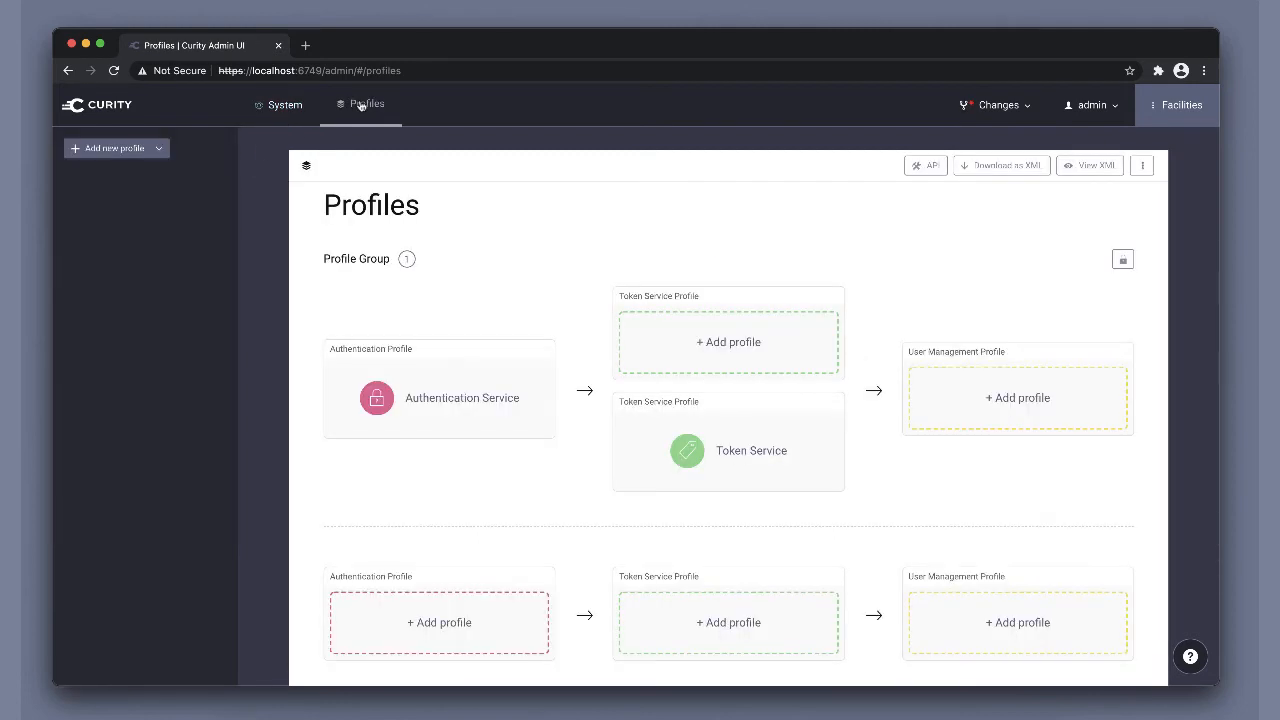
mouse_move(691, 464)
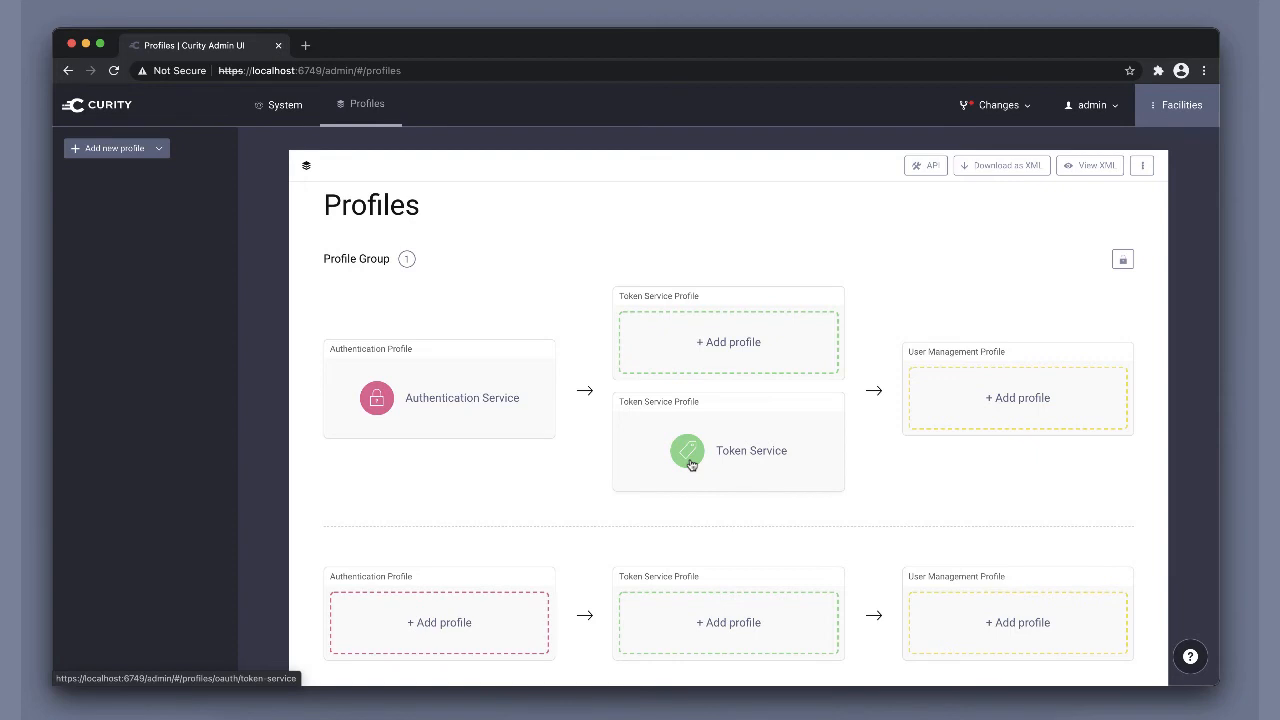
mouse_move(719, 465)
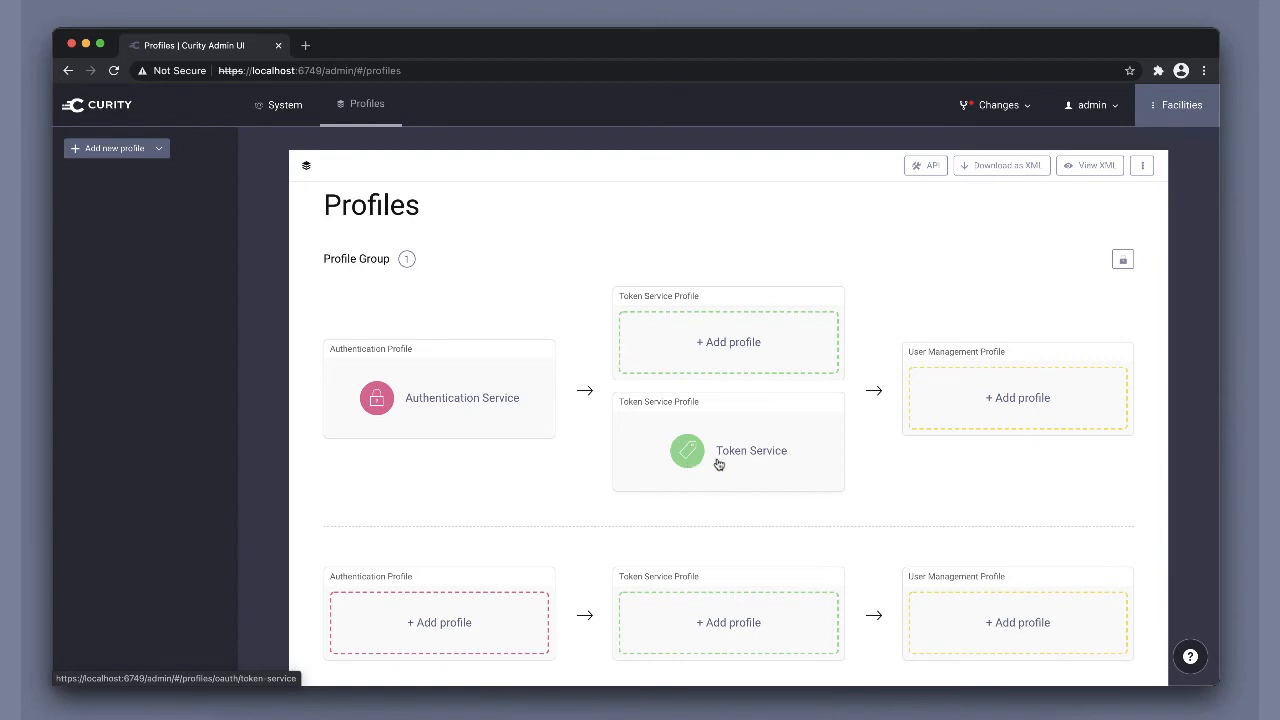
left_click(438, 397)
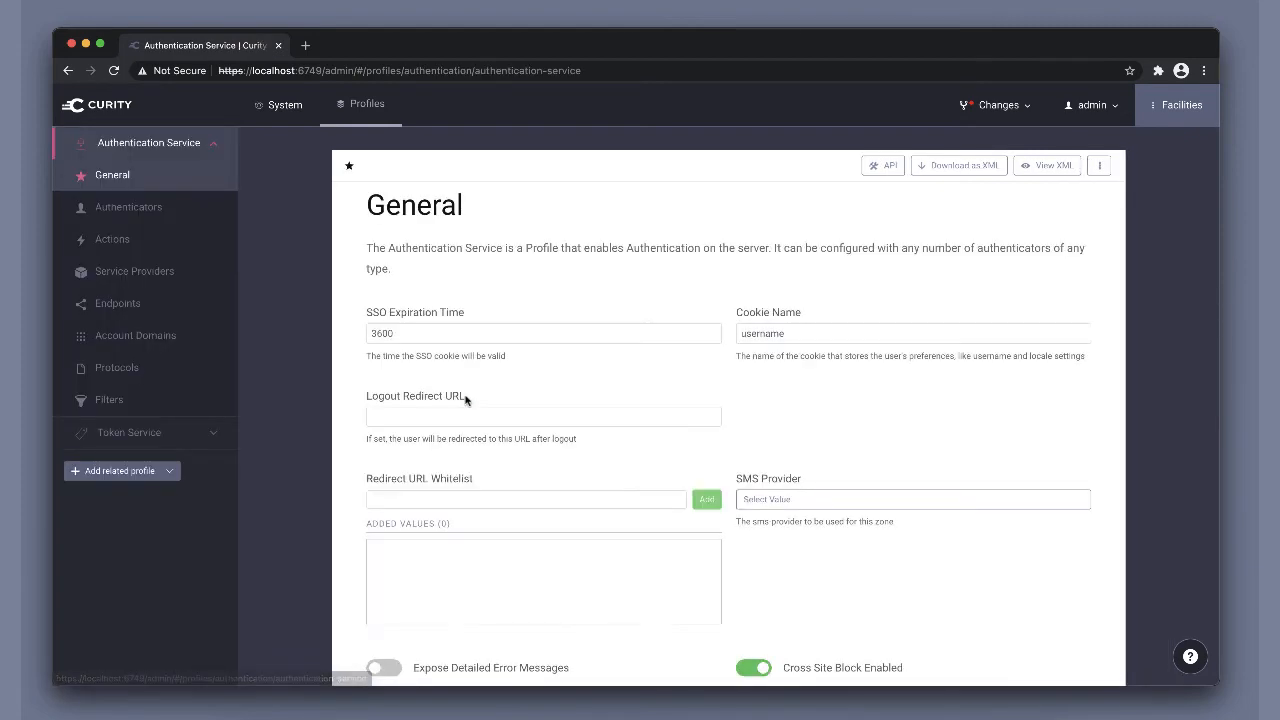
mouse_move(112, 238)
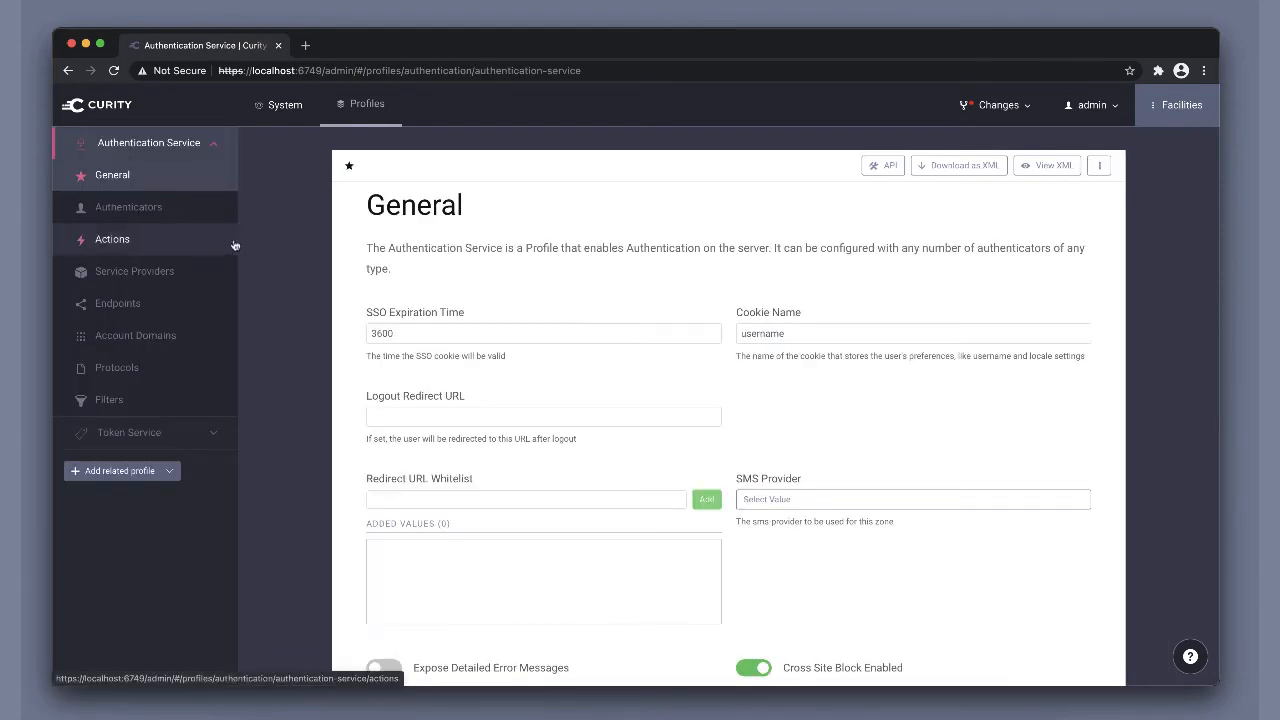
left_click(128, 207)
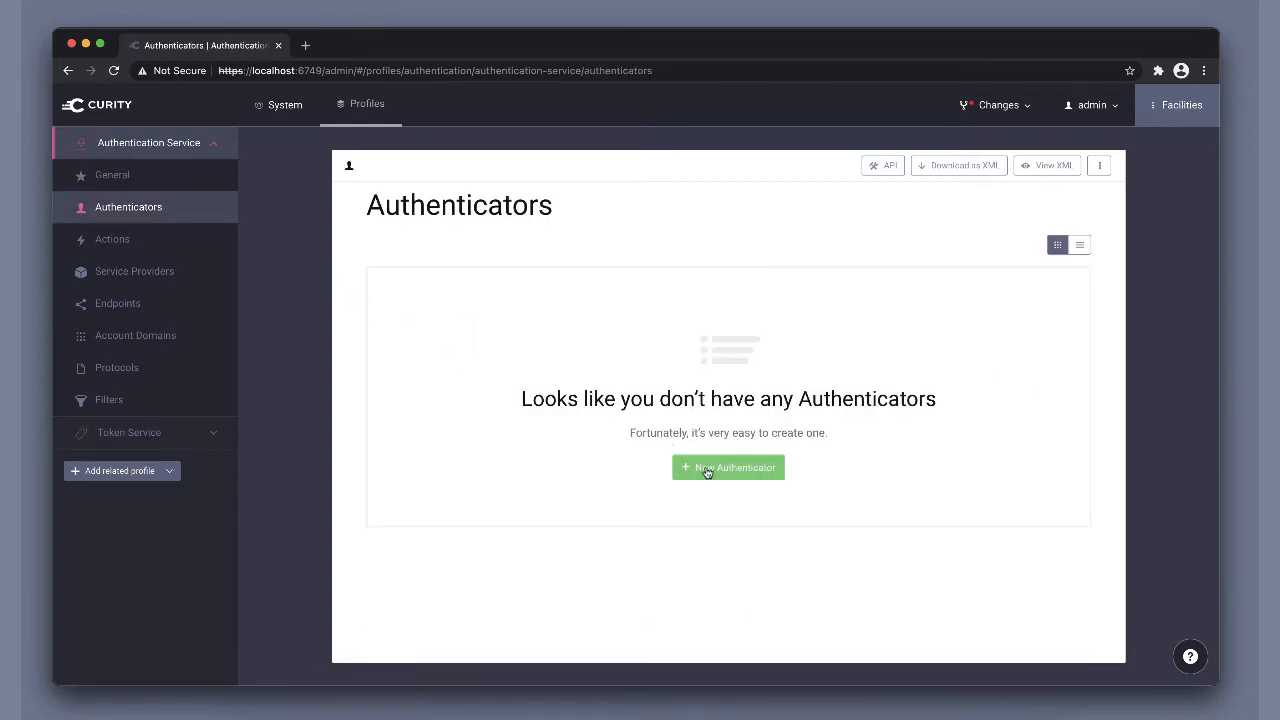
Add HTML Form authenticator 'username-password' with default-account-manager and default-credential-manager.
left_click(728, 467)
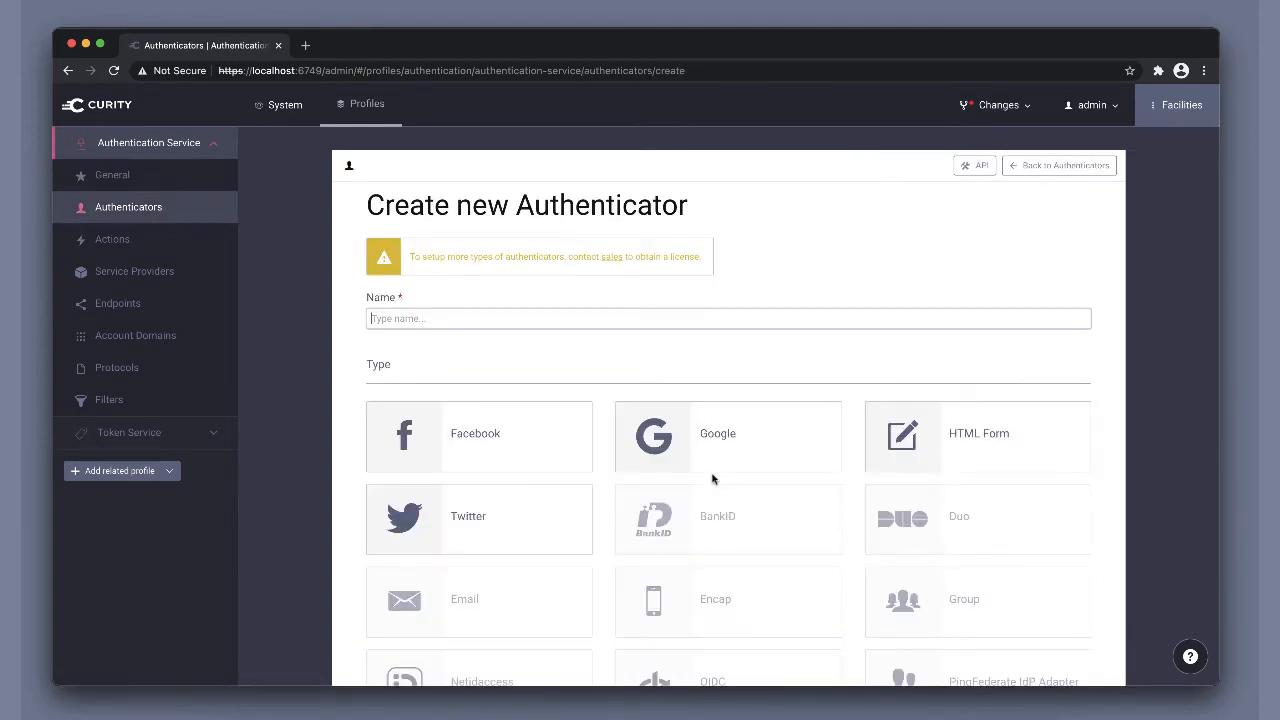
type("username-password")
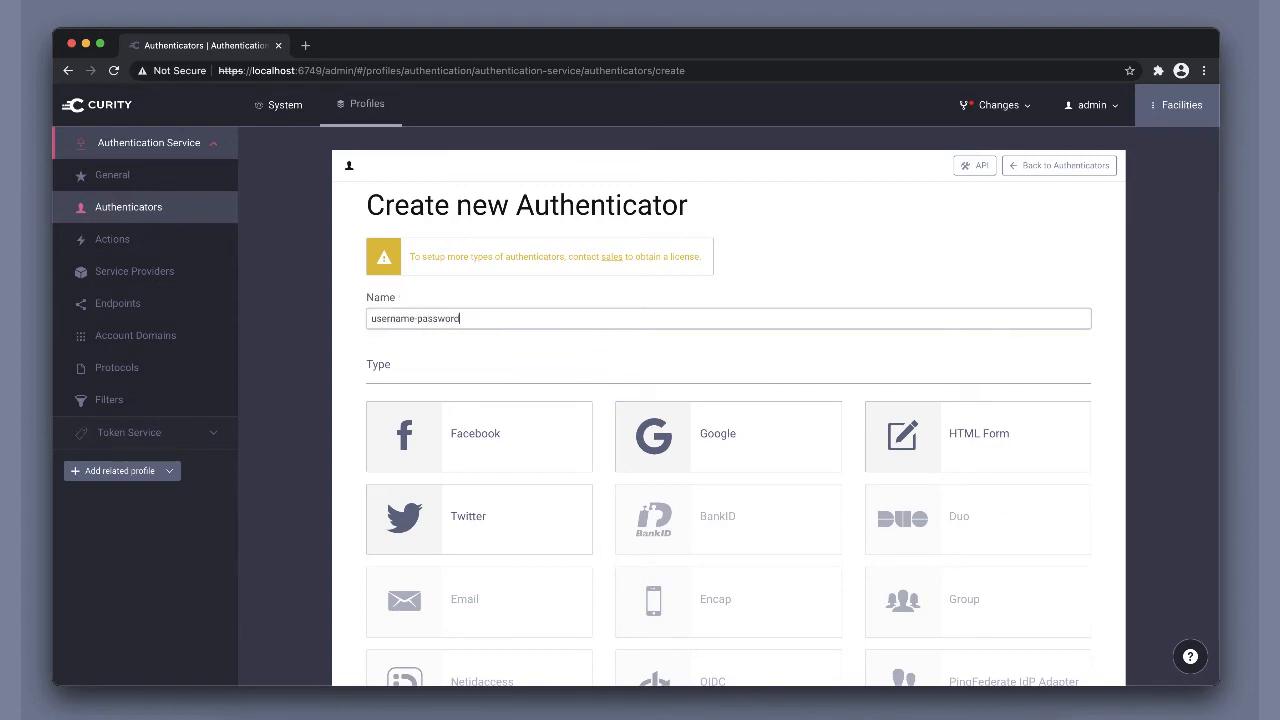
mouse_move(937, 443)
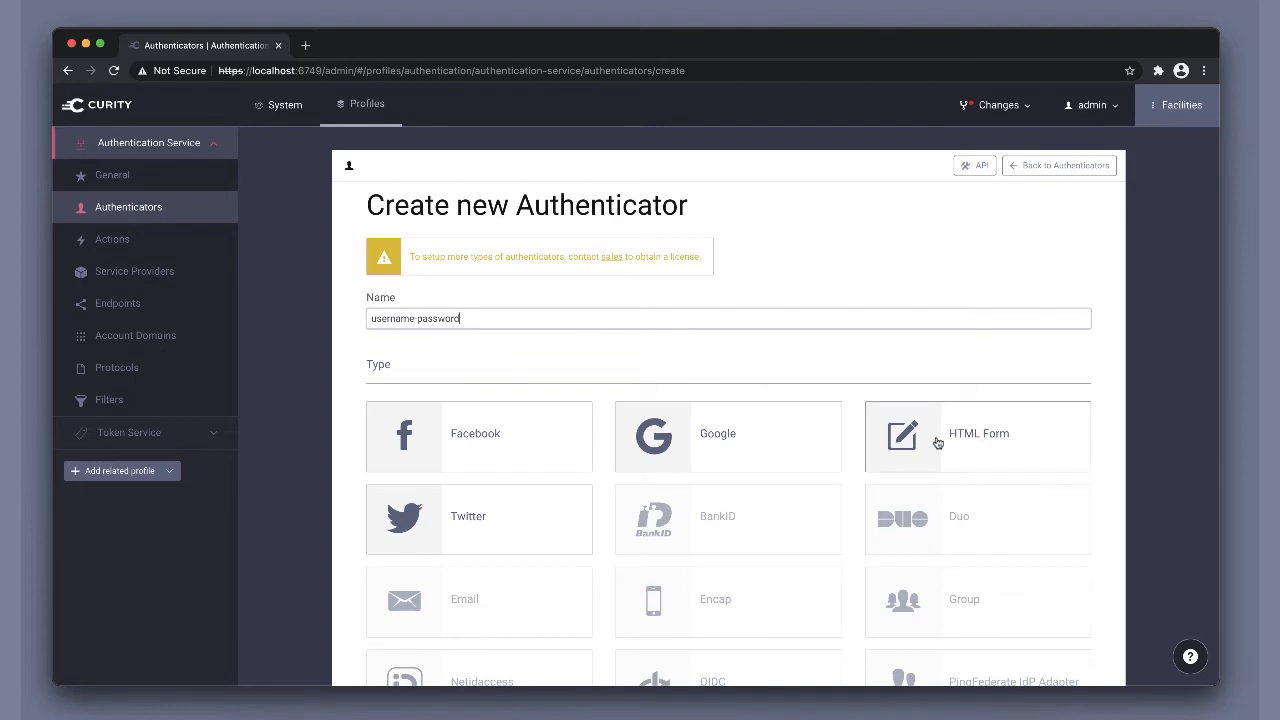
scroll("down", 3)
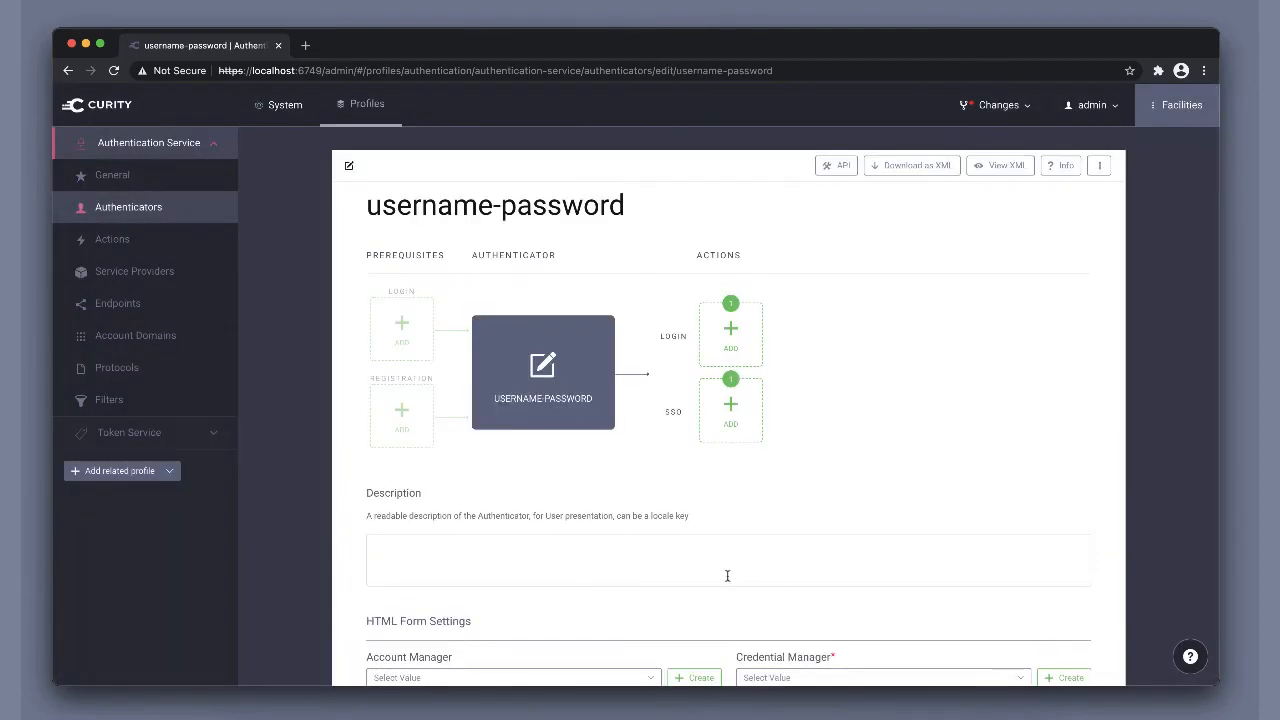
left_click(510, 677)
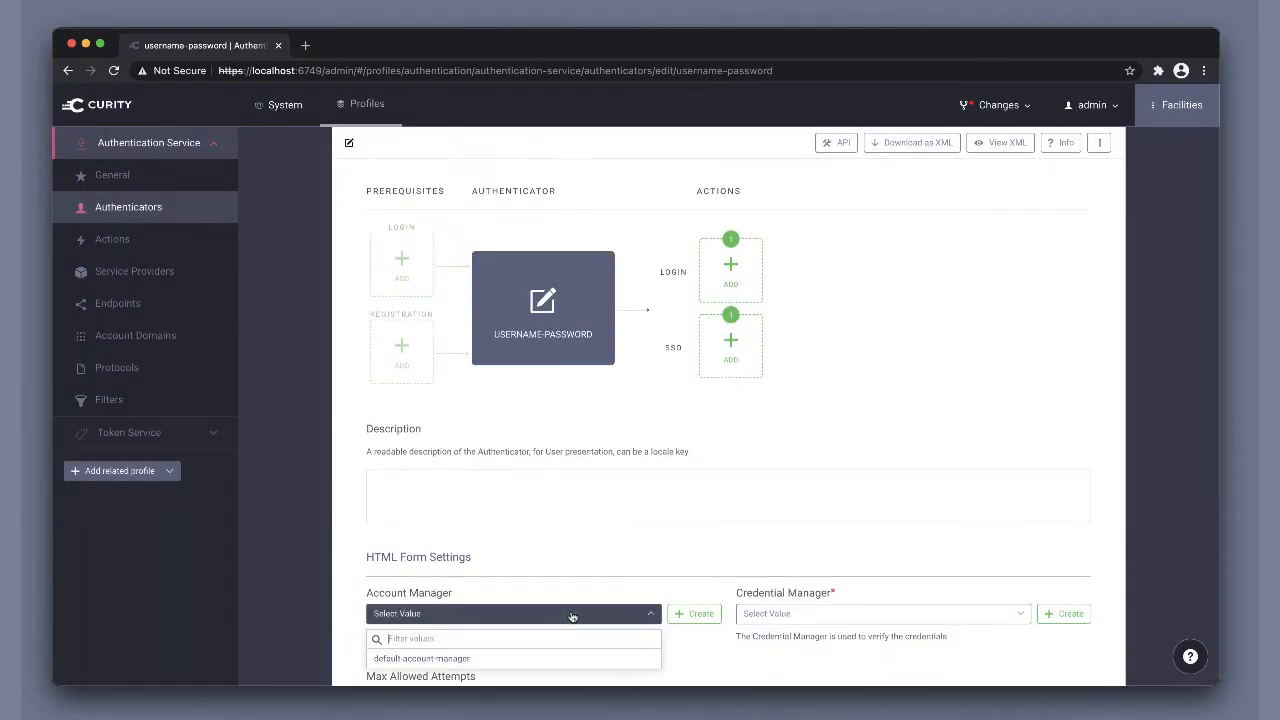
left_click(421, 658)
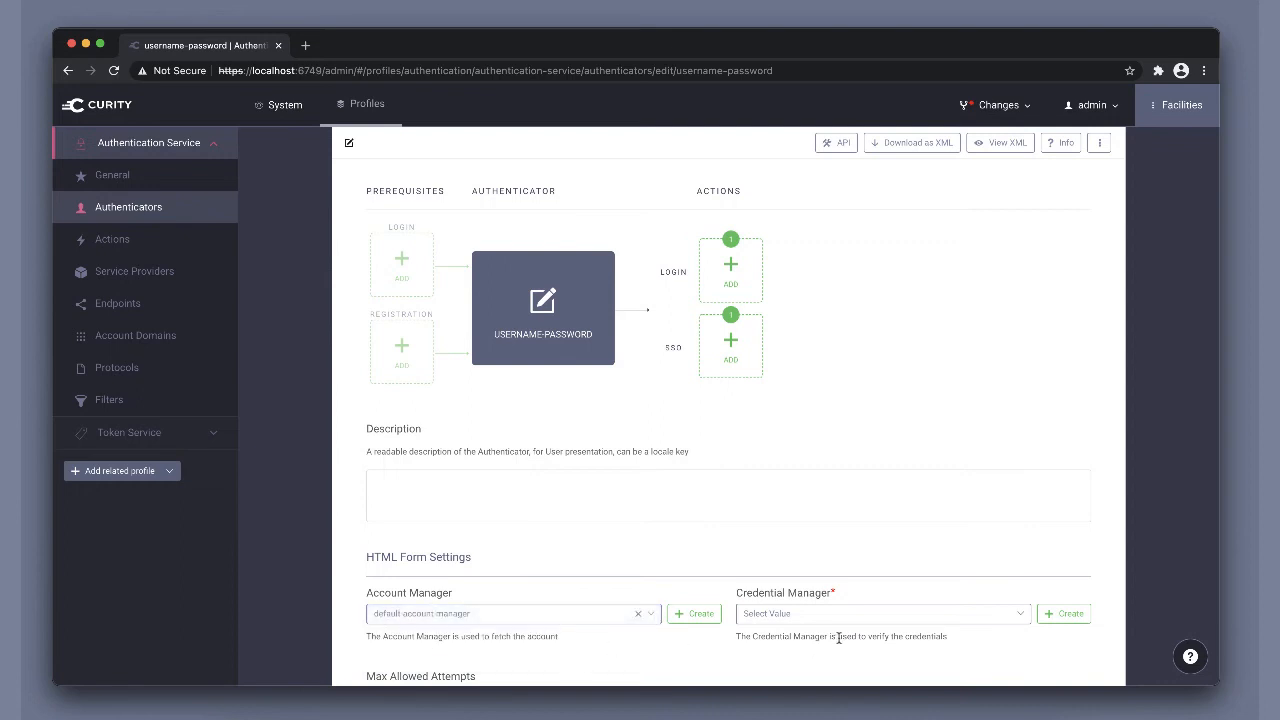
left_click(880, 613)
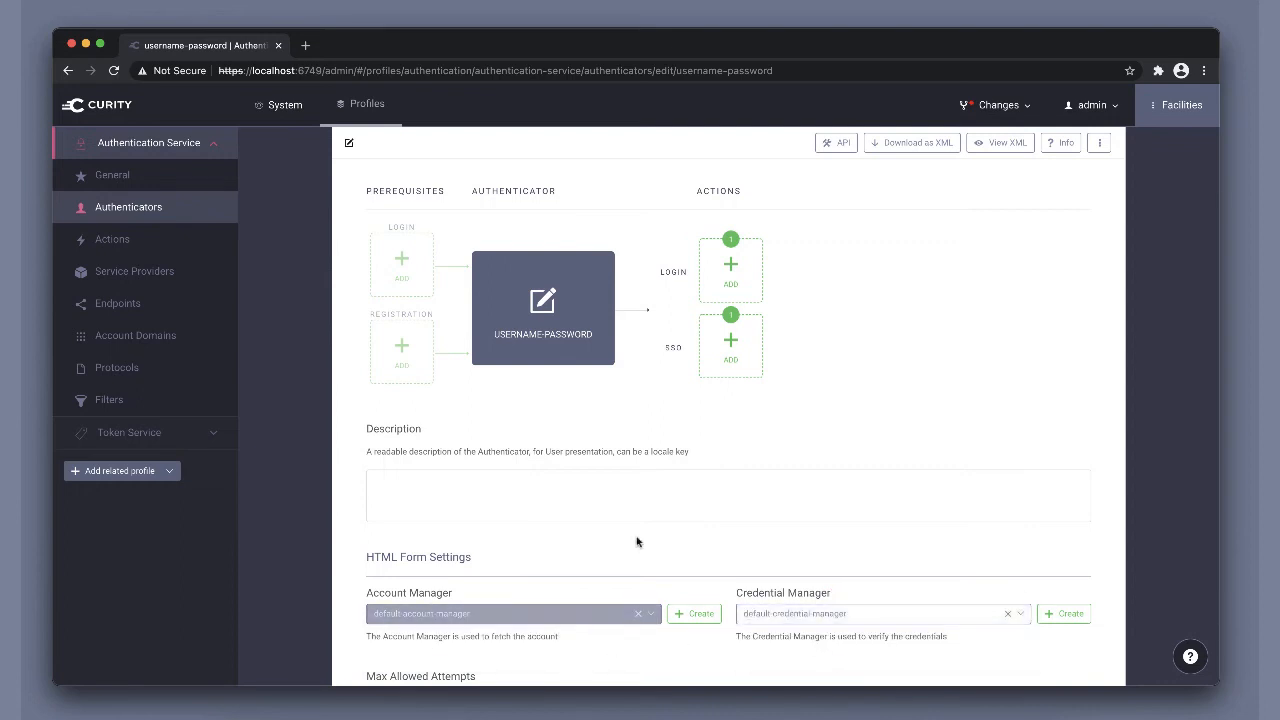
left_click(1177, 104)
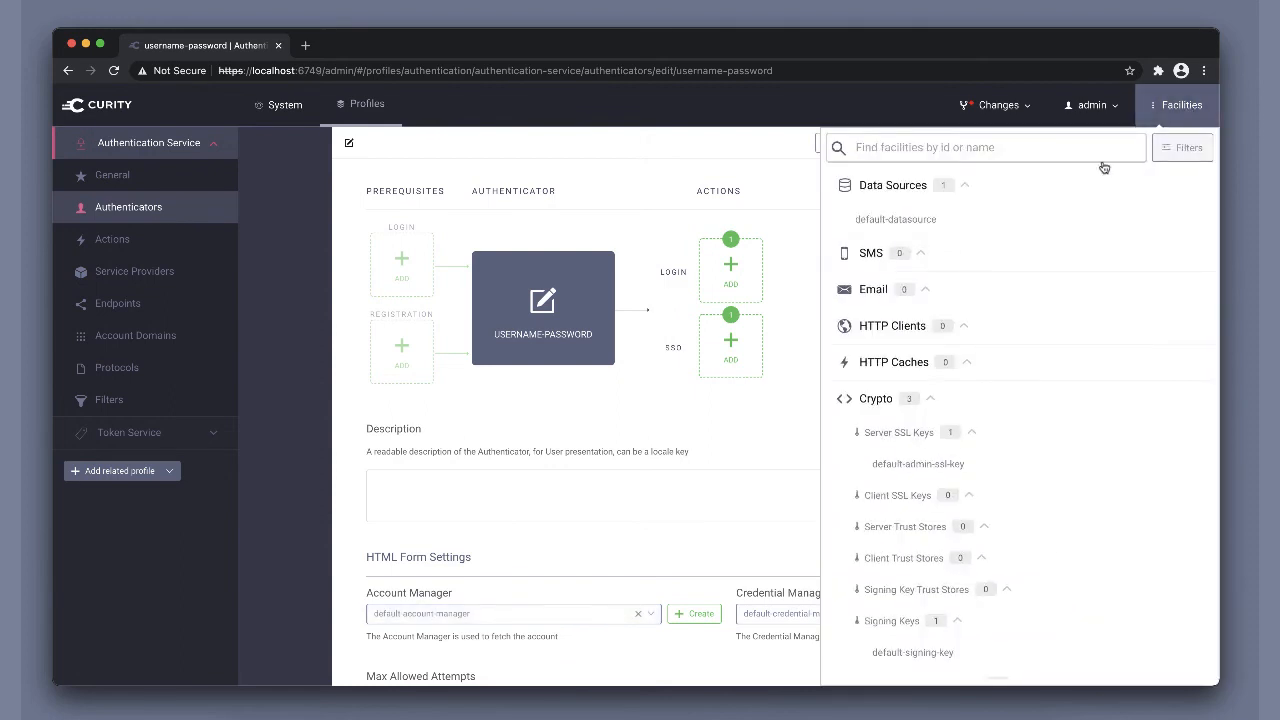
mouse_move(928, 236)
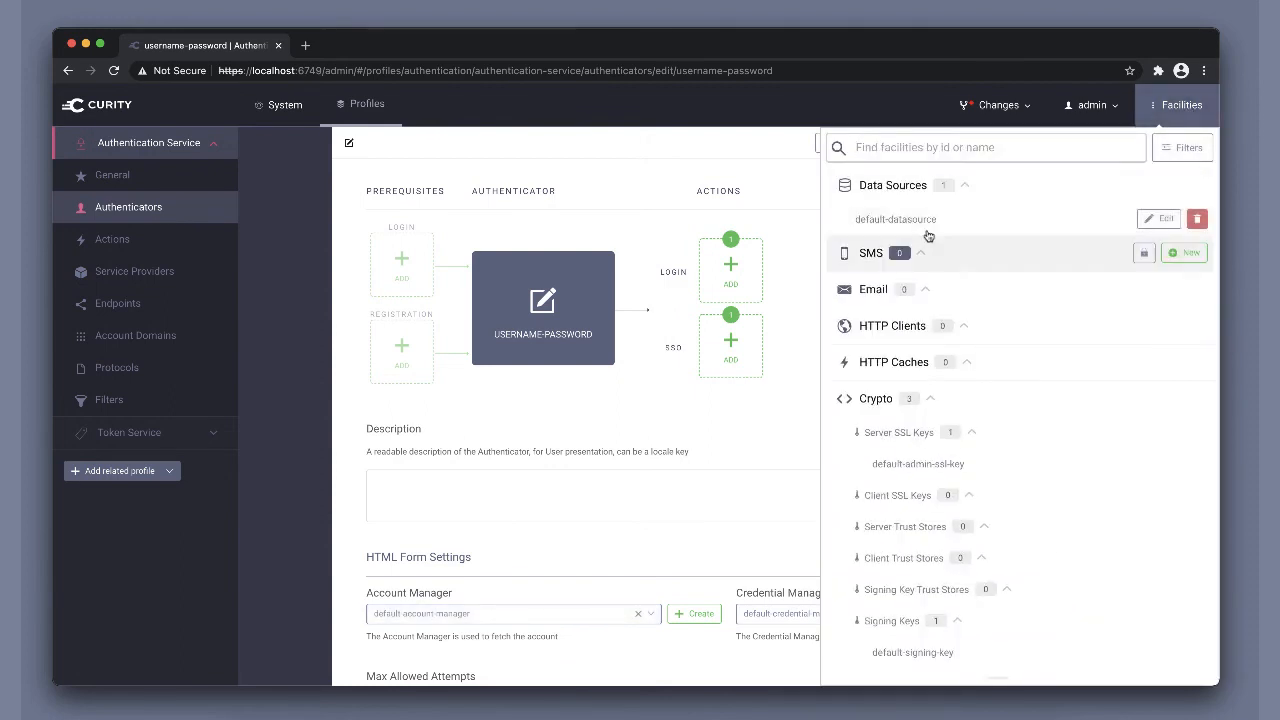
scroll("down", 3)
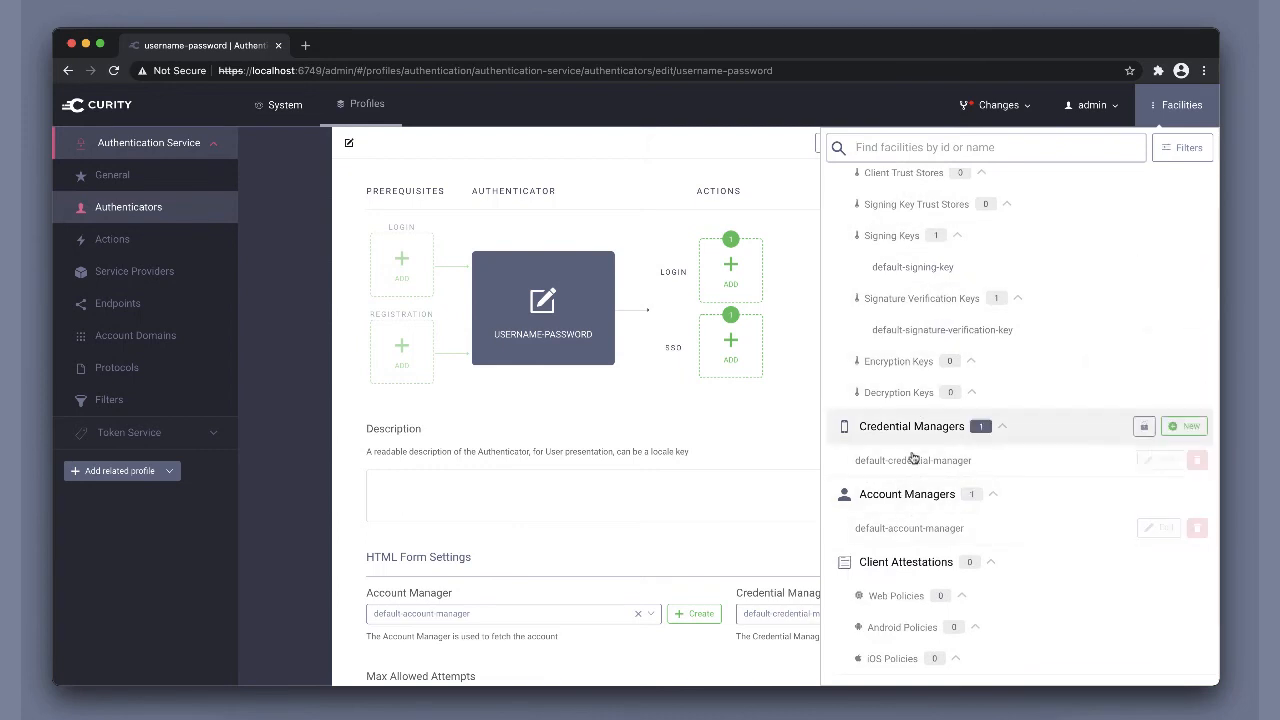
scroll("up", 3)
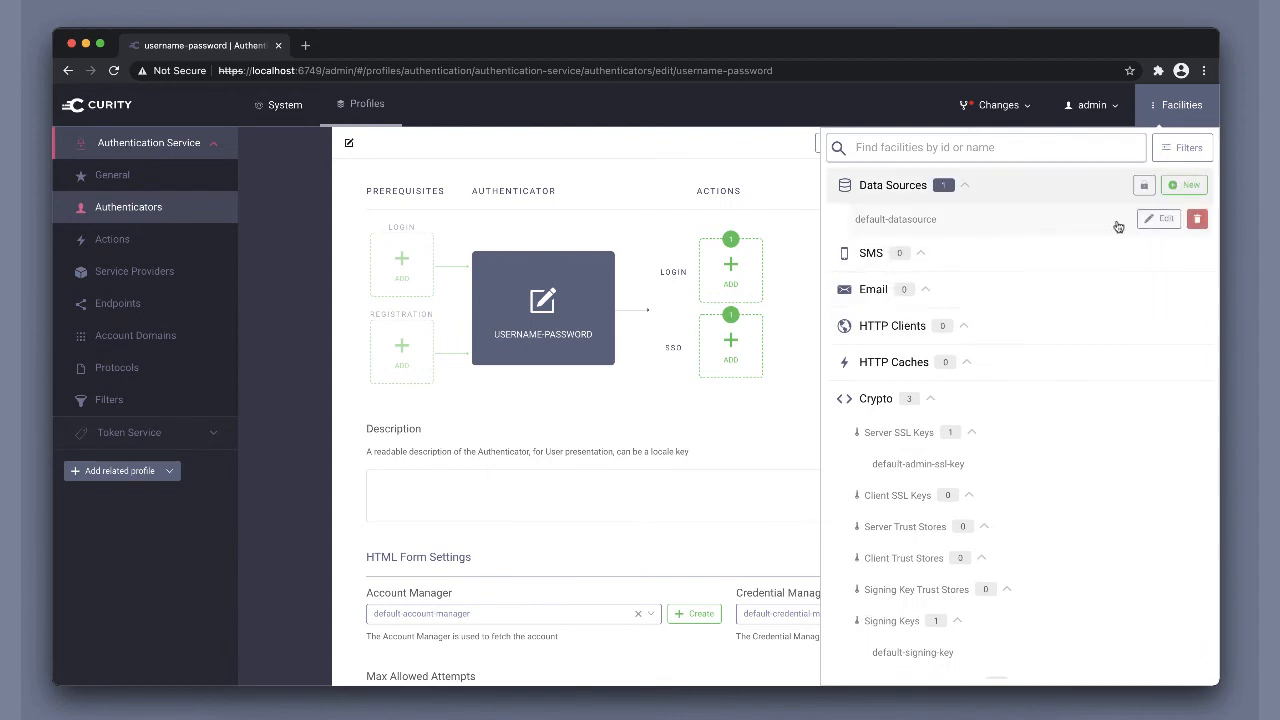
left_click(1181, 104)
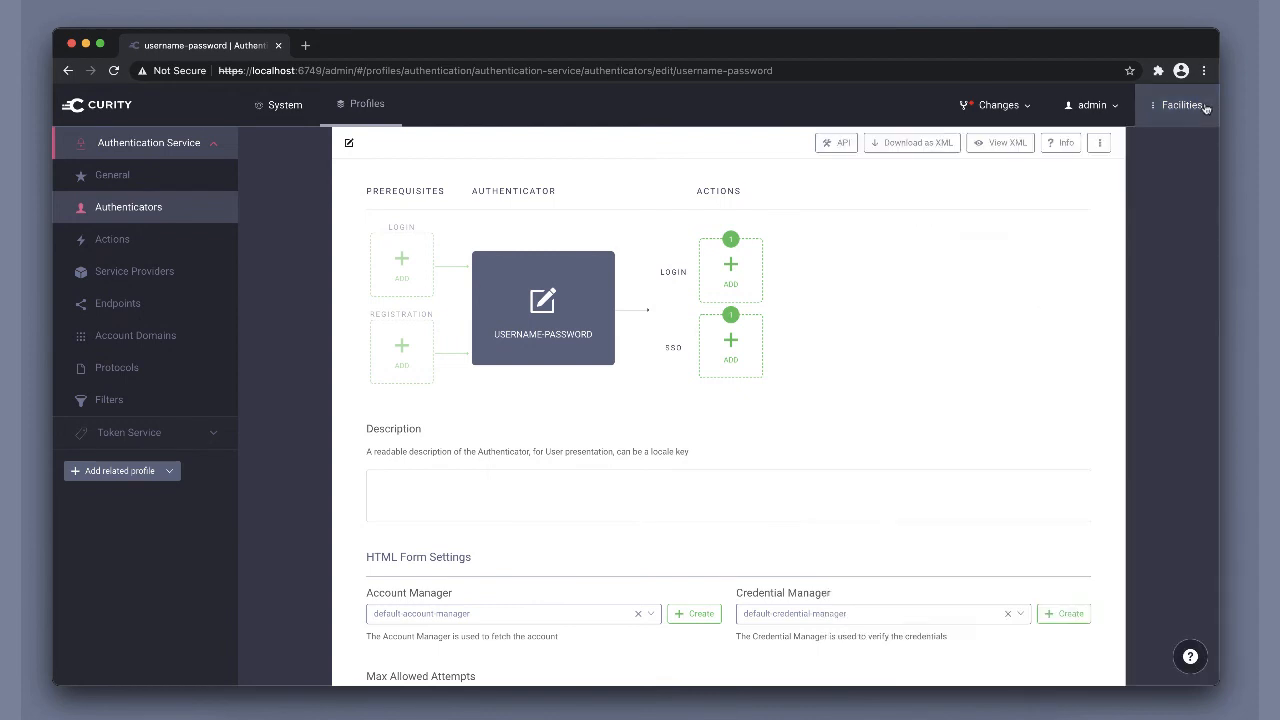
scroll("down", 3)
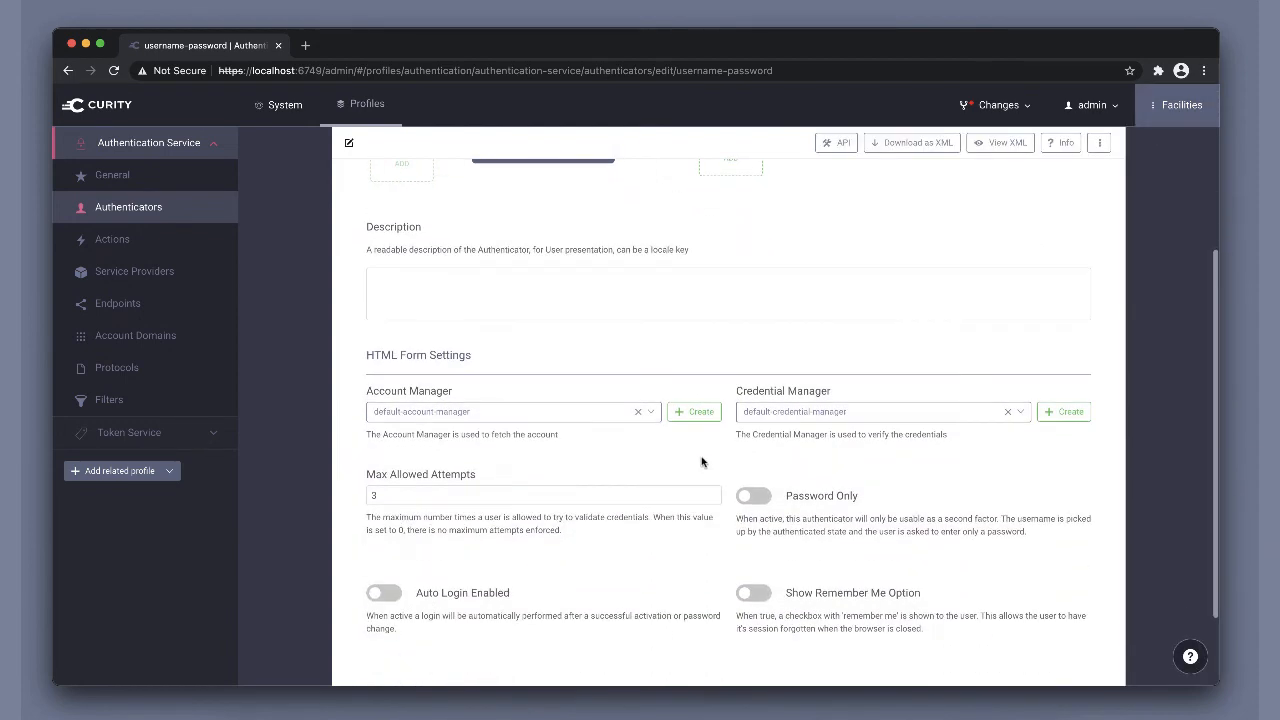
scroll("up", 3)
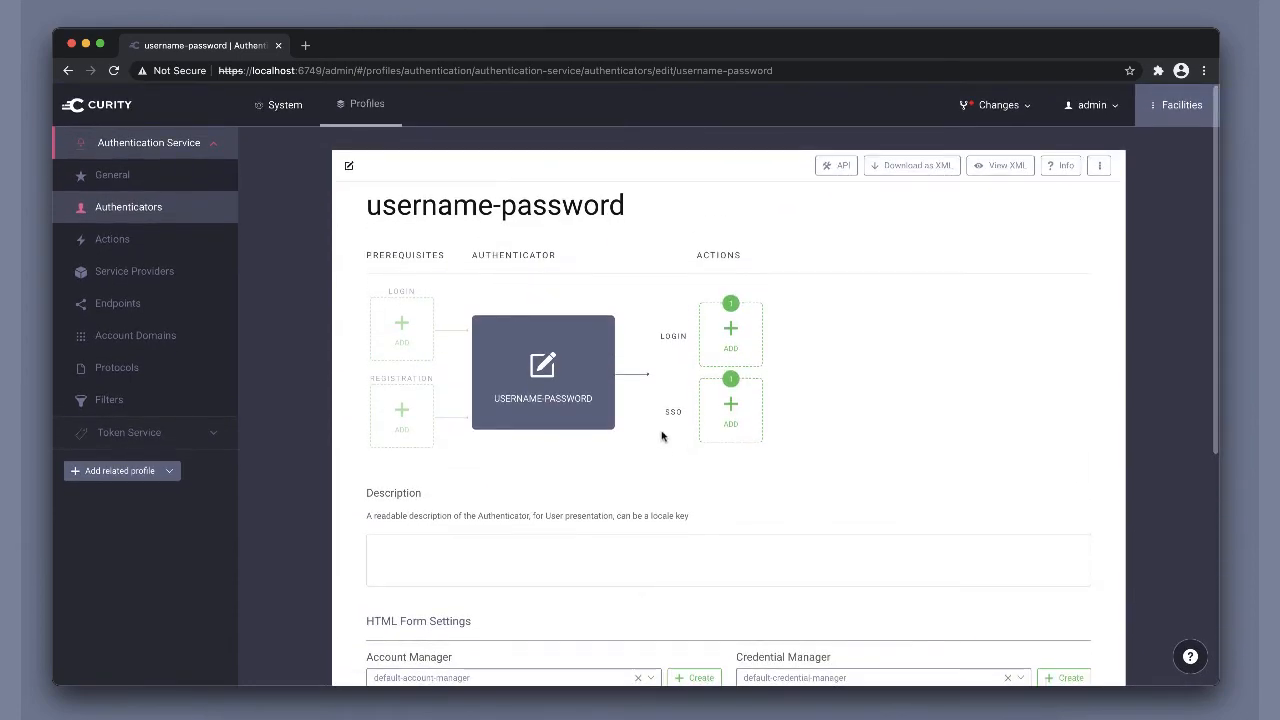
mouse_move(126, 432)
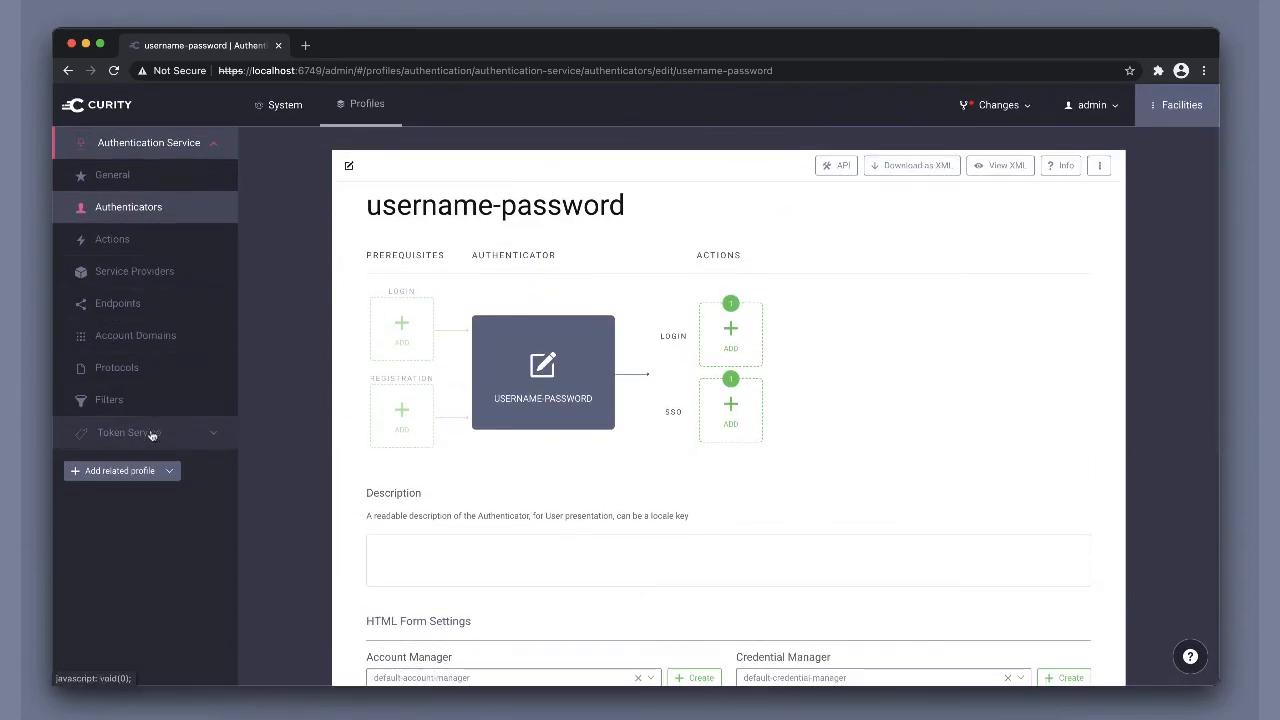
Create a Token Service OAuth client named 'www' from the Clients list.
left_click(128, 433)
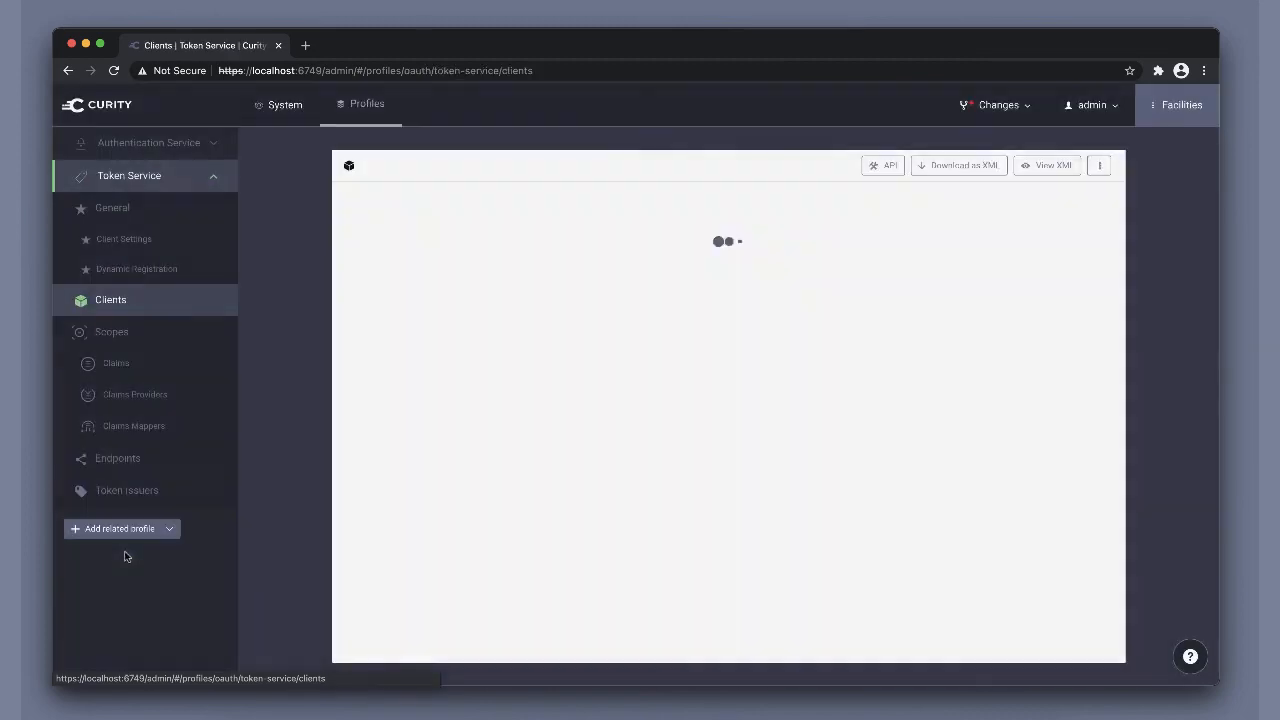
left_click(728, 438)
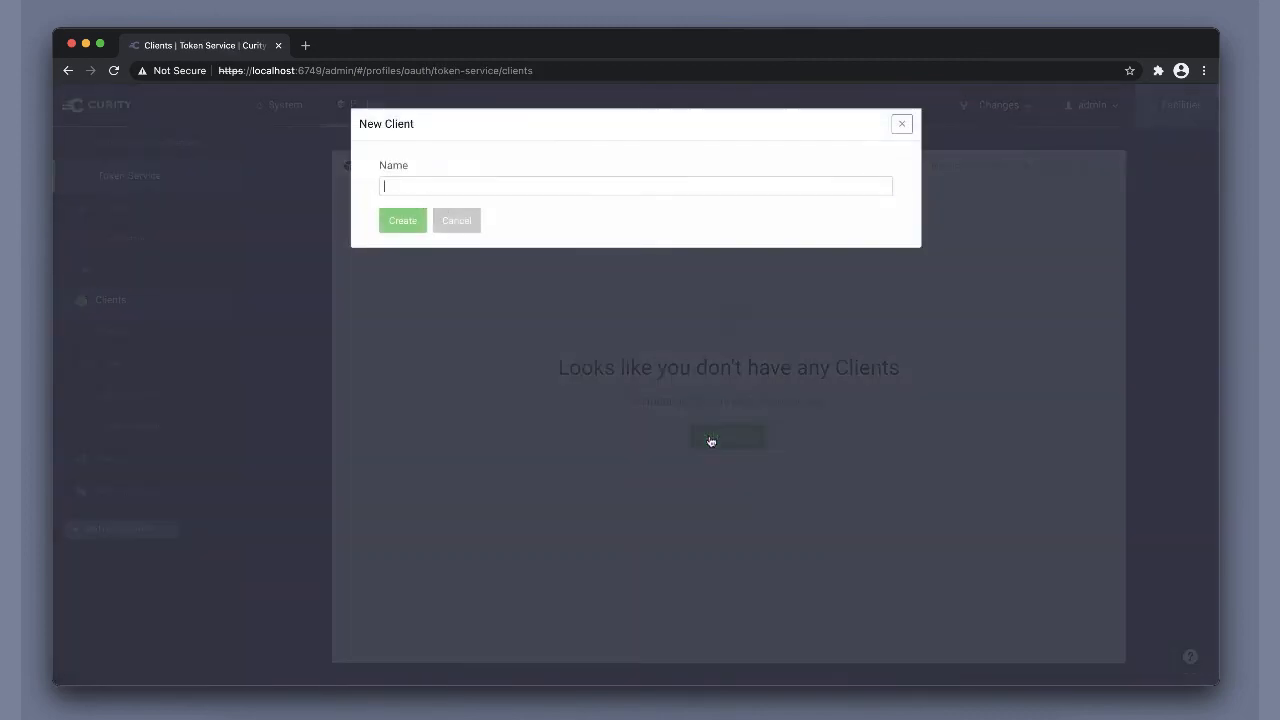
type("www")
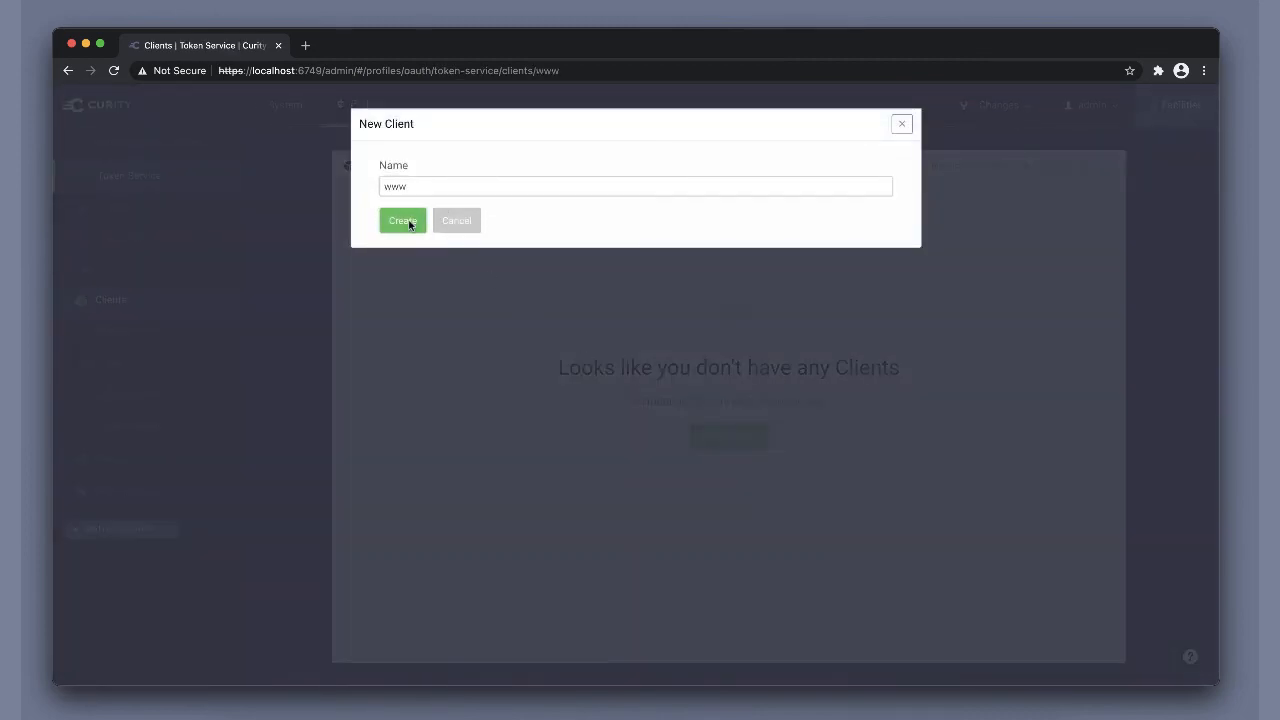
left_click(402, 220)
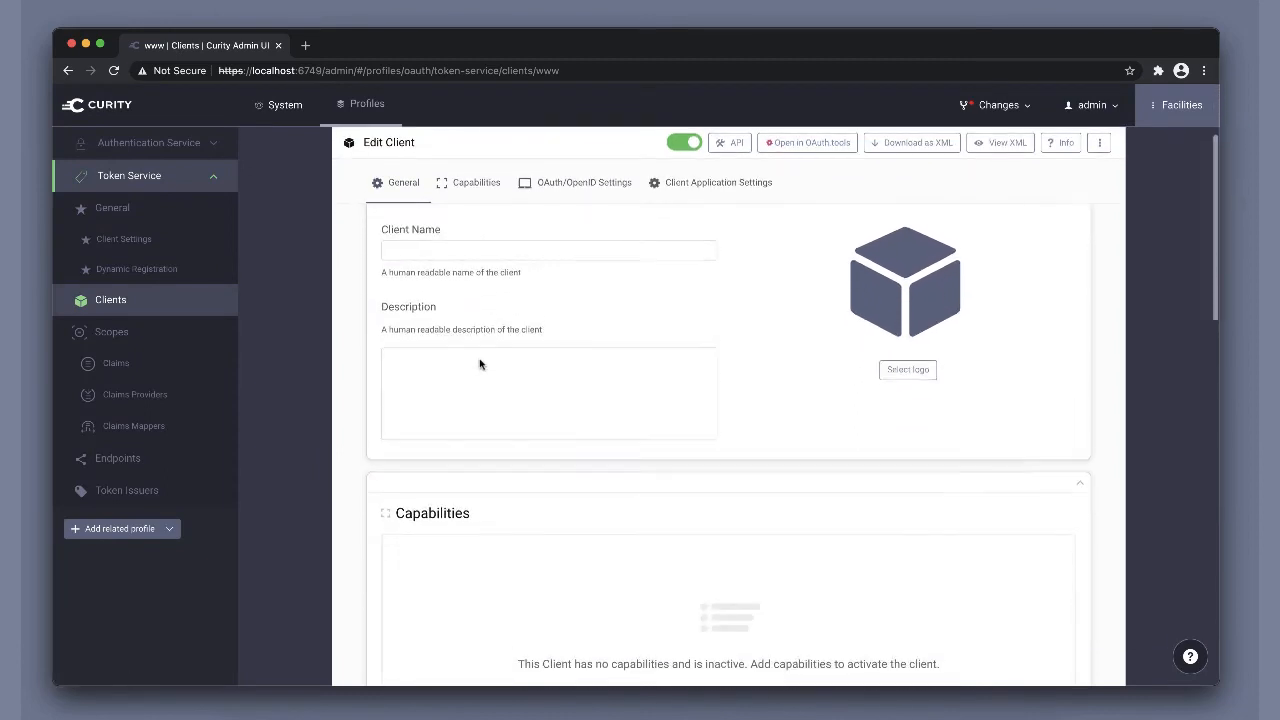
Add the Code Flow capability to the www client.
scroll("down", 3)
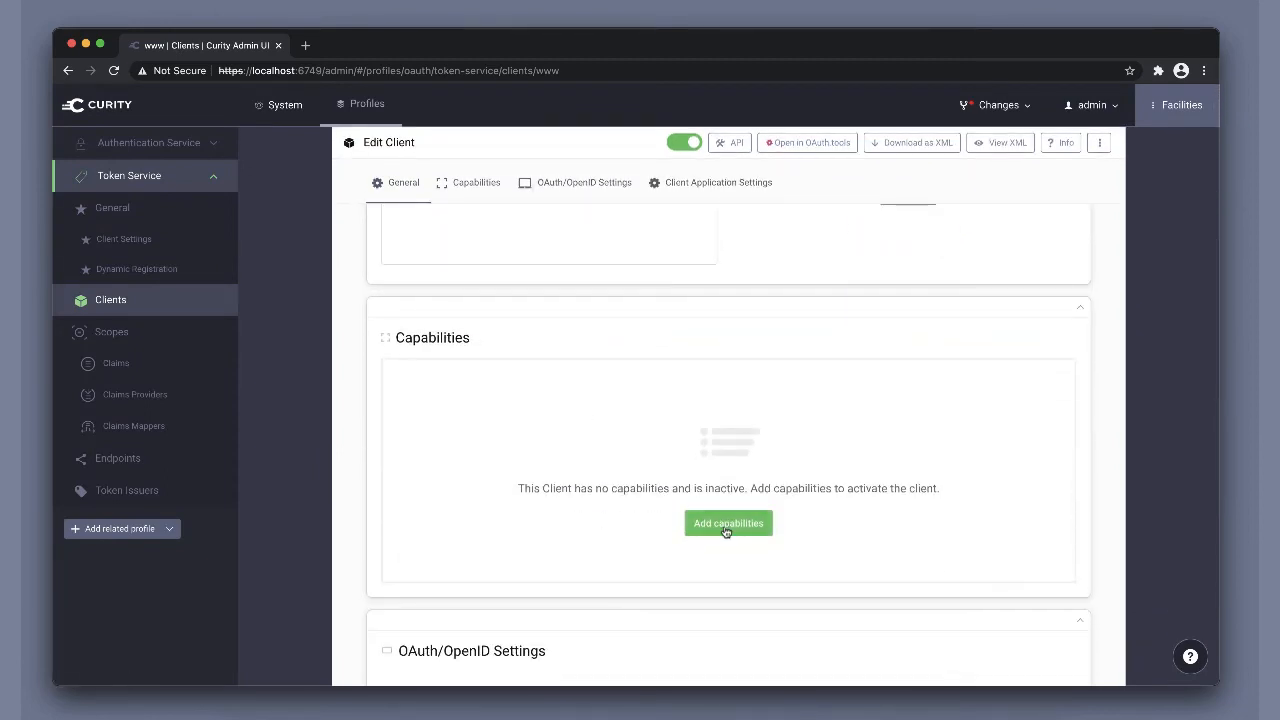
left_click(728, 523)
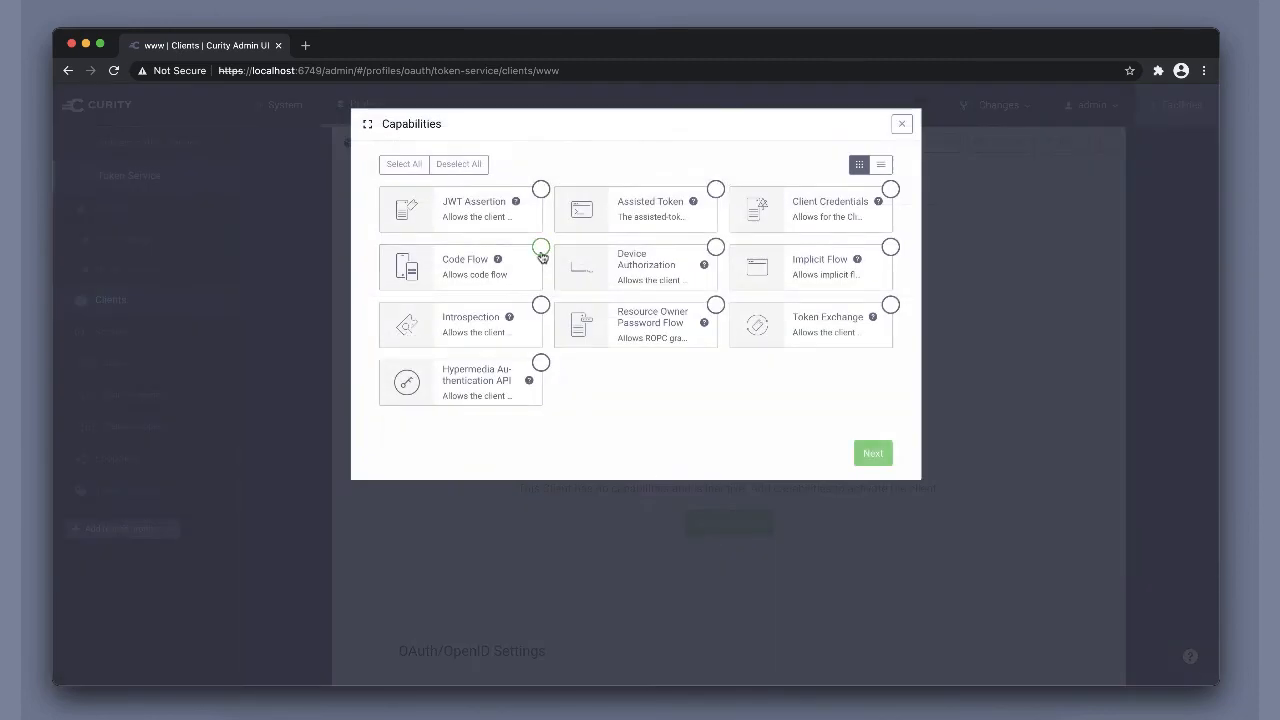
left_click(541, 247)
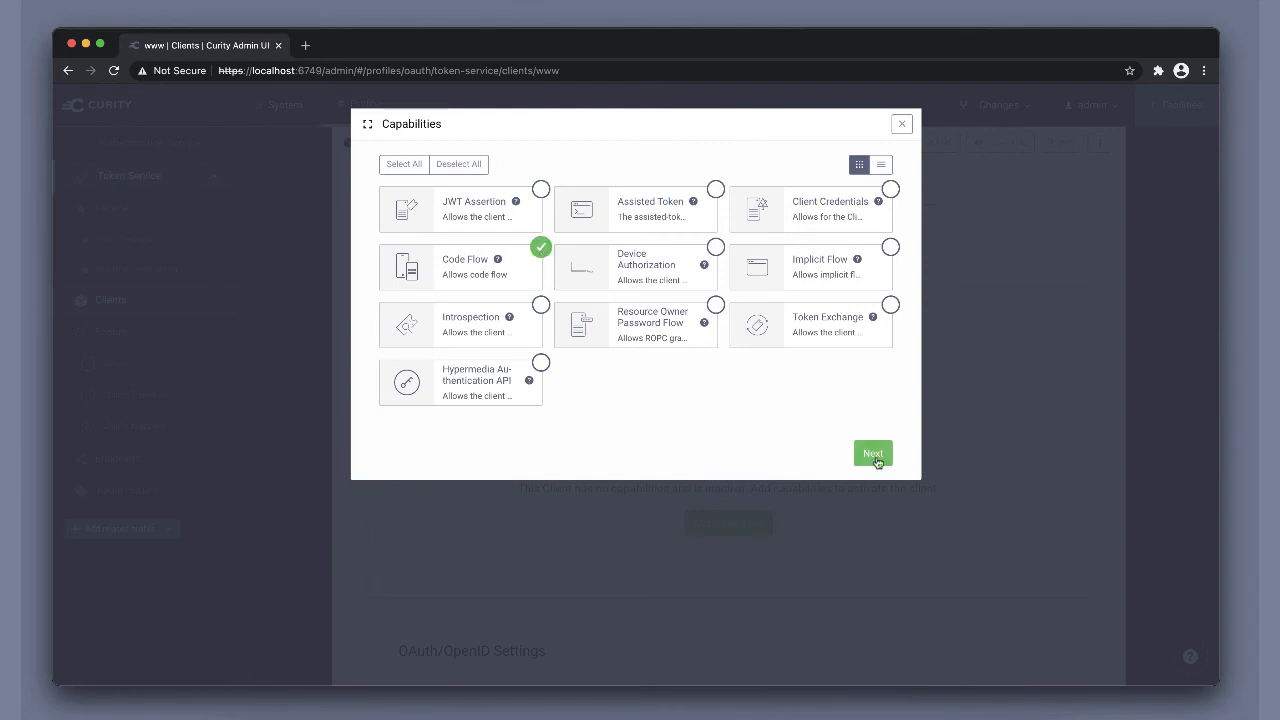
left_click(872, 452)
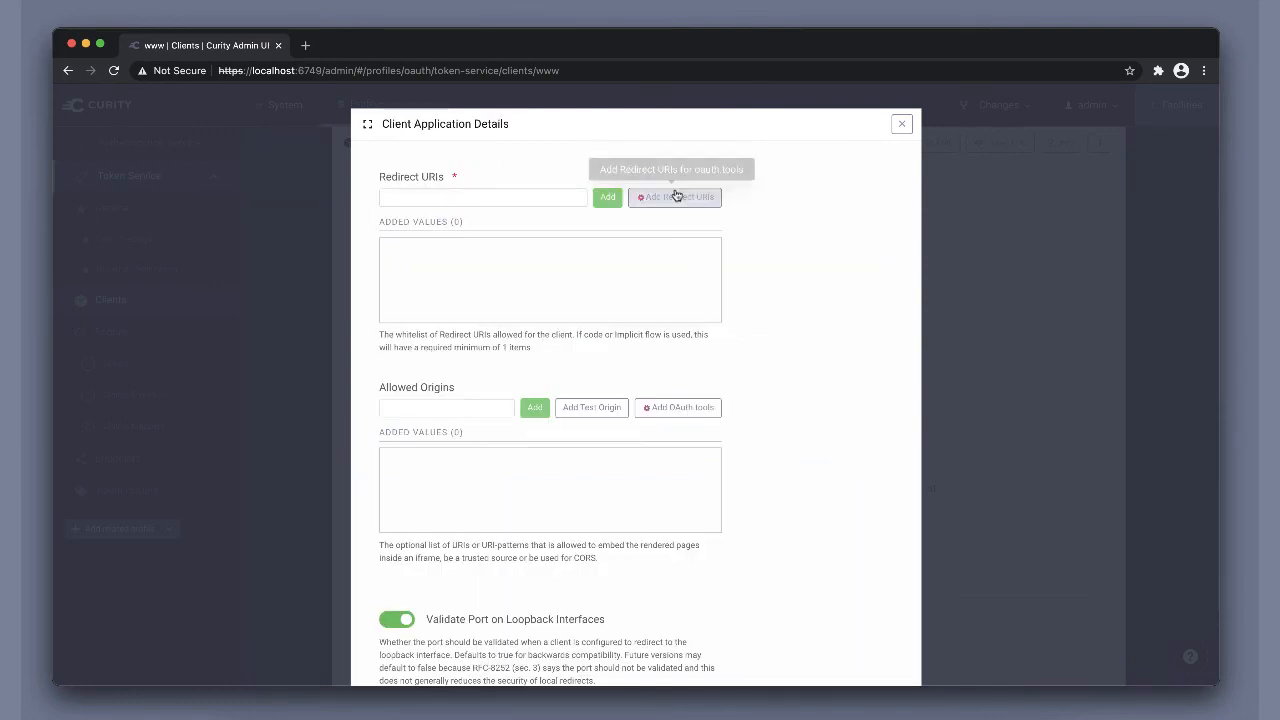
Add the oauth.tools callback as redirect URI and oauth.tools as an allowed origin.
left_click(674, 197)
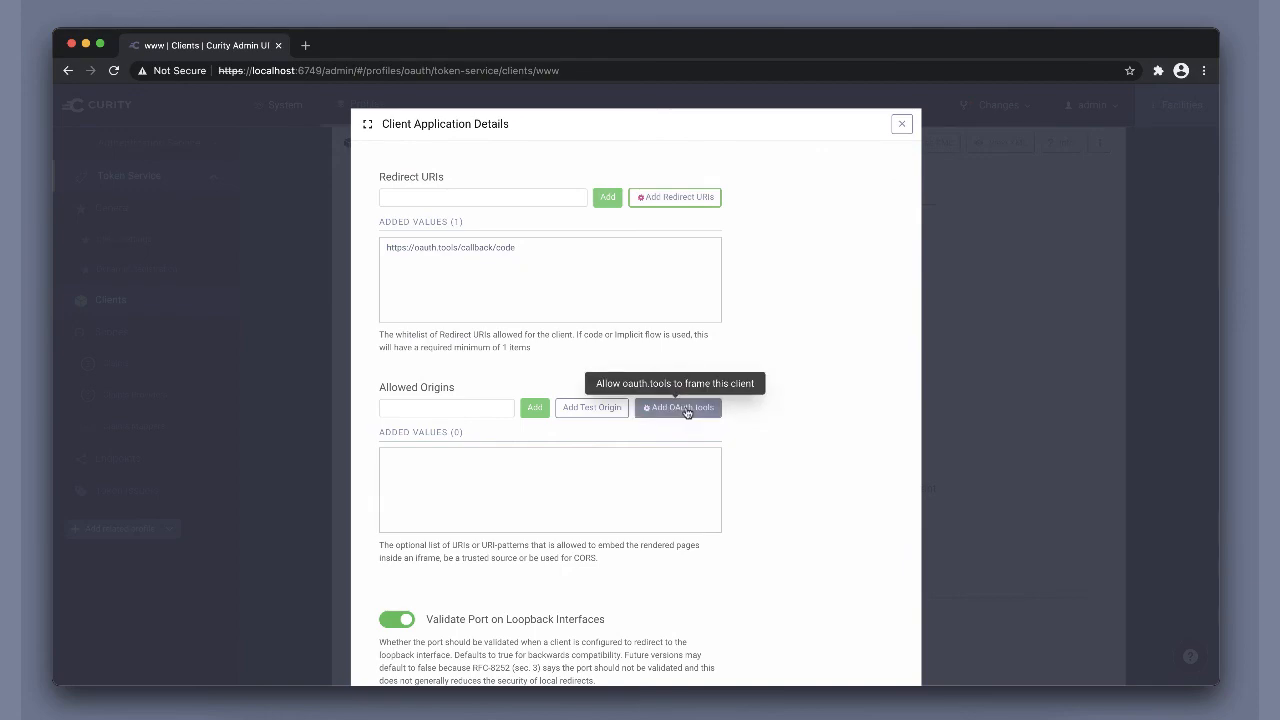
left_click(677, 407)
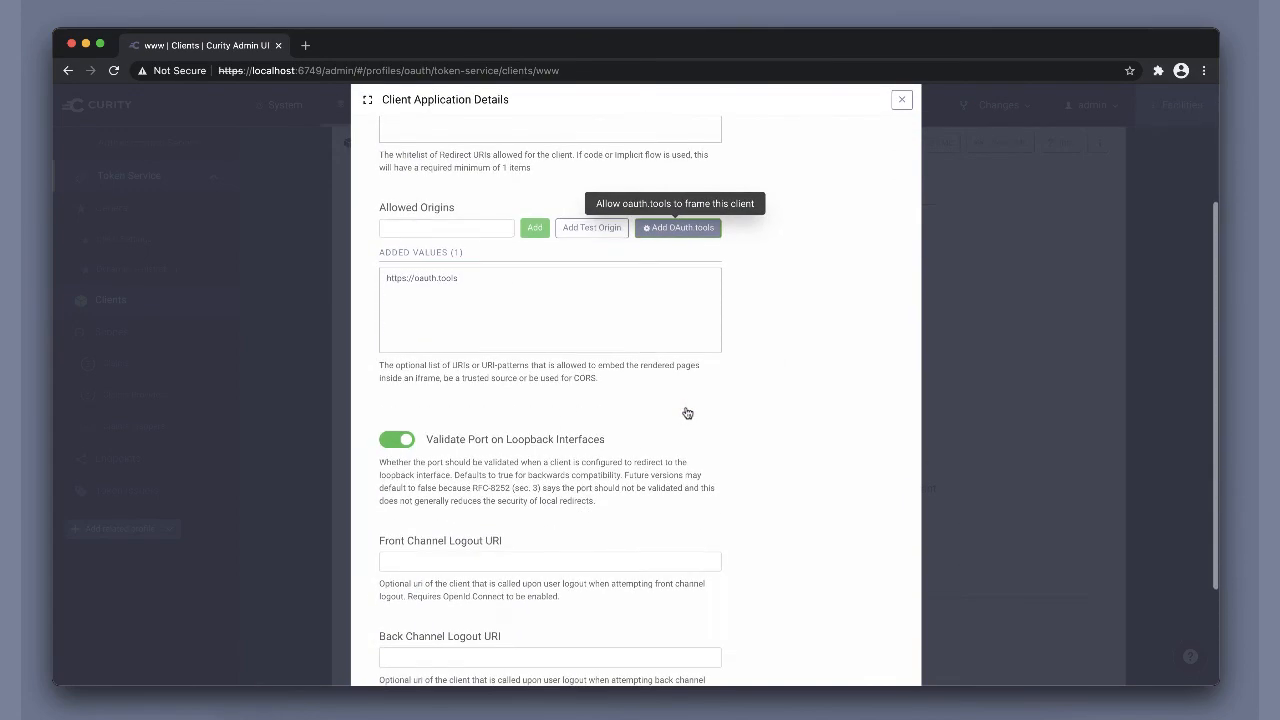
scroll("down", 3)
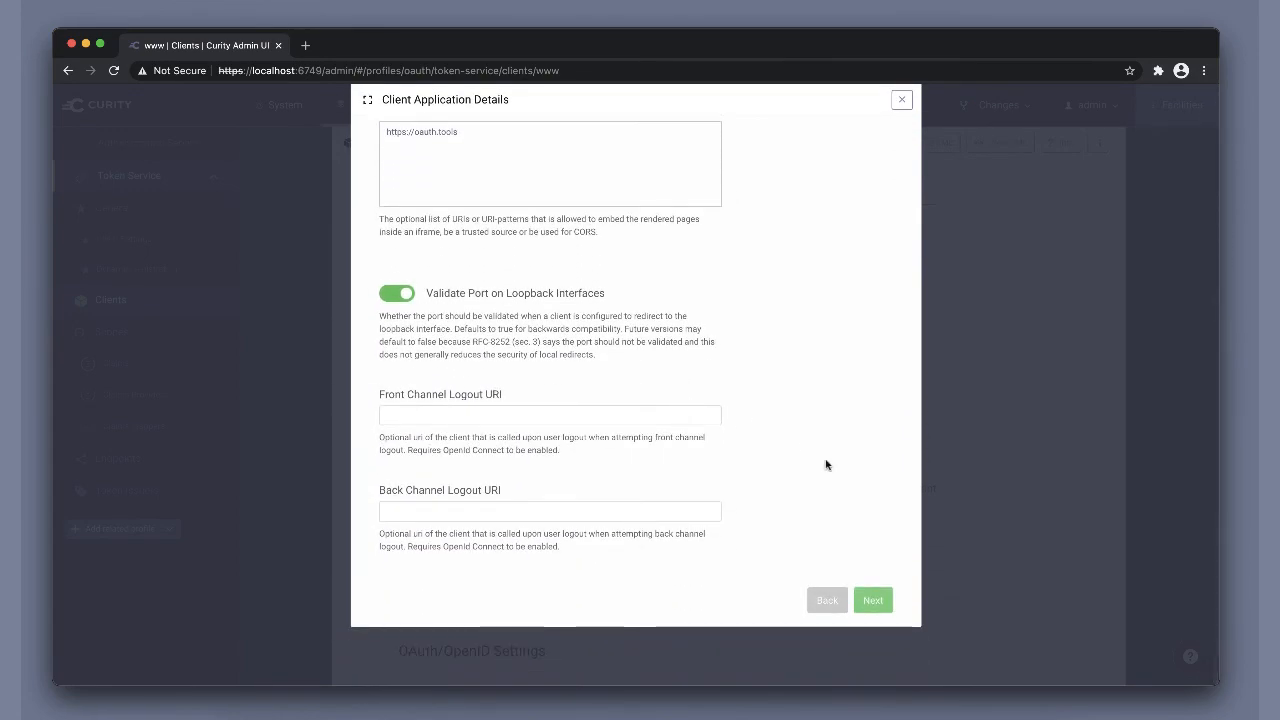
left_click(872, 600)
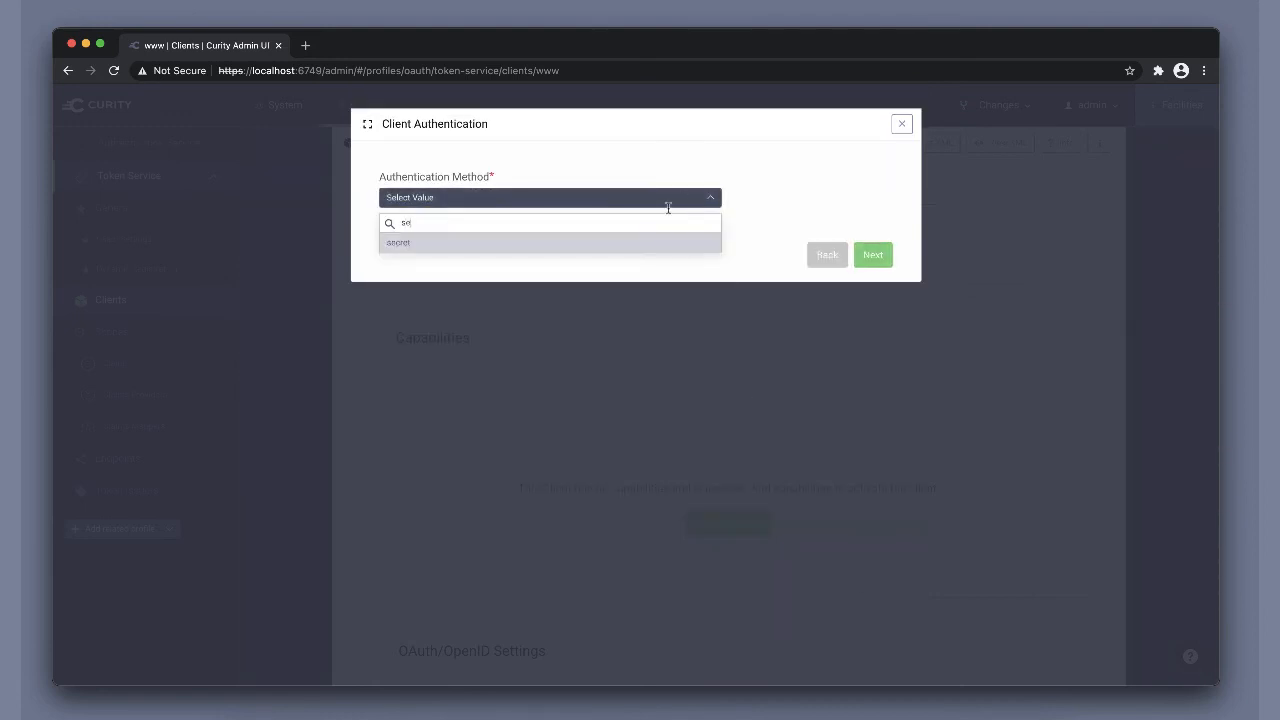
left_click(398, 242)
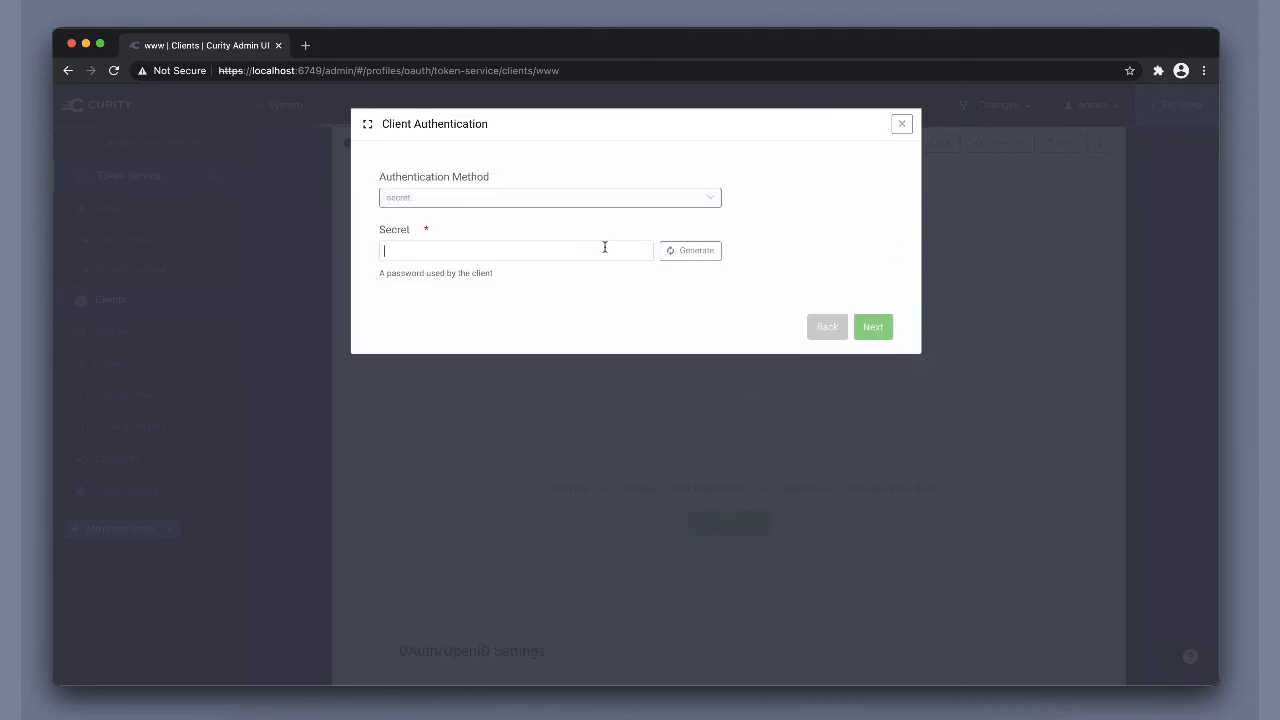
type("password")
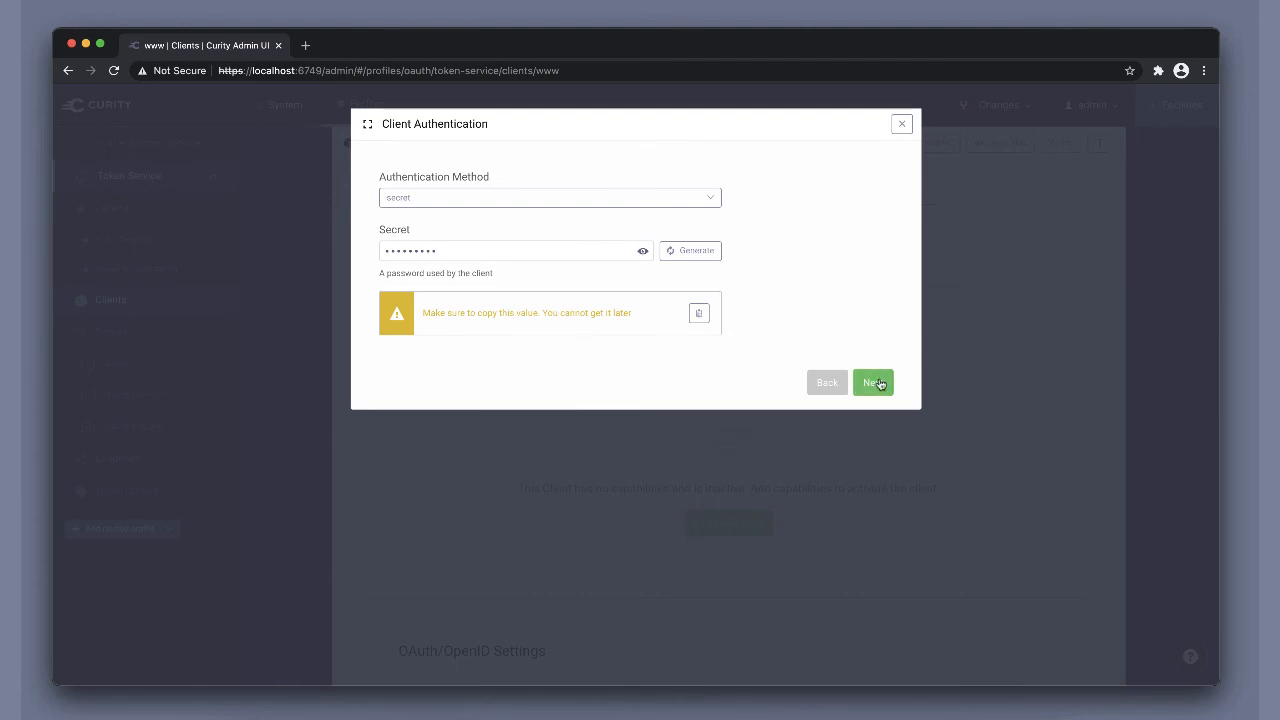
left_click(872, 382)
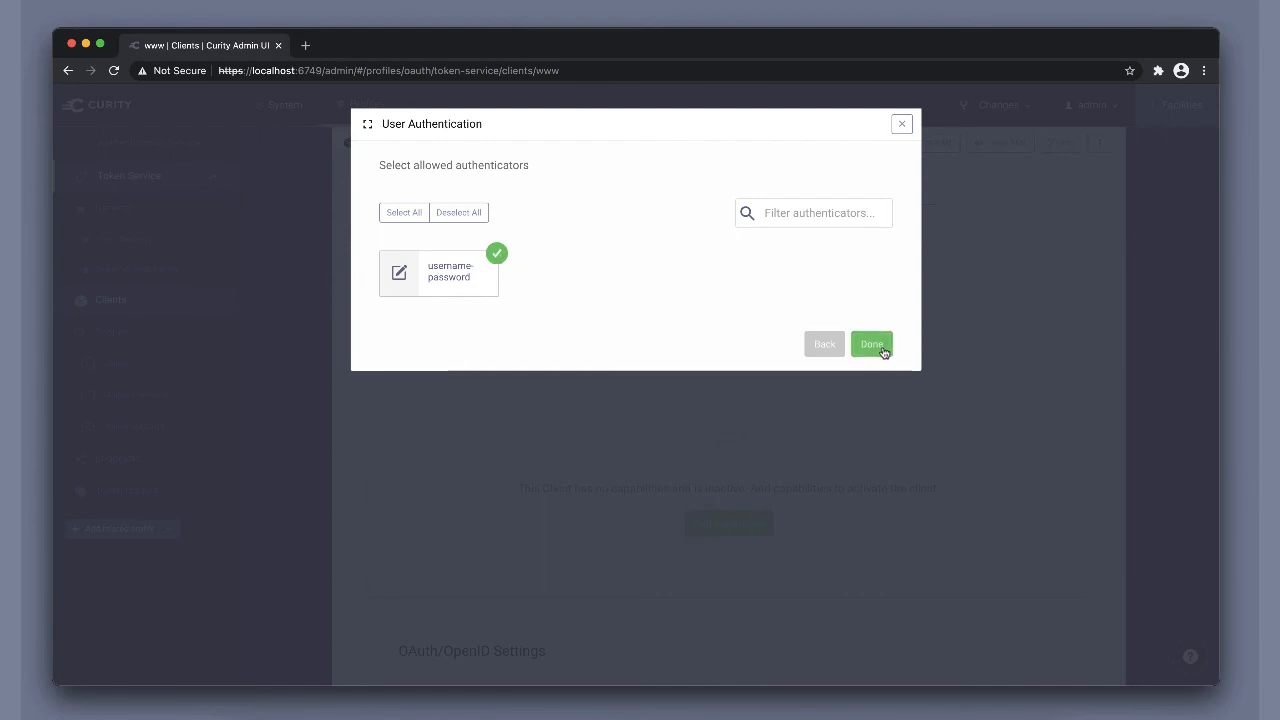
left_click(870, 344)
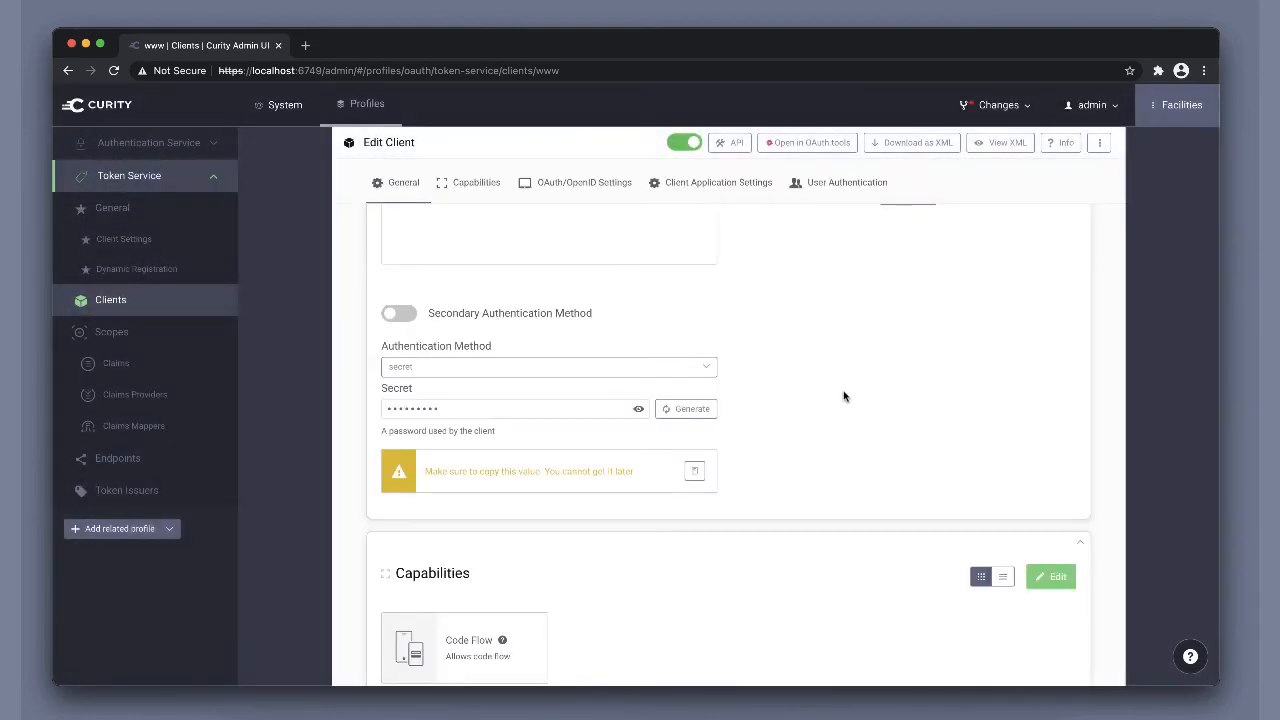
Add the openid scope under the www client's OAuth/OpenID settings.
scroll("down", 3)
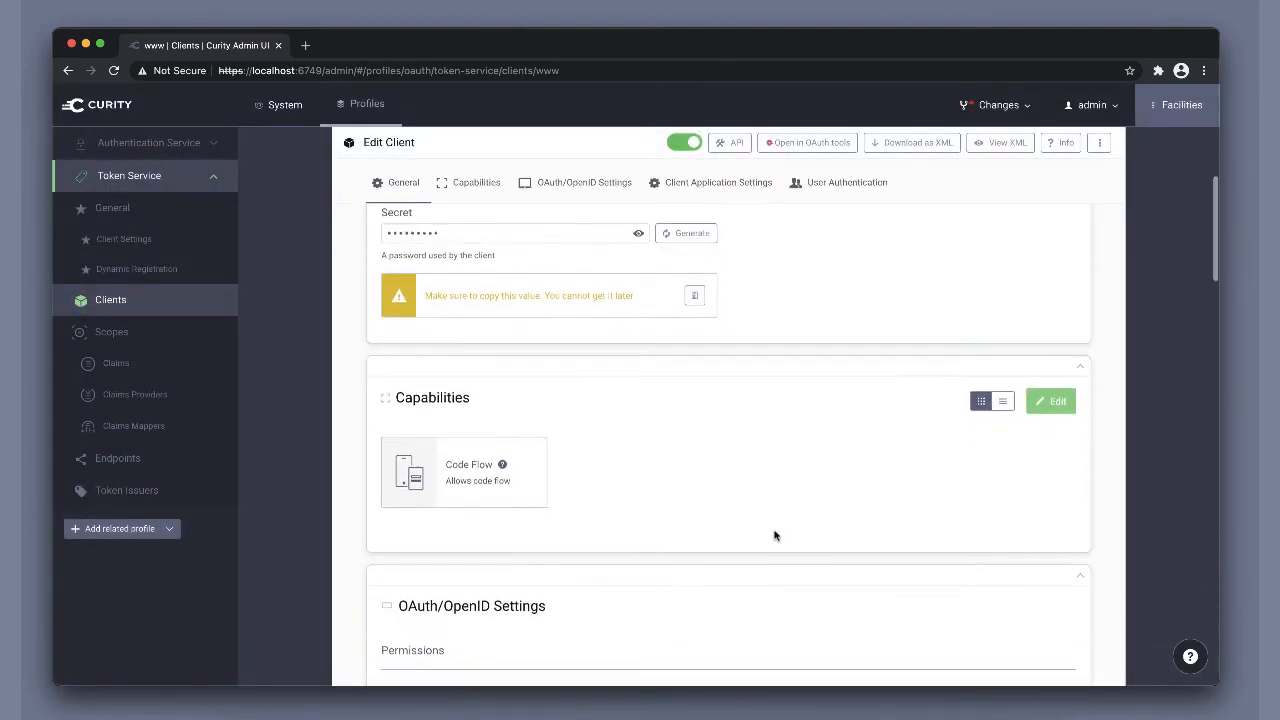
scroll("down", 3)
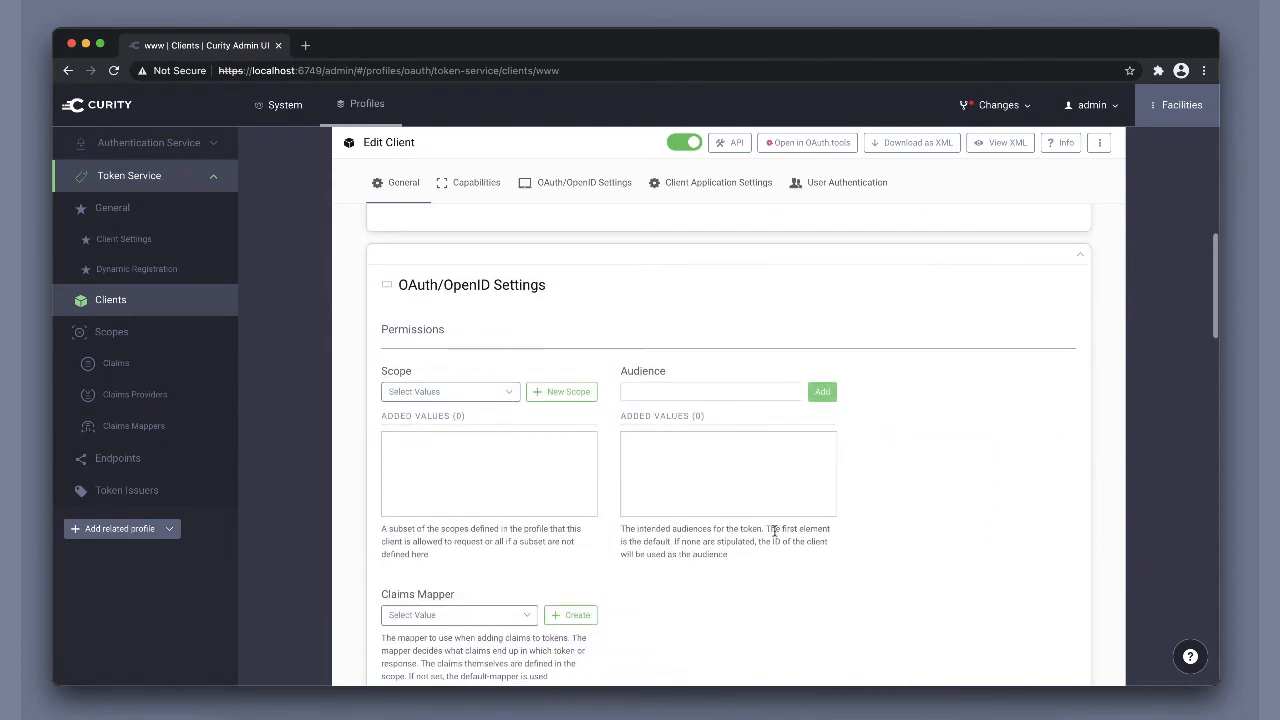
left_click(449, 391)
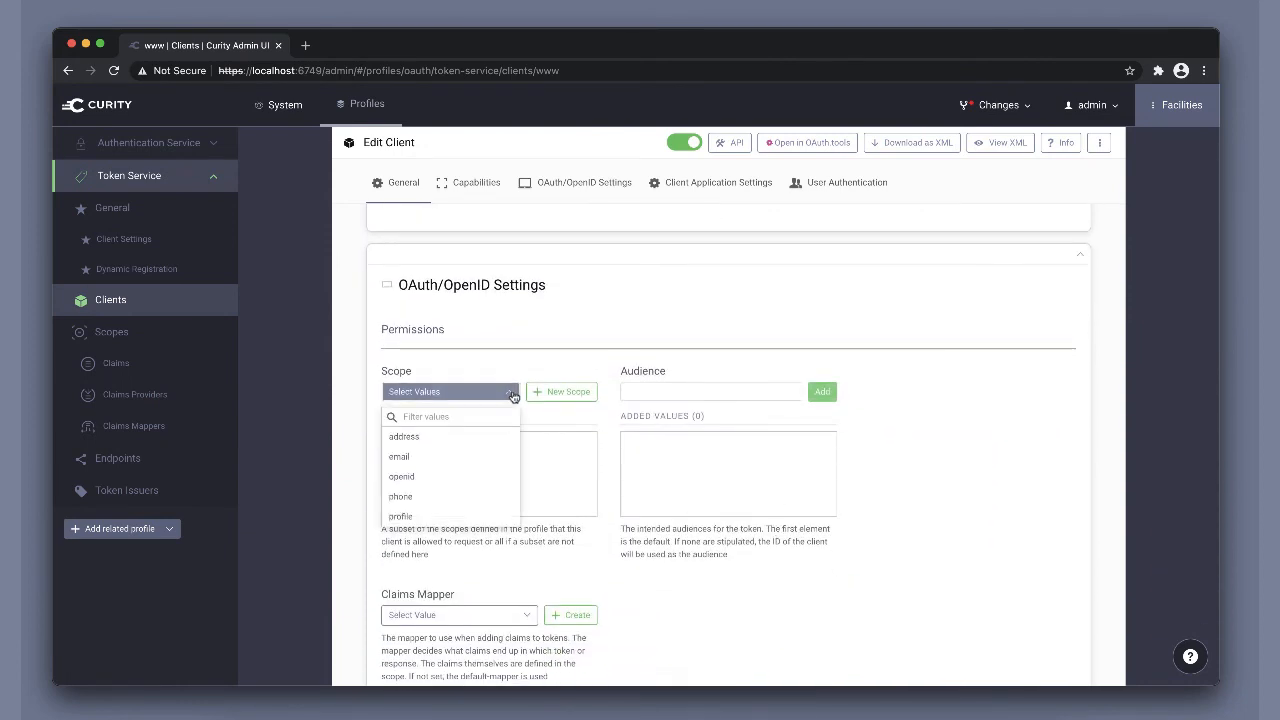
left_click(401, 476)
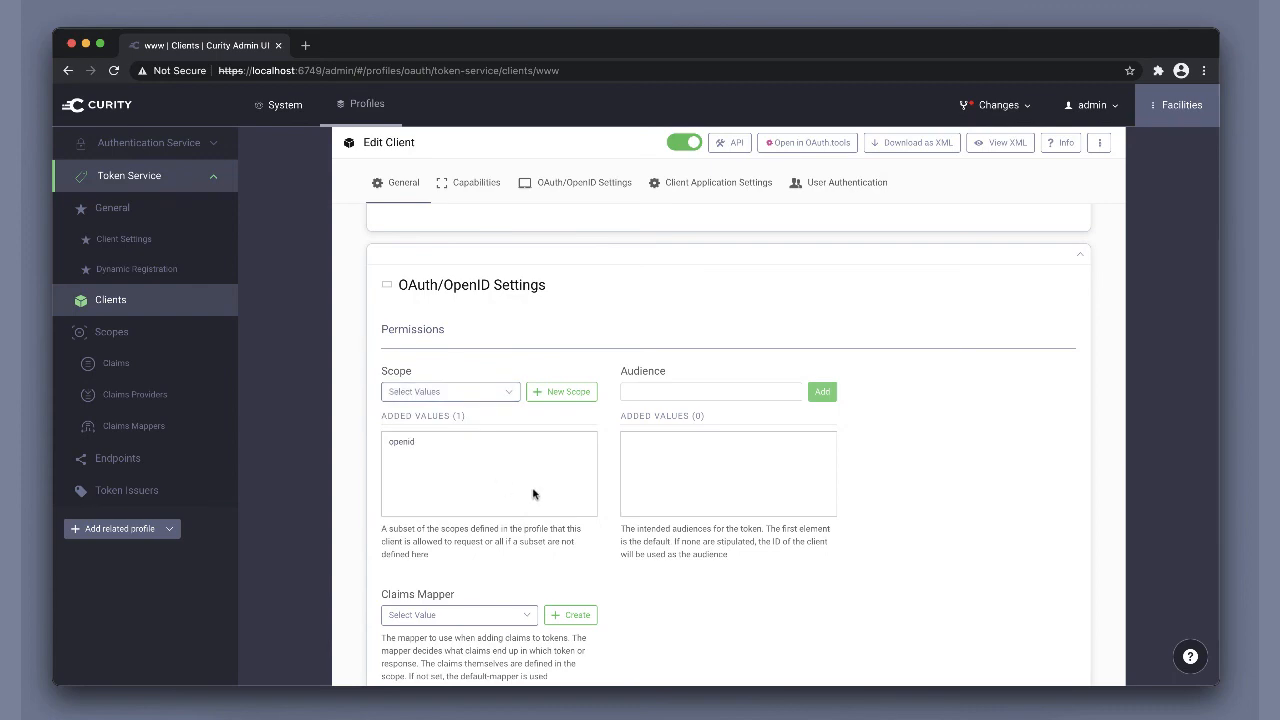
Scroll through the remaining client settings: token lifetimes, redirect URI and authentication.
scroll("down", 3)
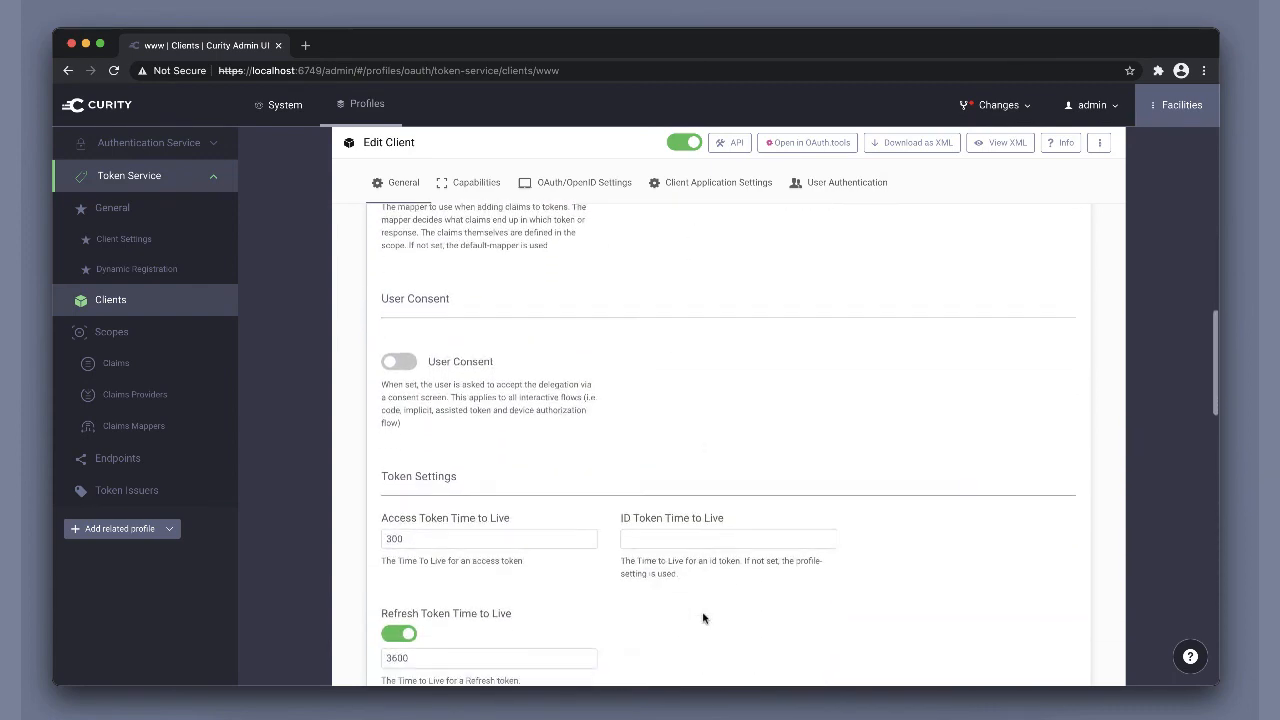
scroll("down", 3)
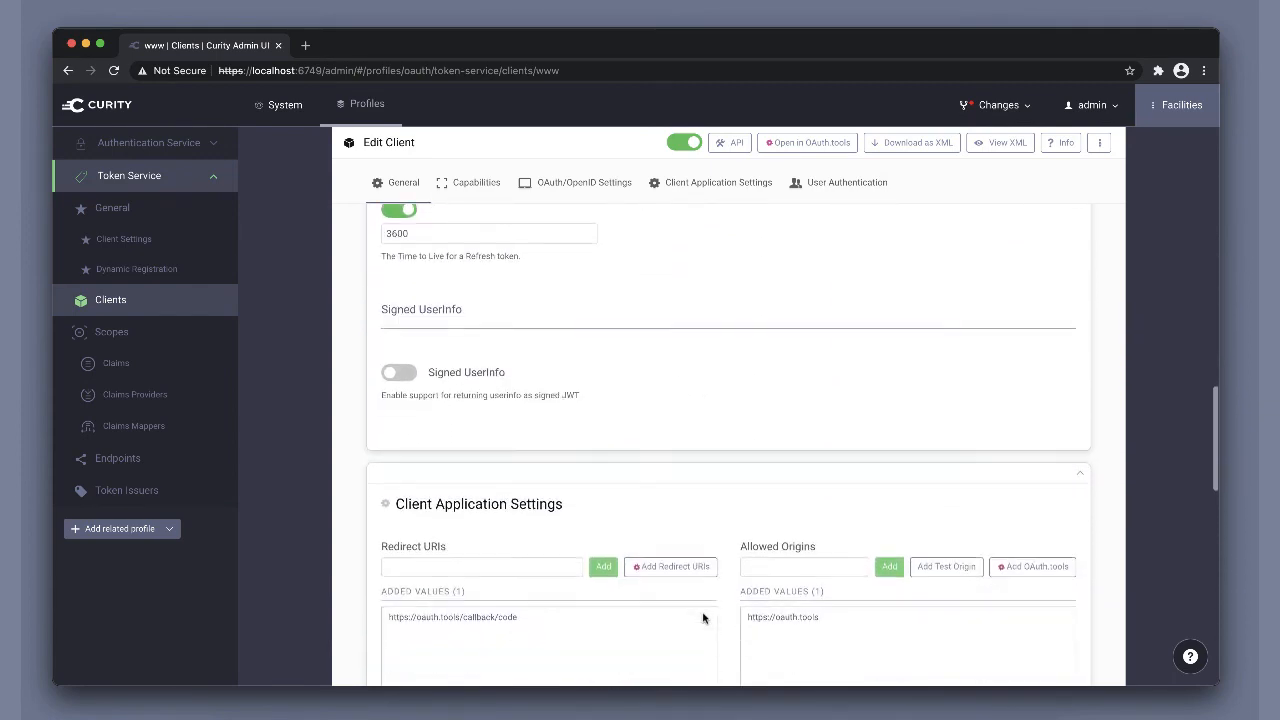
scroll("down", 3)
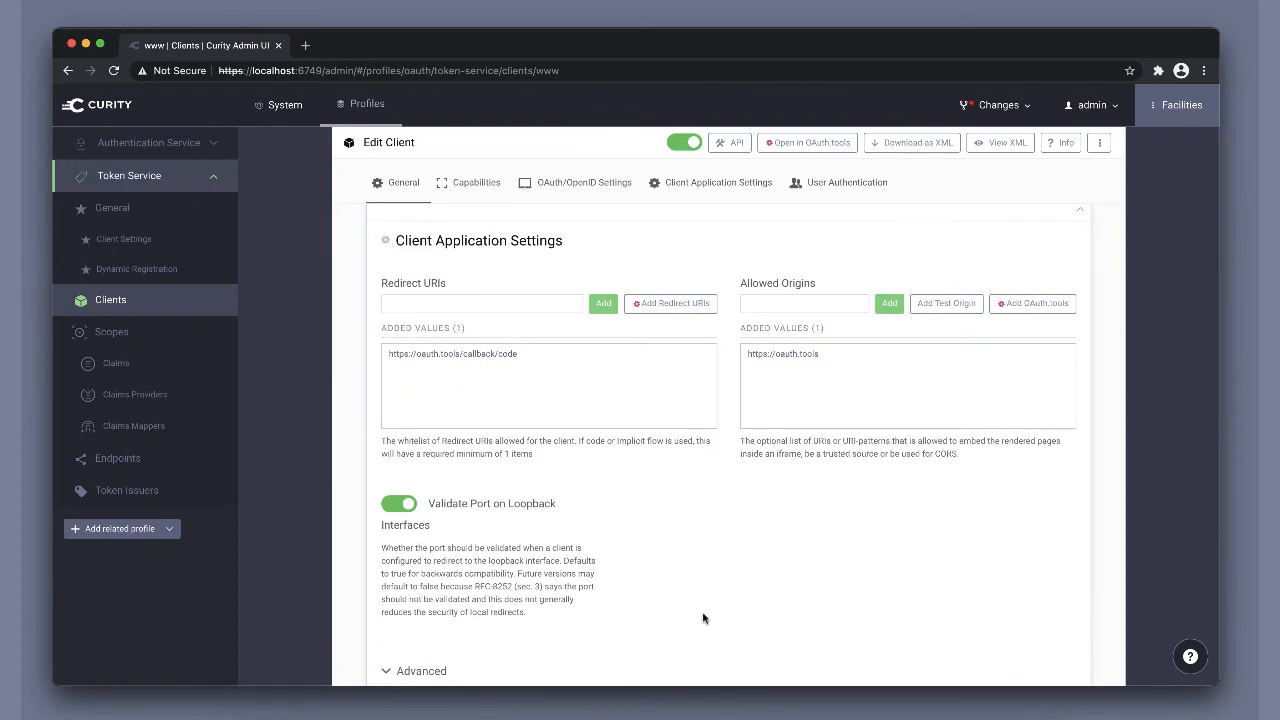
scroll("down", 3)
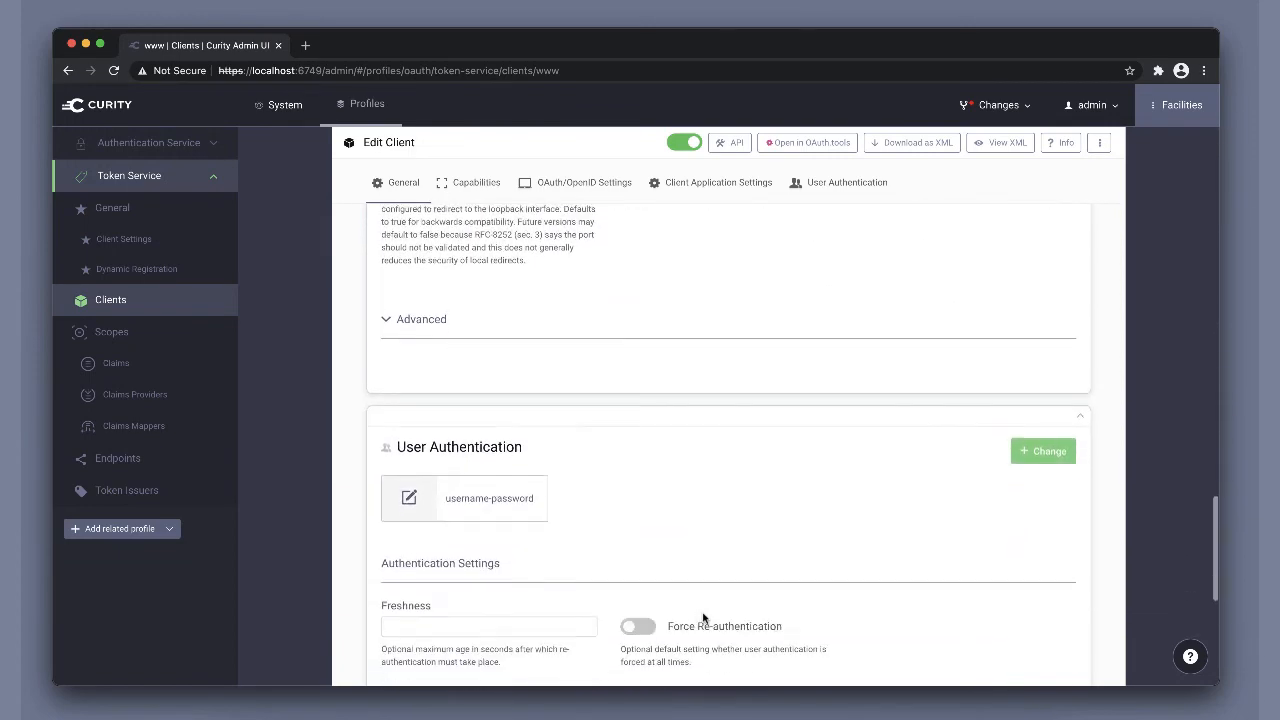
scroll("down", 3)
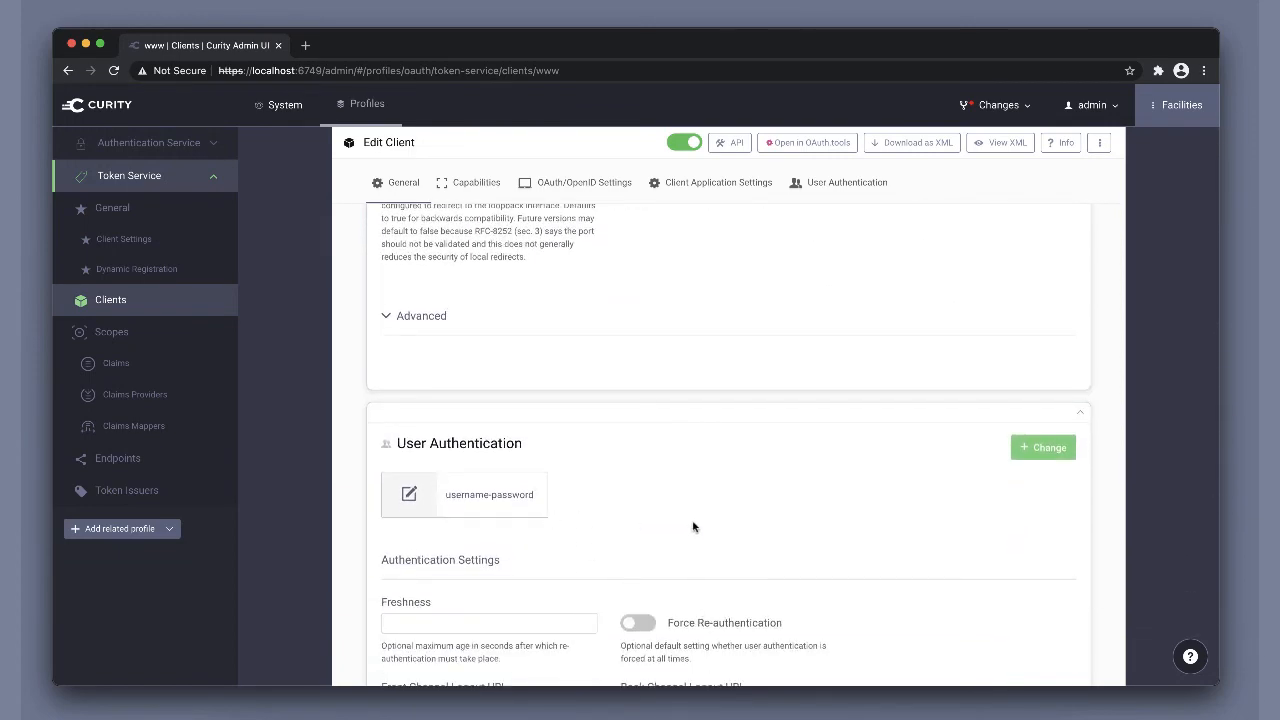
scroll("down", 3)
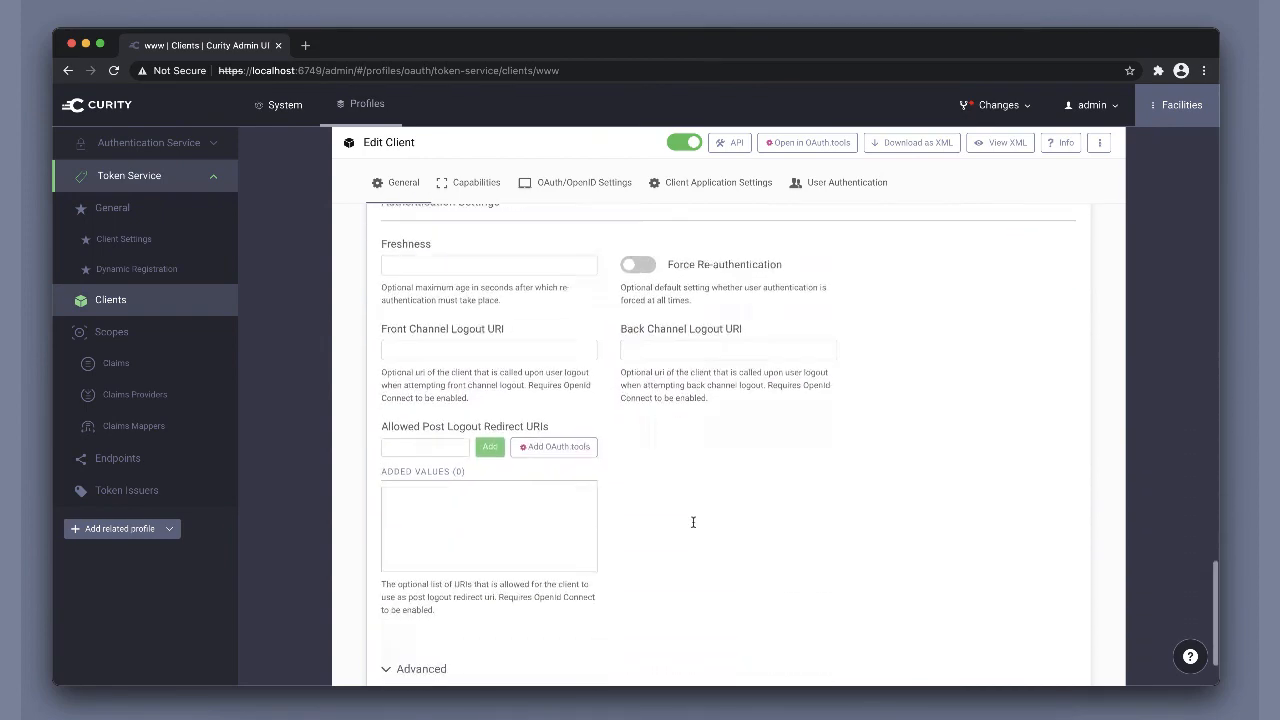
scroll("up", 3)
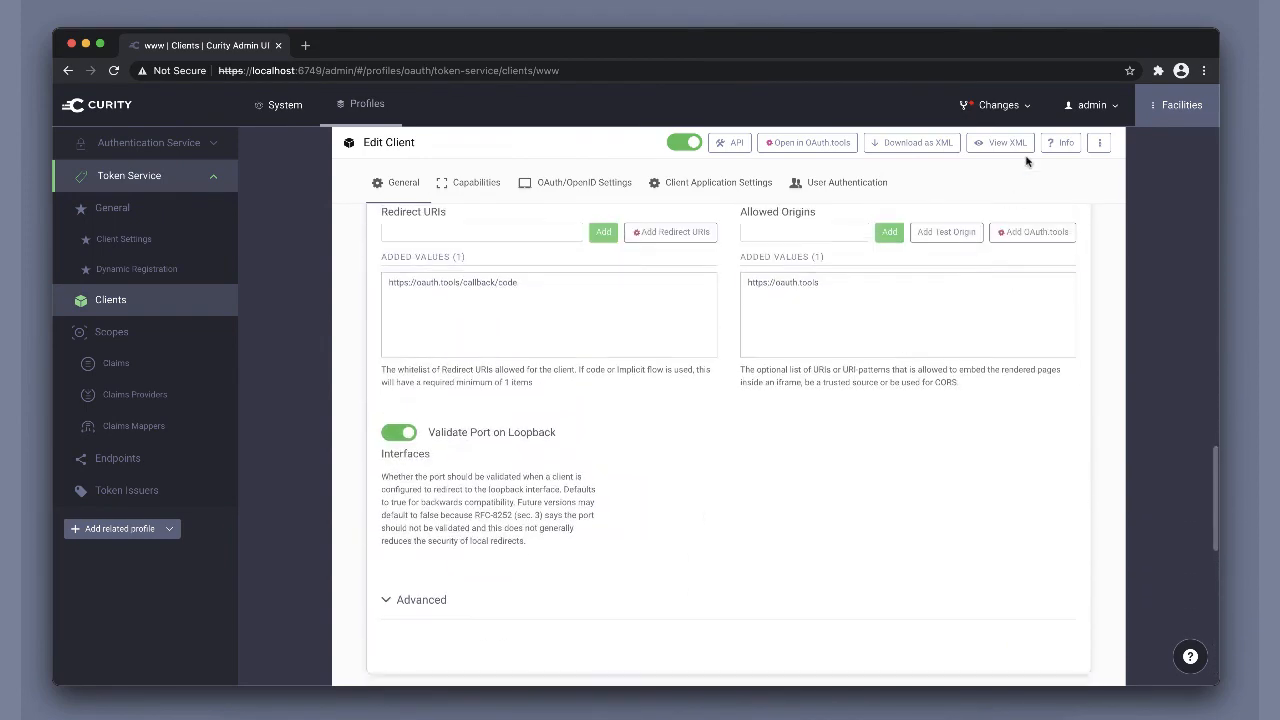
Commit and deploy the changes with comment 'Config authenticator and client. Set base url.'.
left_click(995, 105)
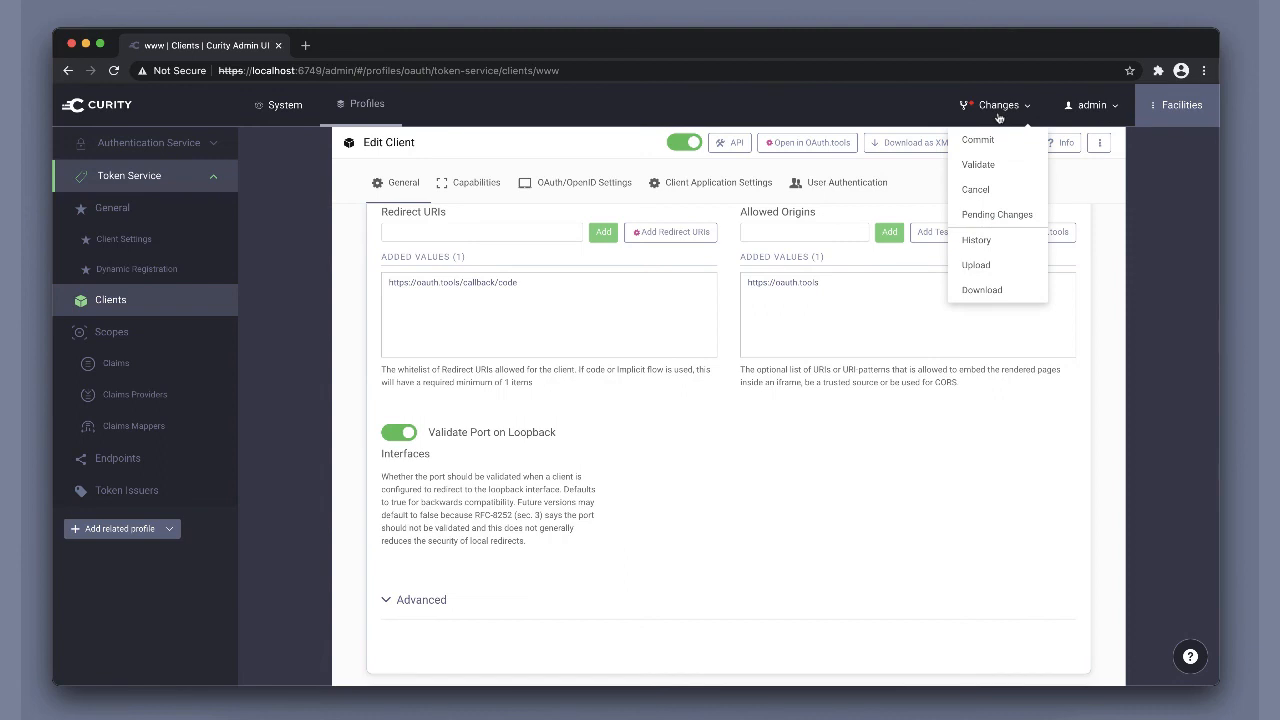
mouse_move(977, 139)
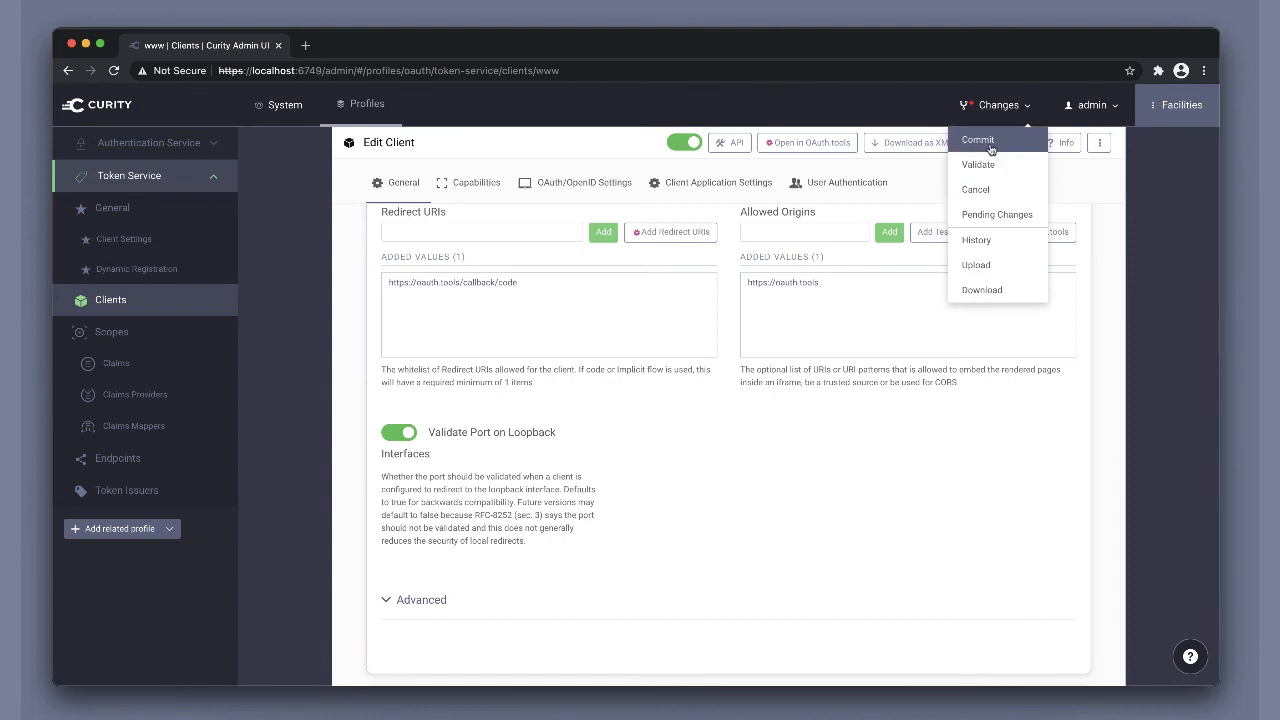
left_click(977, 139)
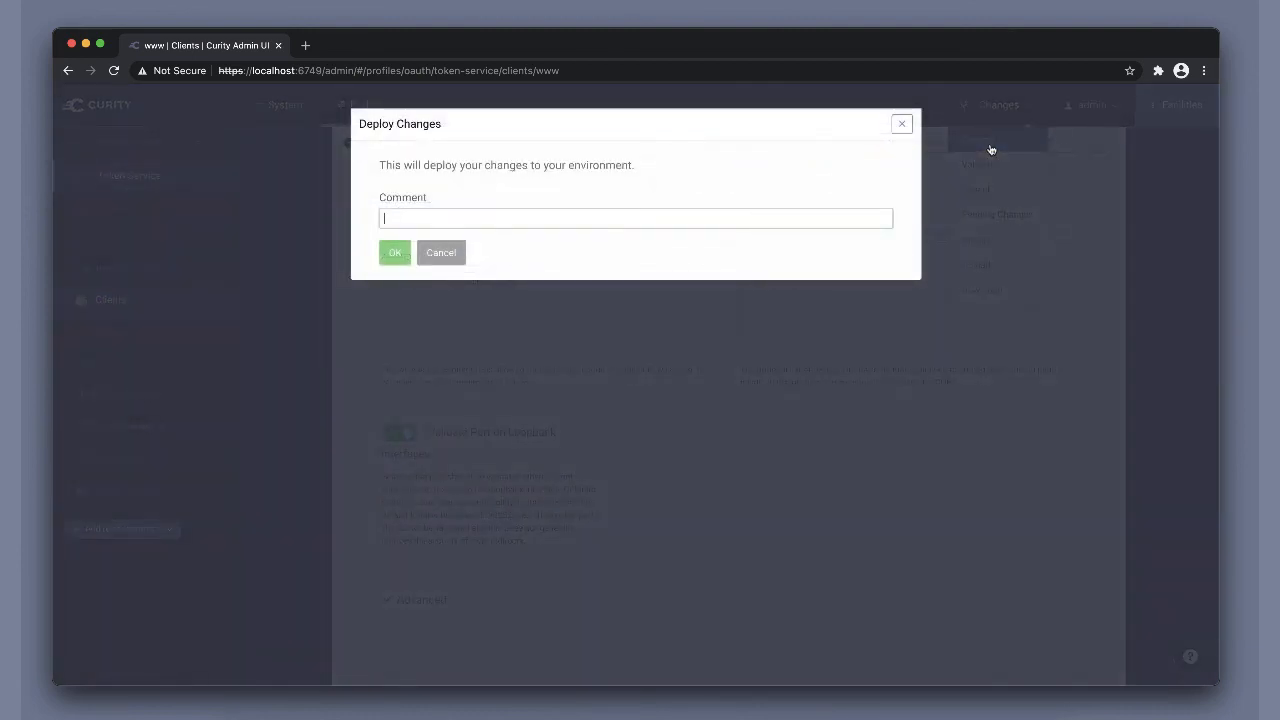
type("Config authent")
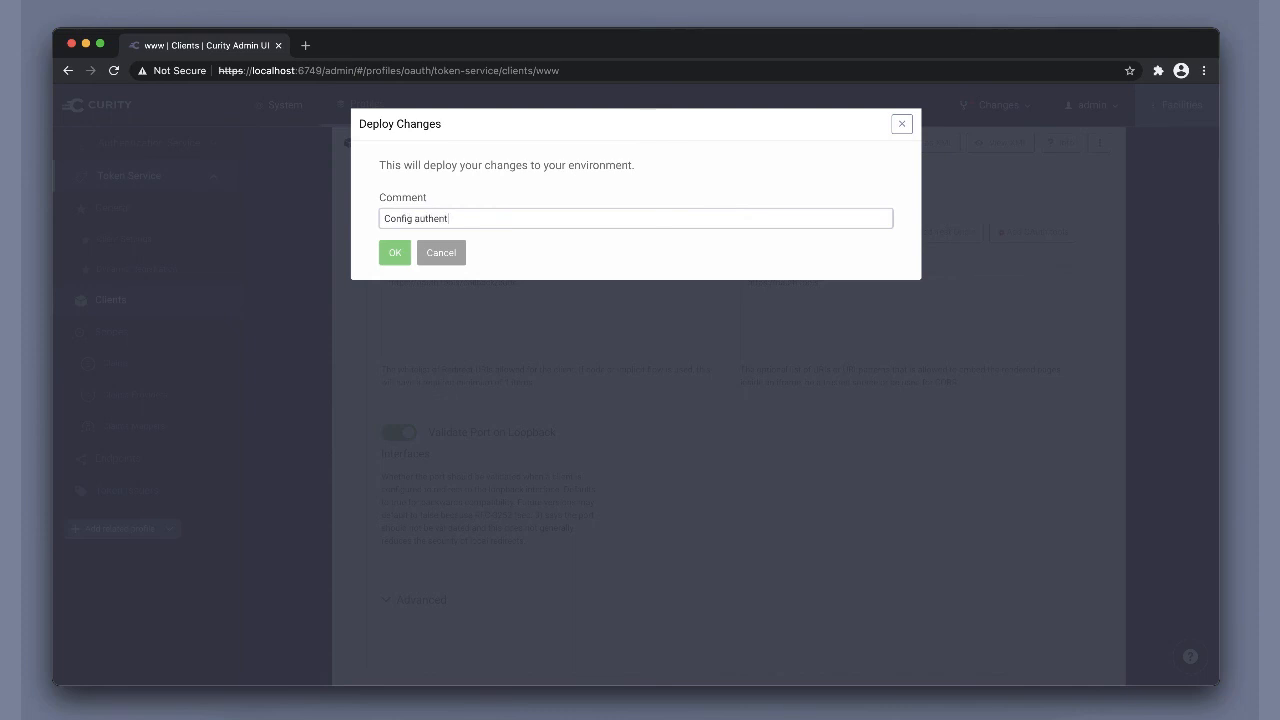
type("icator and client")
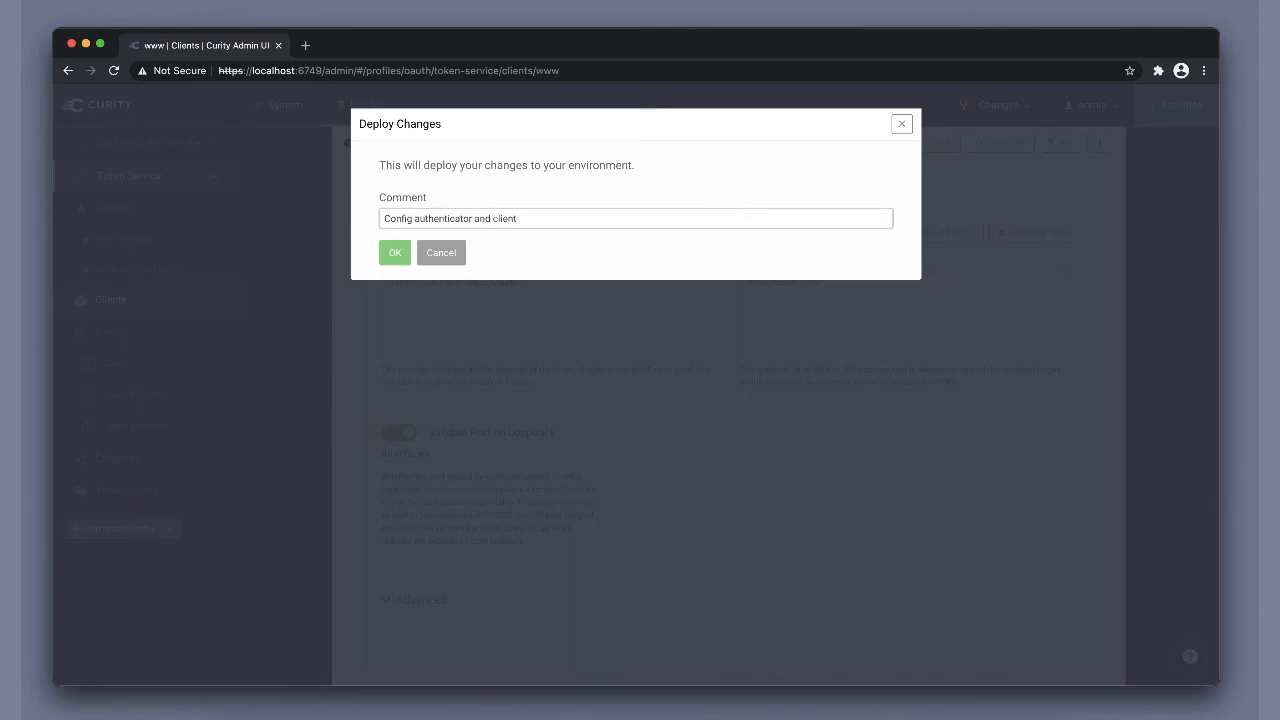
type(". Set base url")
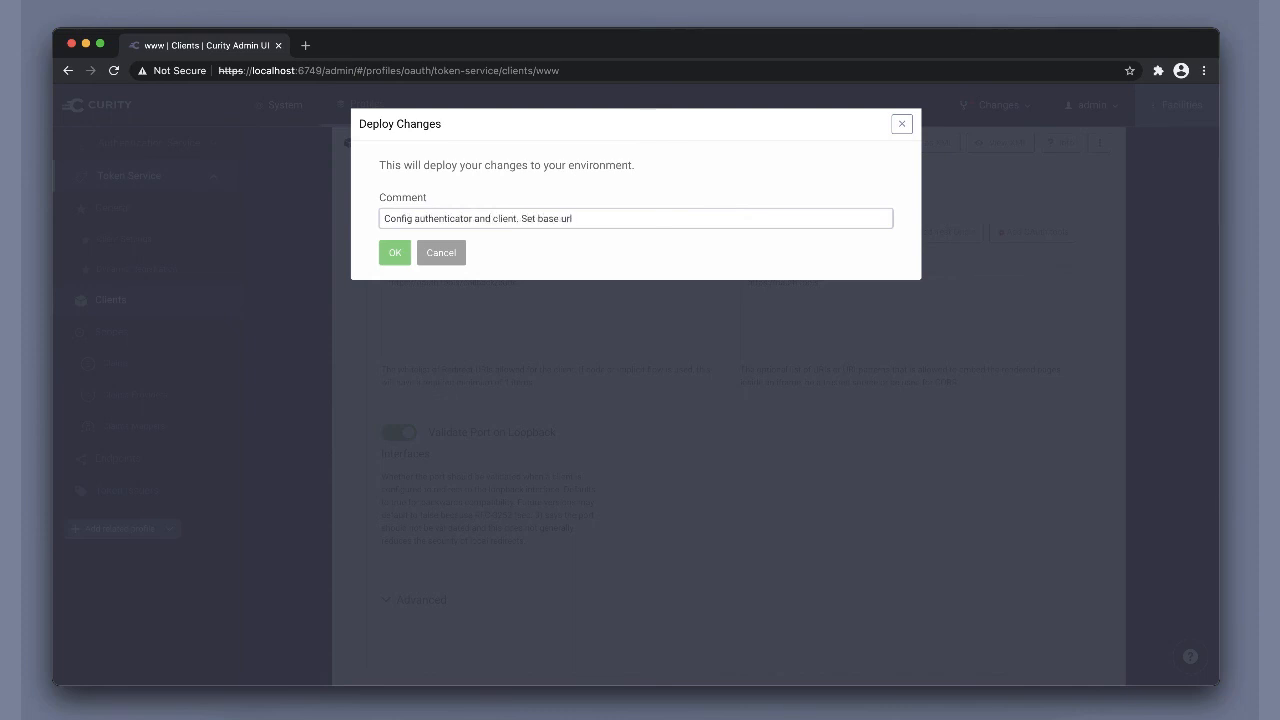
left_click(394, 252)
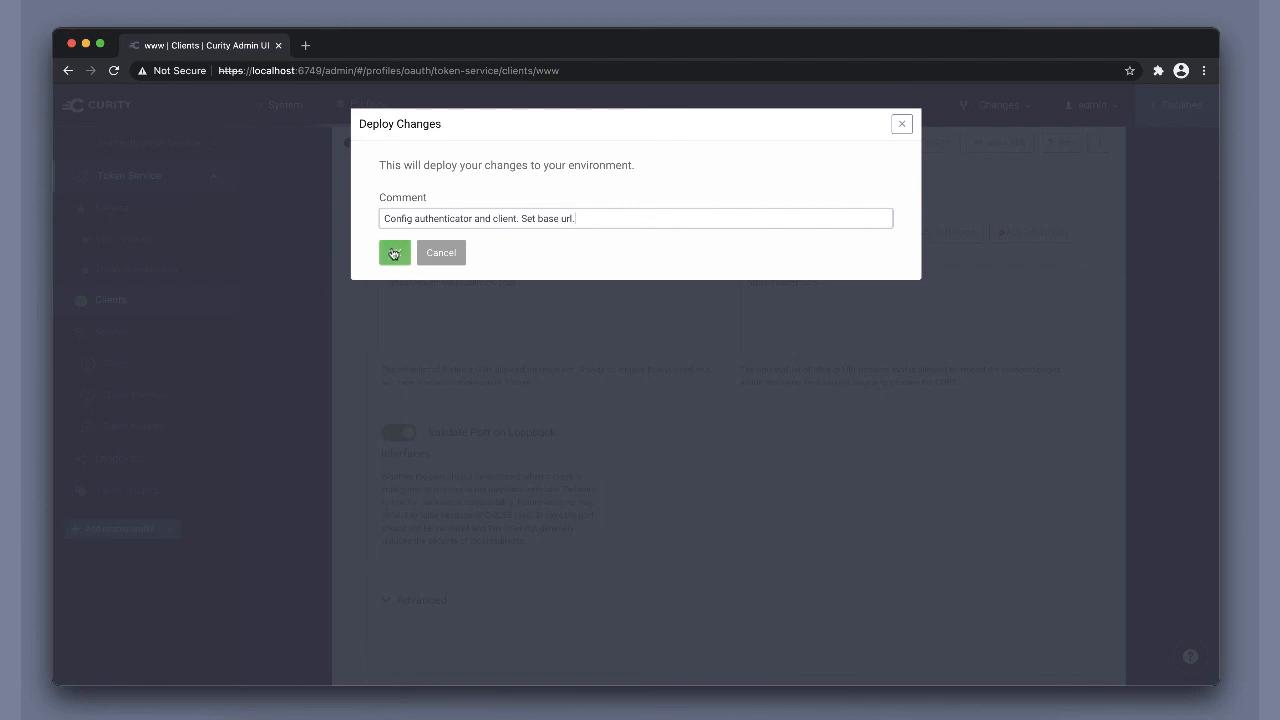
left_click(394, 252)
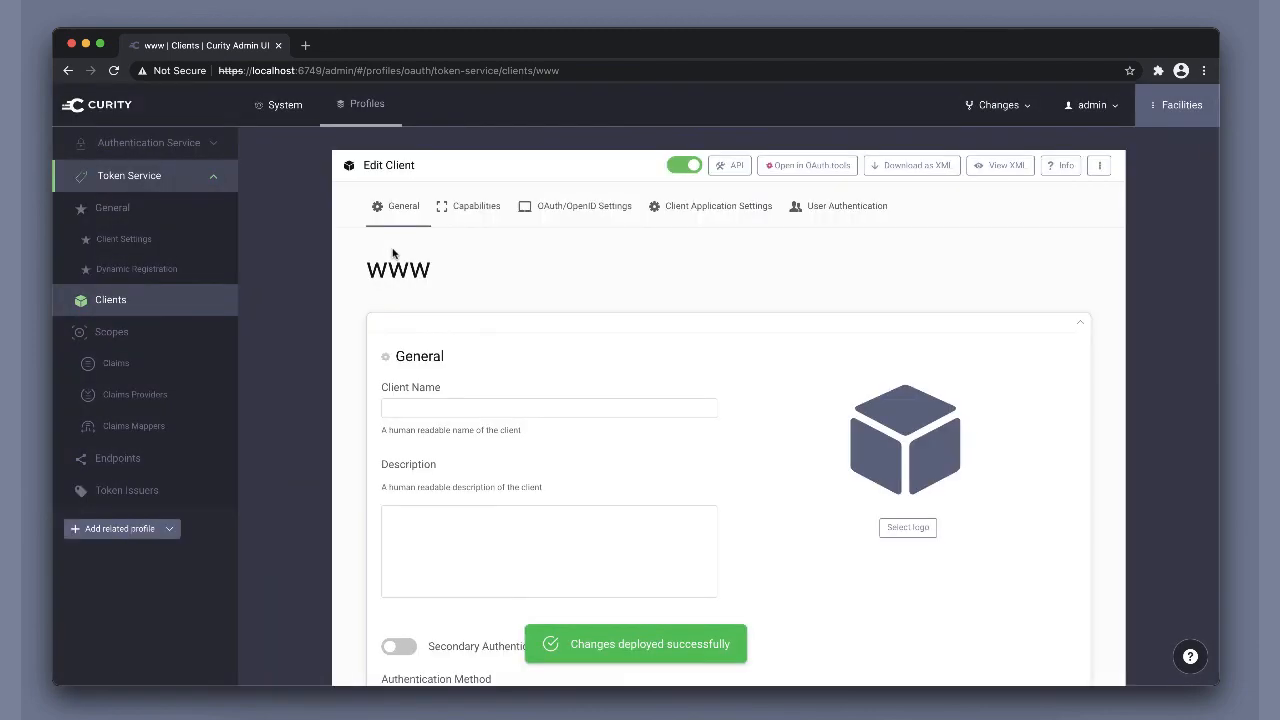
mouse_move(975, 145)
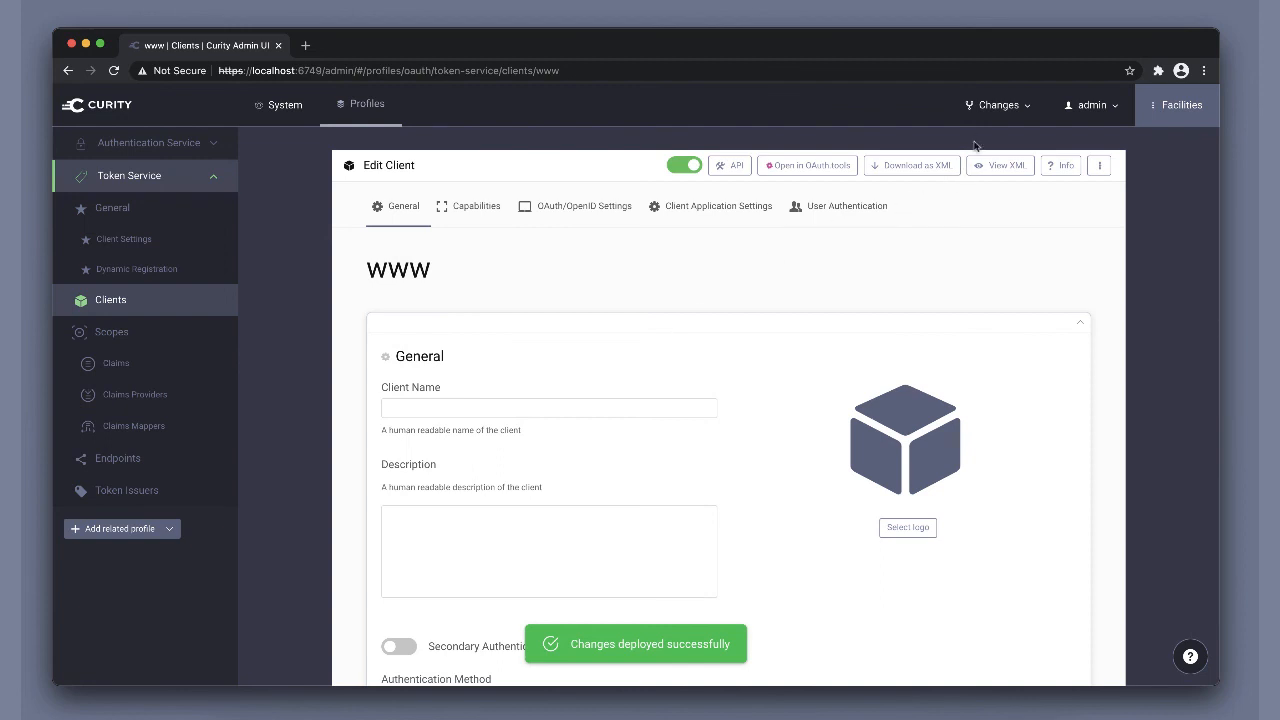
Review the new commit in version history, then return to the dashboard overview.
left_click(997, 105)
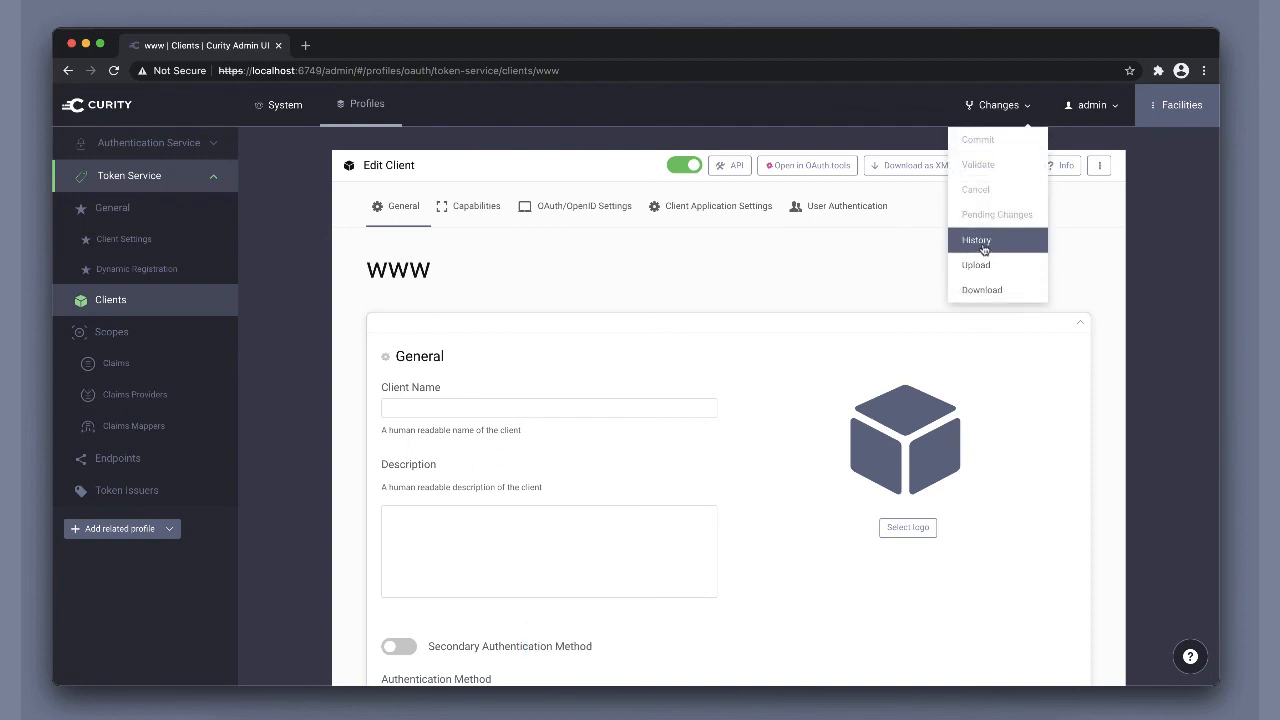
left_click(976, 240)
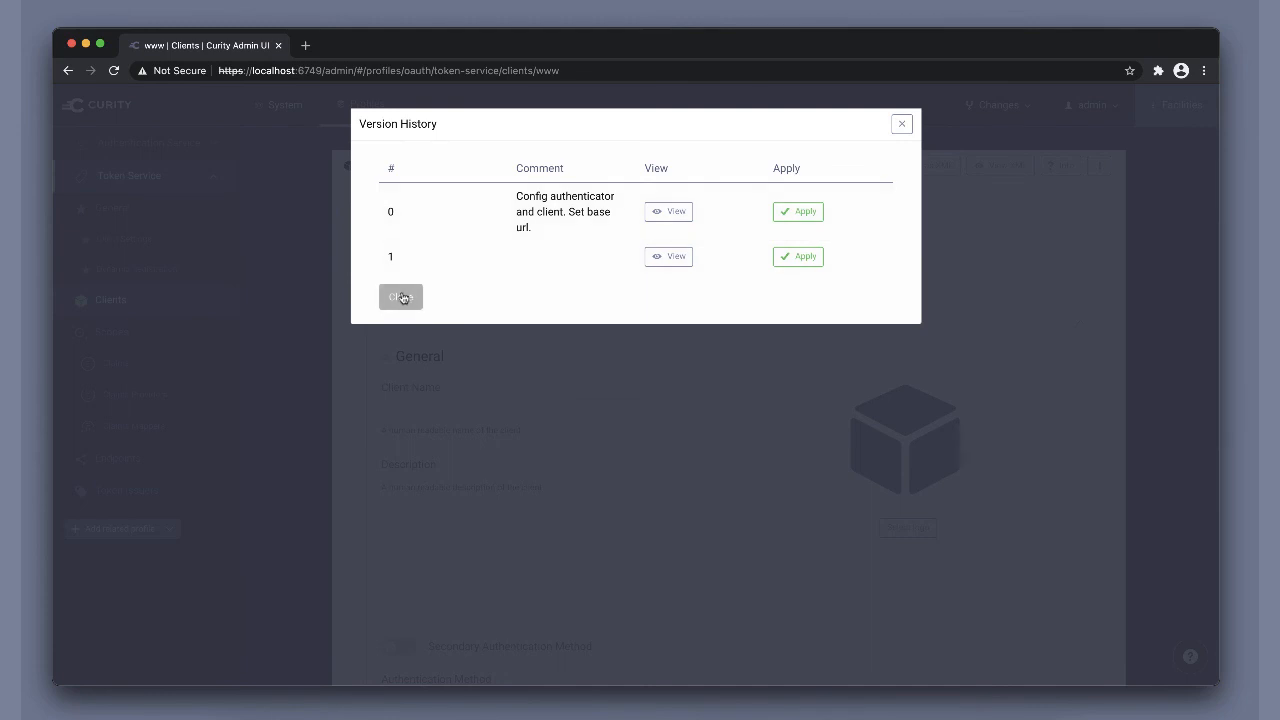
left_click(401, 296)
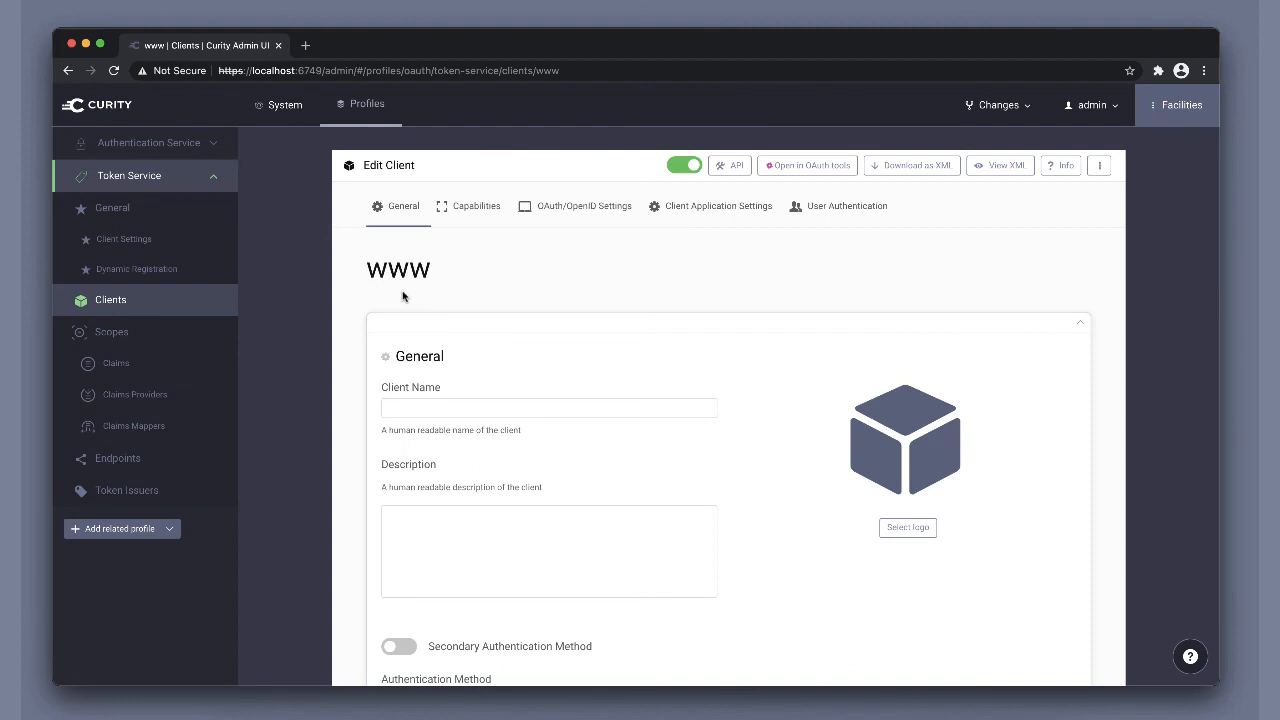
mouse_move(110, 105)
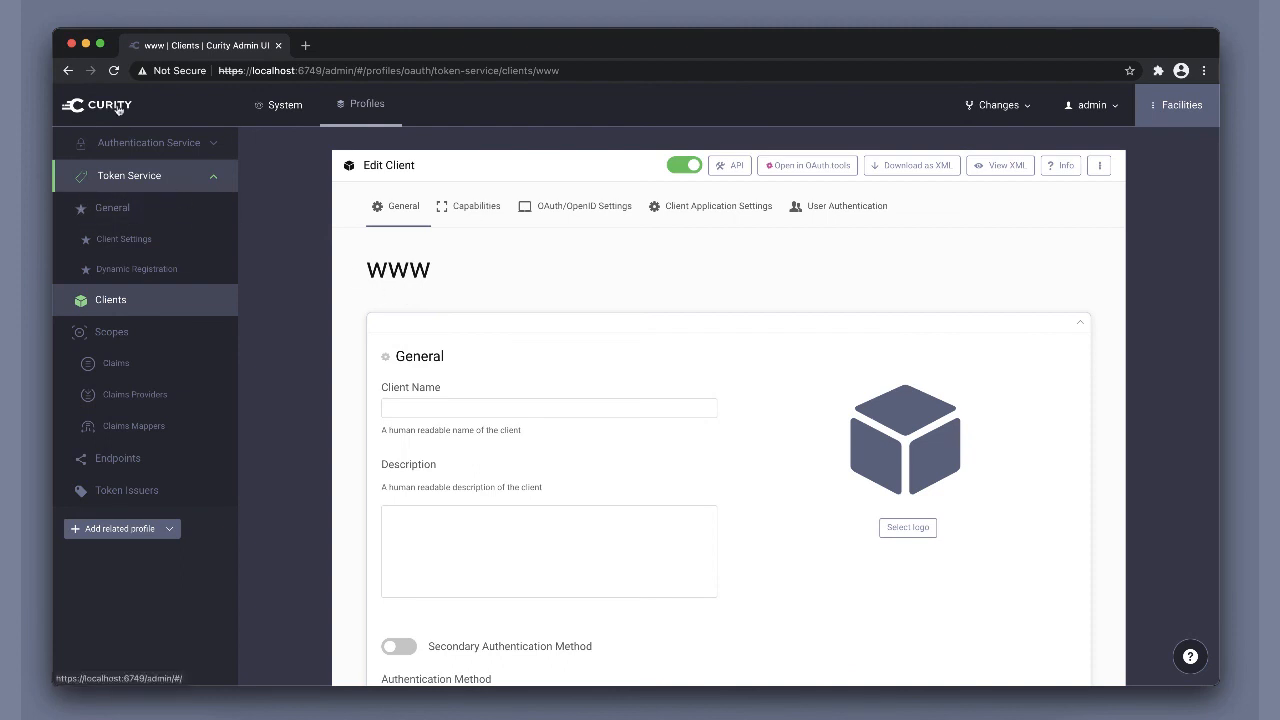
left_click(284, 104)
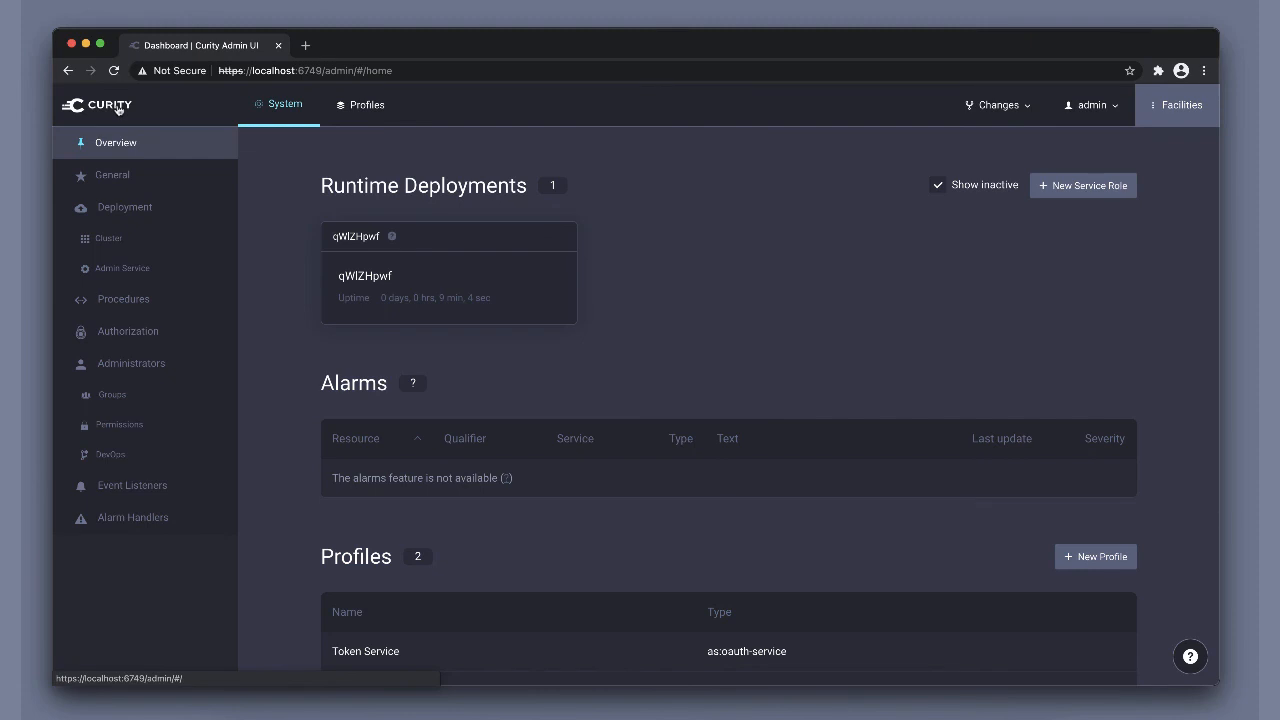